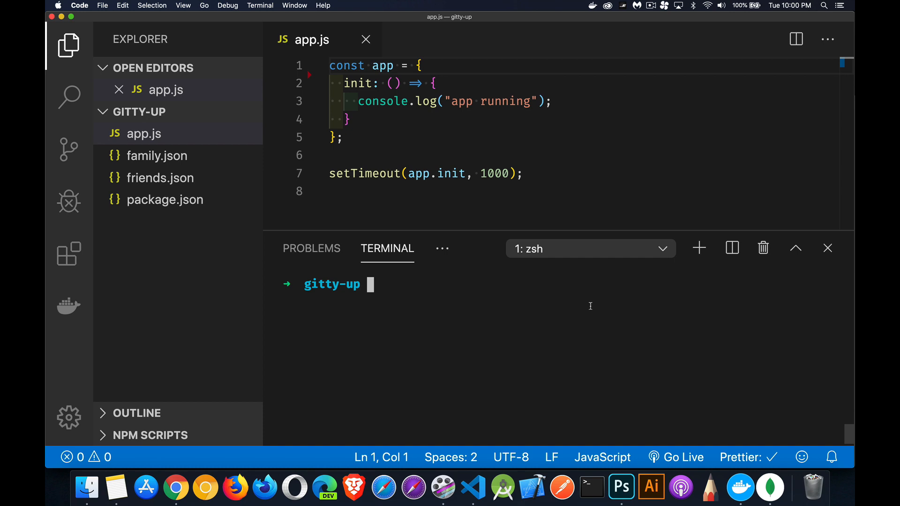
pyautogui.press('cmd+tab')
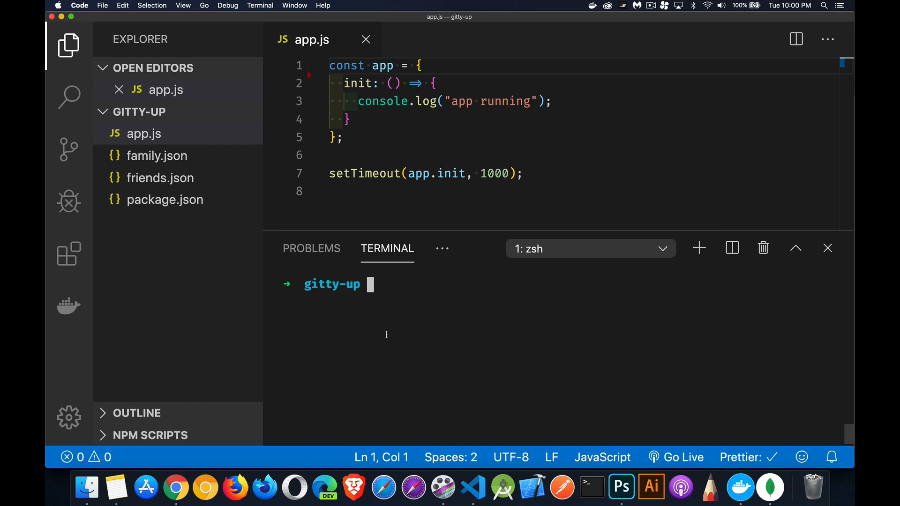
pyautogui.write('git init')
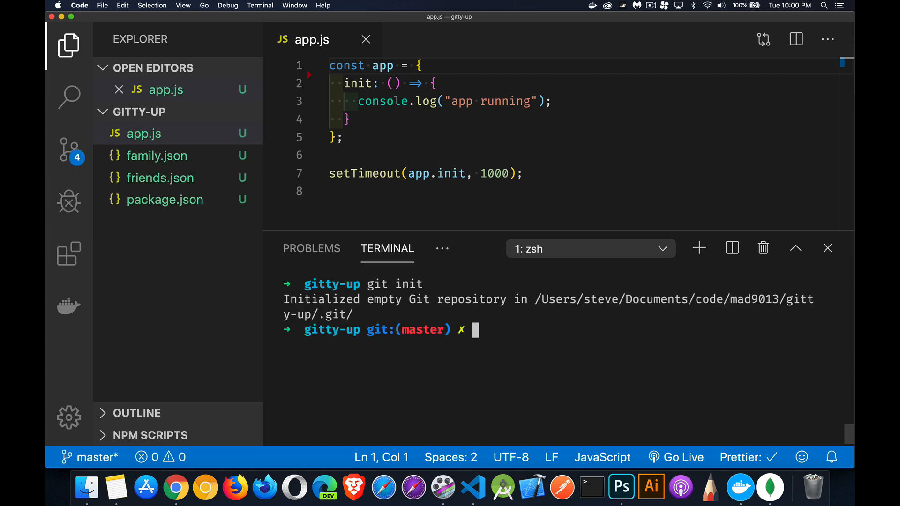
pyautogui.write('git remote')
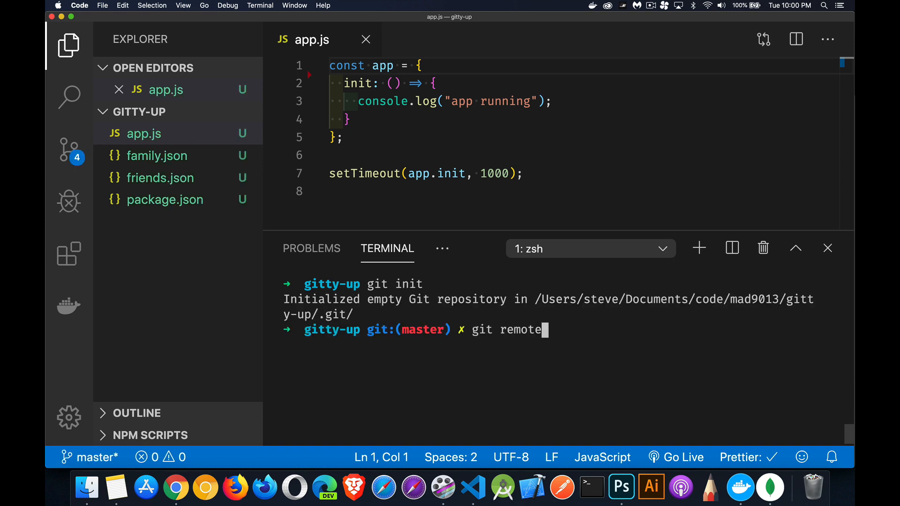
pyautogui.write('ad')
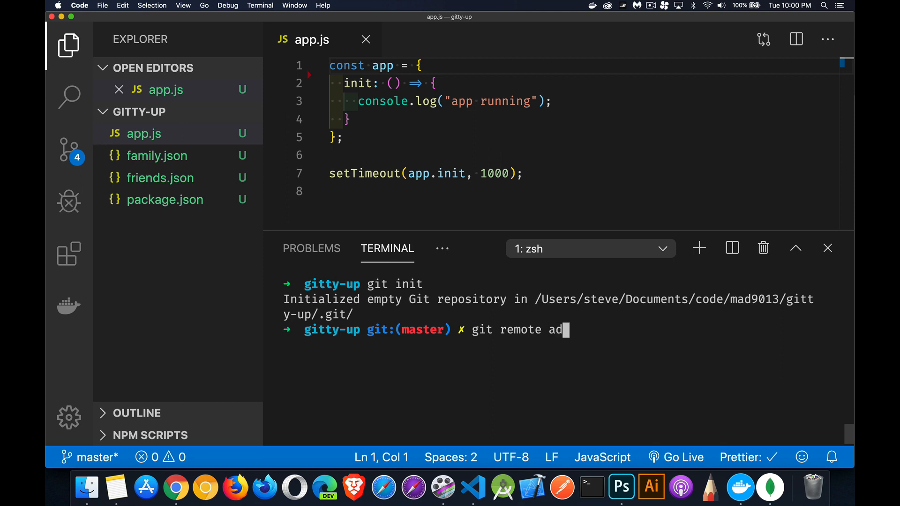
pyautogui.write('d')
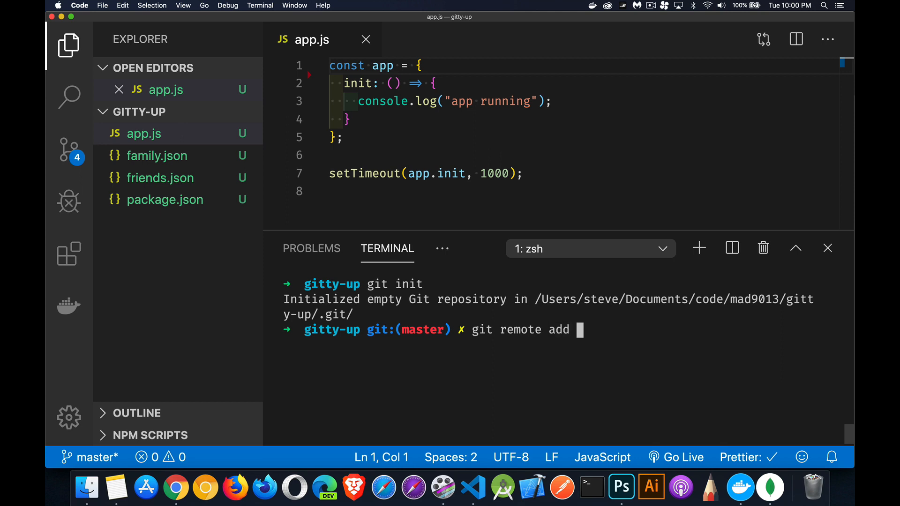
pyautogui.write('git@github.com:prof3ssorSt3v3/git-demo-reset.git')
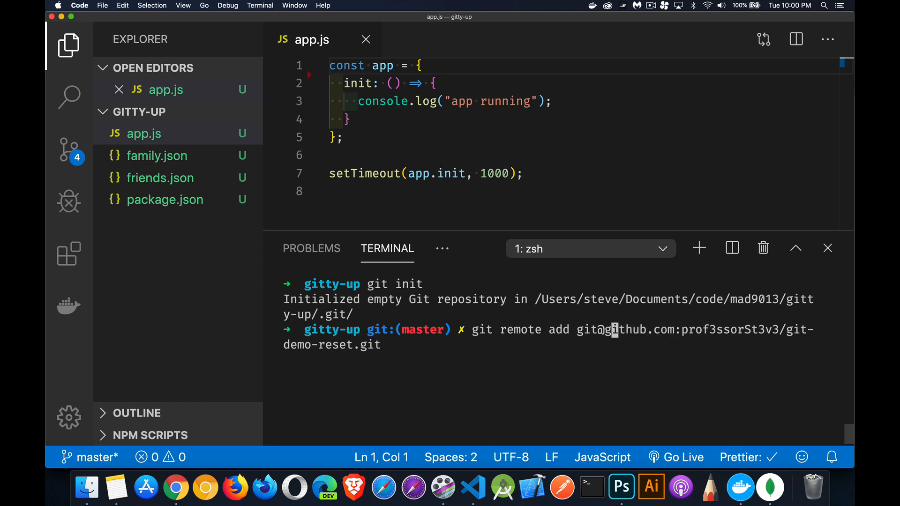
pyautogui.write('org')
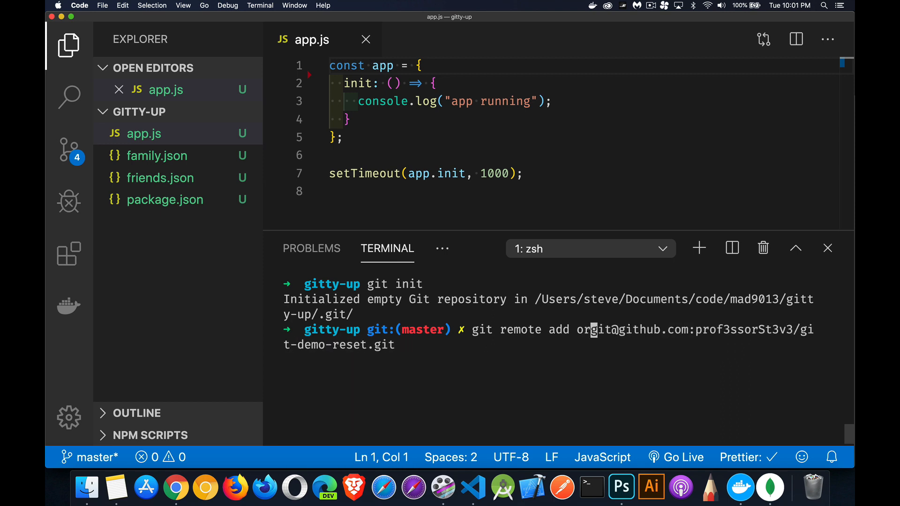
pyautogui.write('origin')
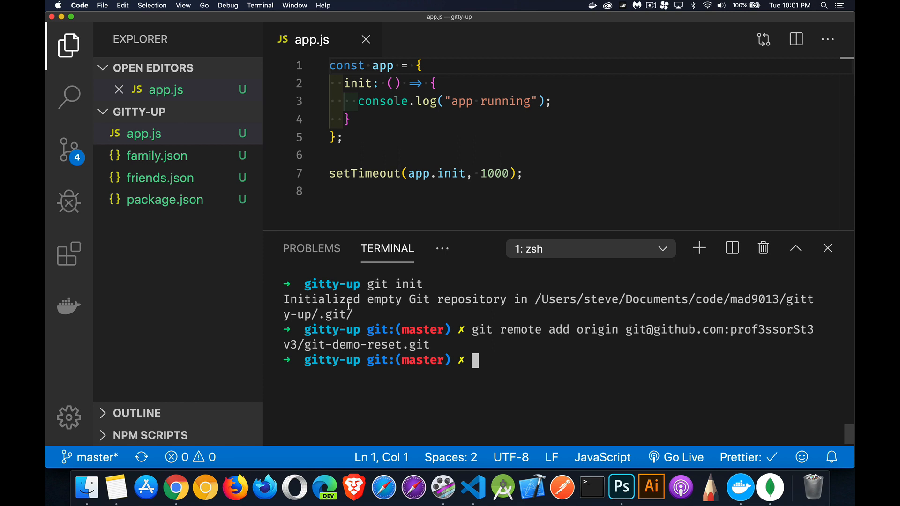
pyautogui.moveTo(177, 287)
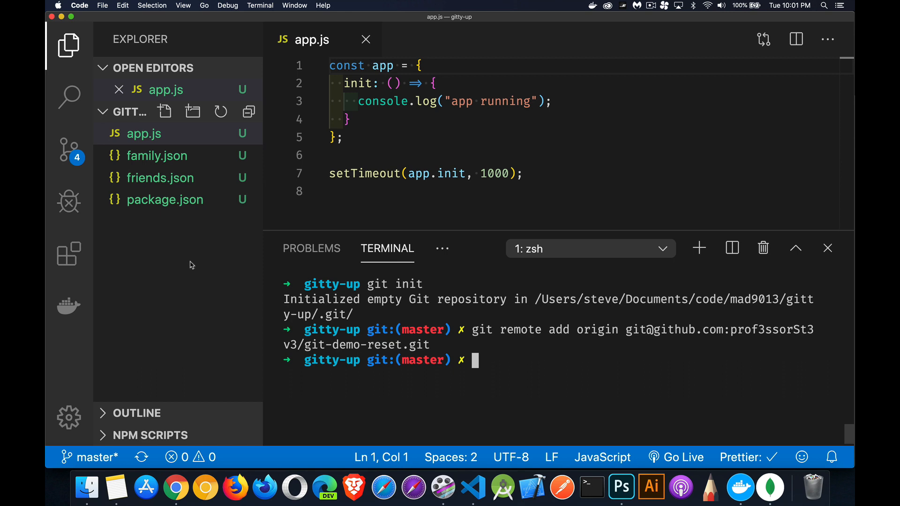
pyautogui.moveTo(195, 255)
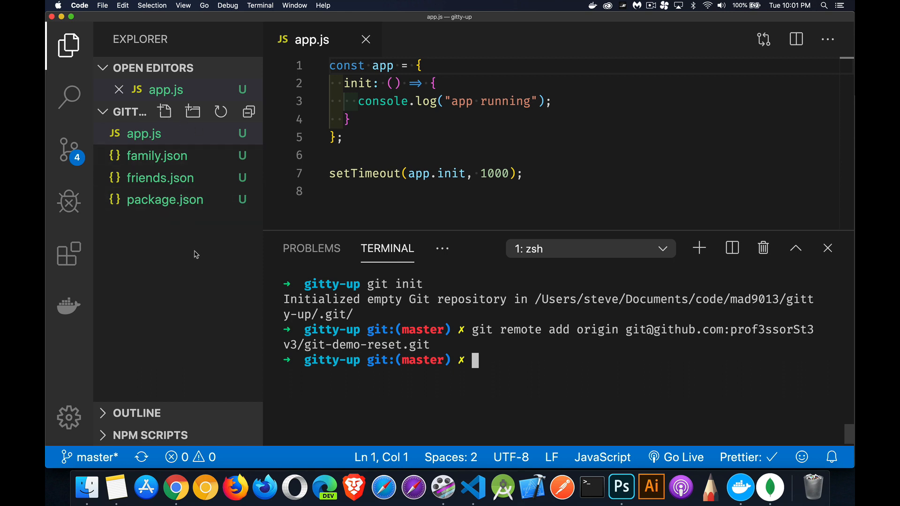
pyautogui.moveTo(496, 371)
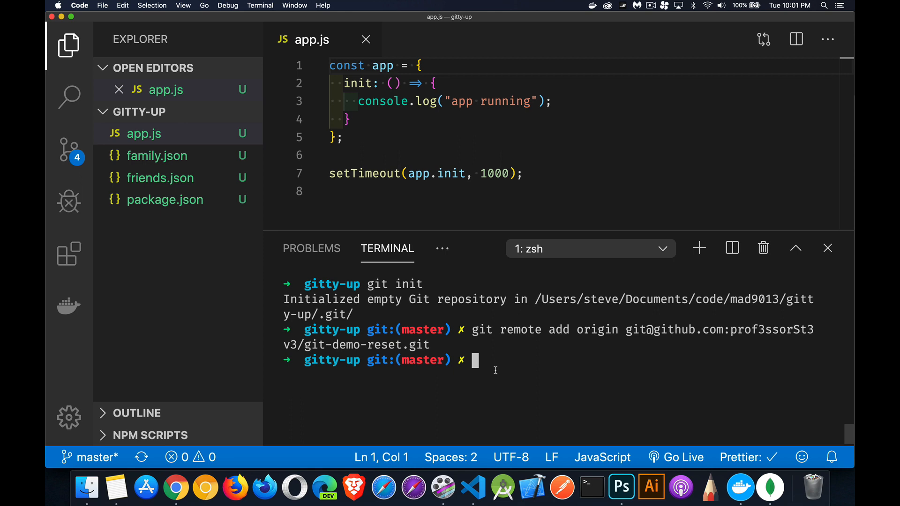
# Pull origin master into gitty-up, fixing the misspelled branch name after the fatal error.
pyautogui.write('git pull origni')
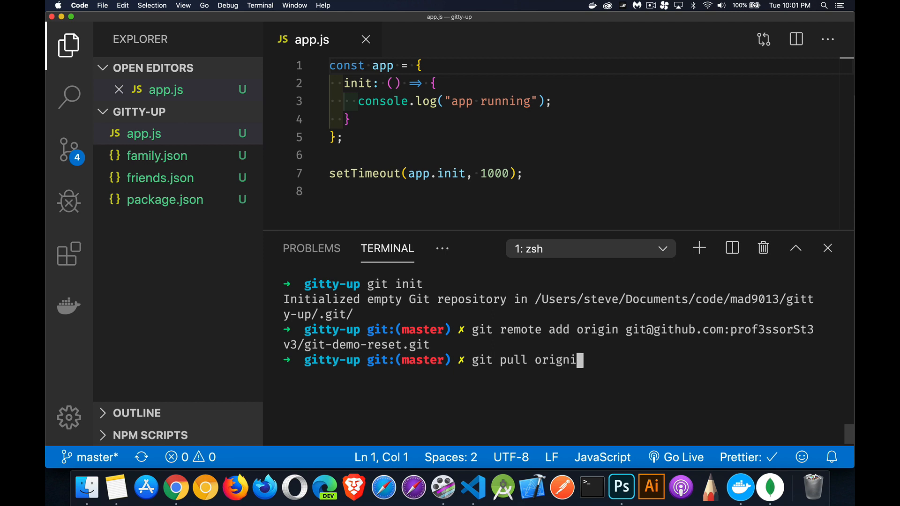
pyautogui.press('Backspace')
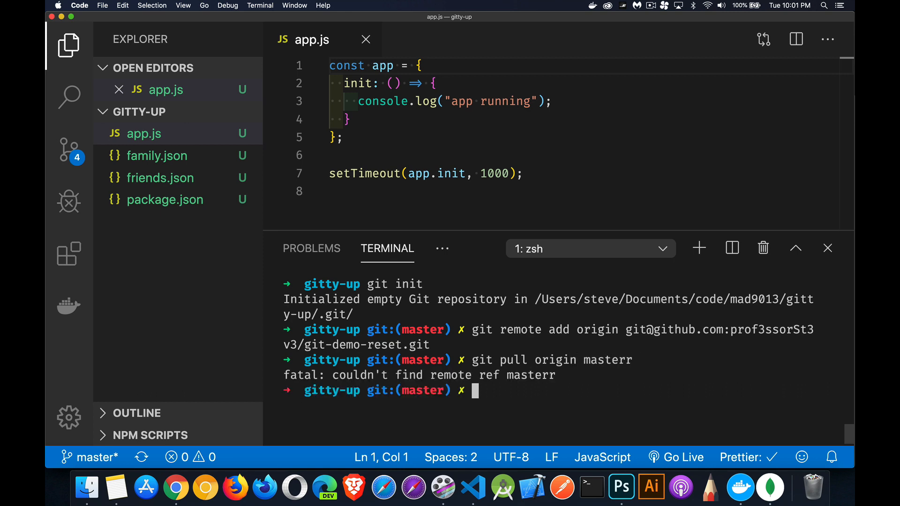
pyautogui.press('Enter')
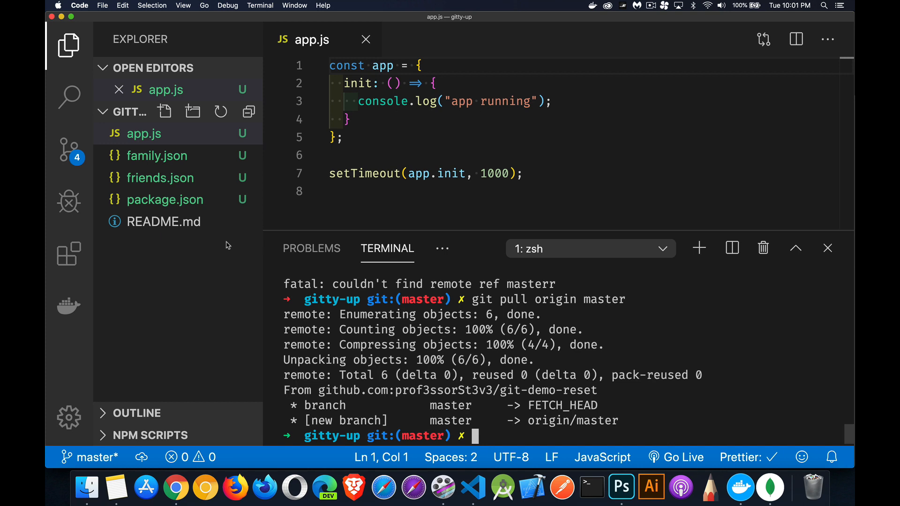
pyautogui.write('git lo')
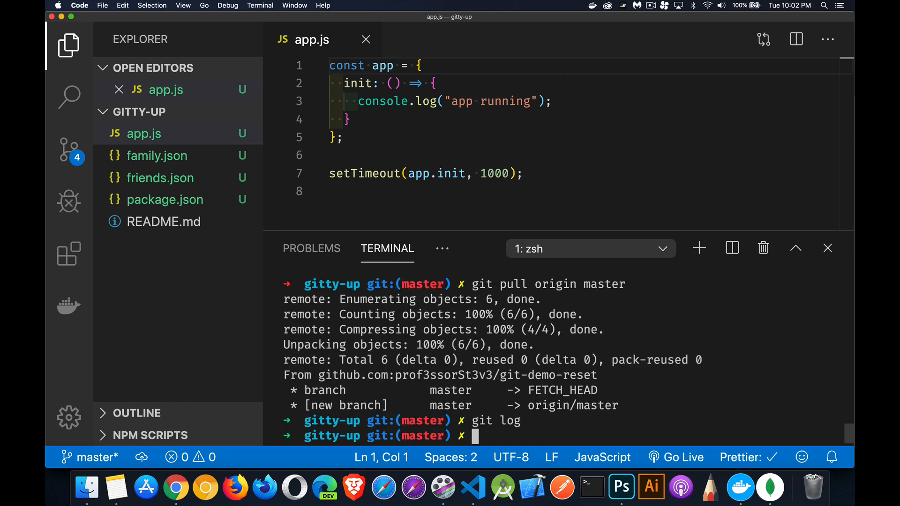
pyautogui.write('gi')
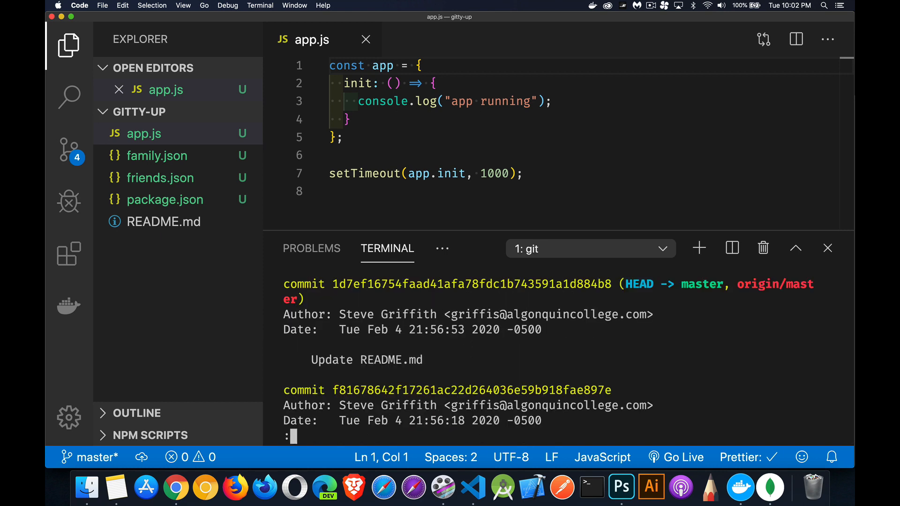
pyautogui.moveTo(555, 303)
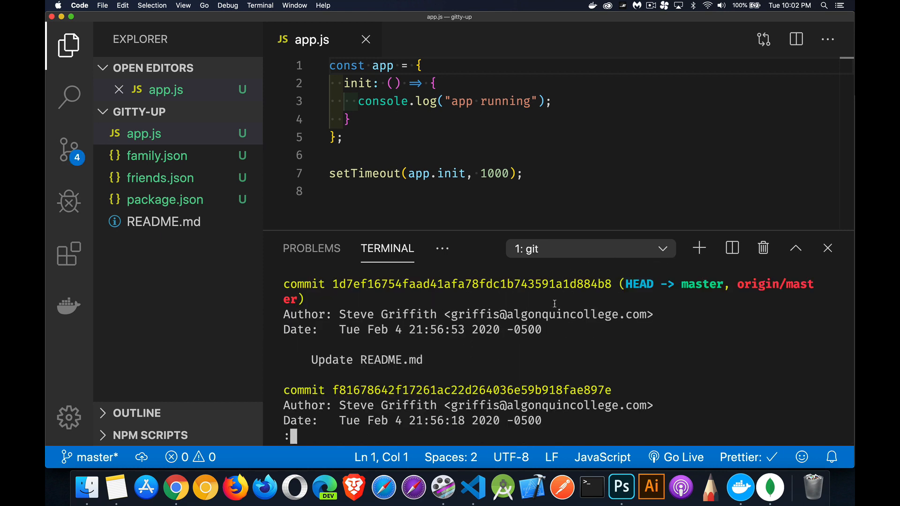
pyautogui.moveTo(532, 336)
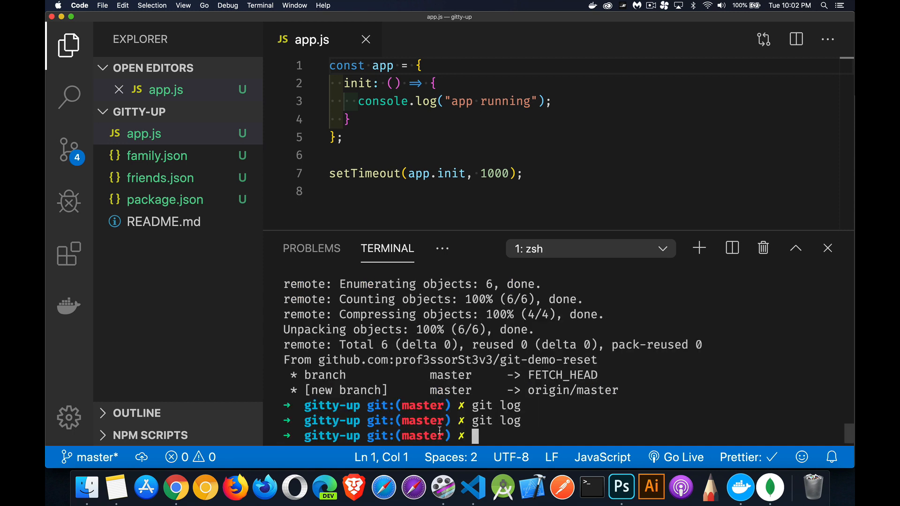
pyautogui.moveTo(617, 402)
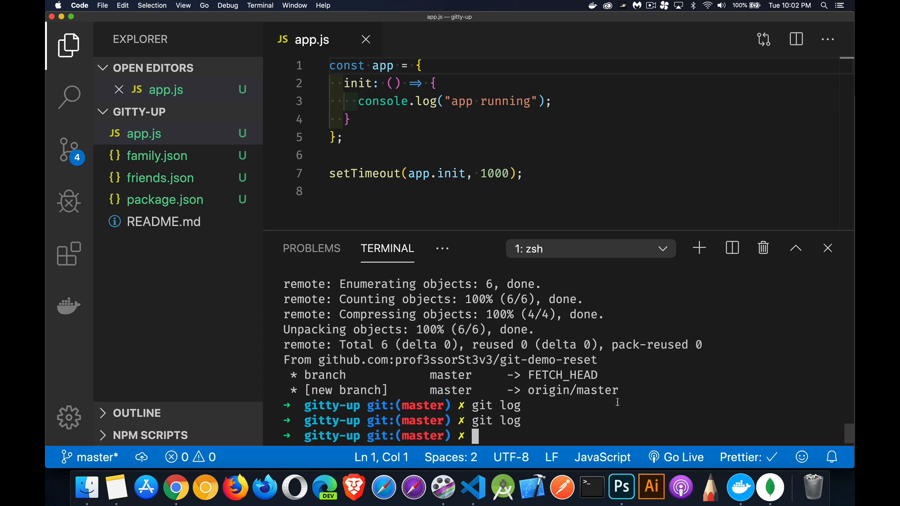
pyautogui.moveTo(511, 377)
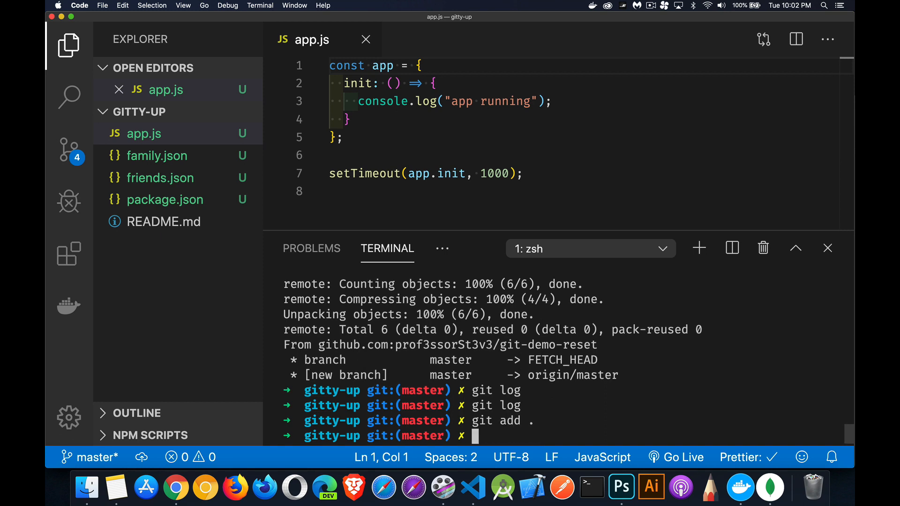
# Commit the staged files with message "Added app.js, package and json files".
pyautogui.write('git comm')
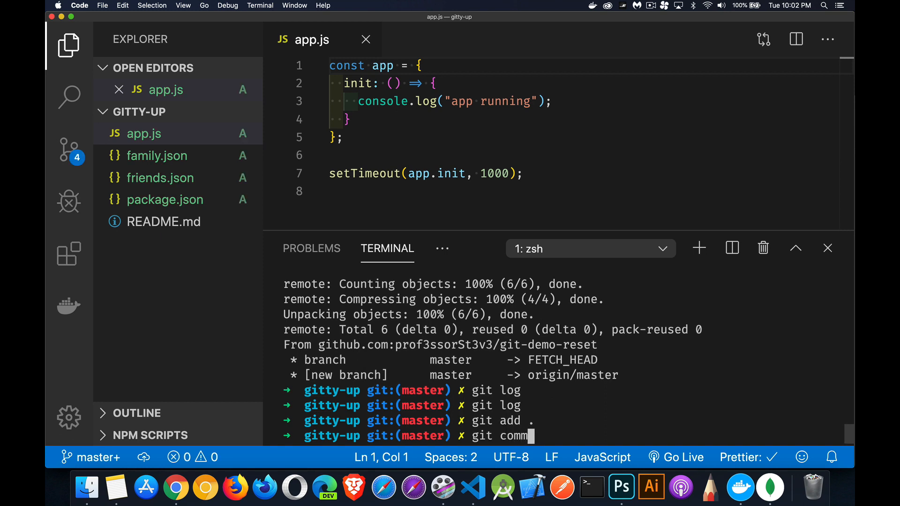
pyautogui.write('it -m "')
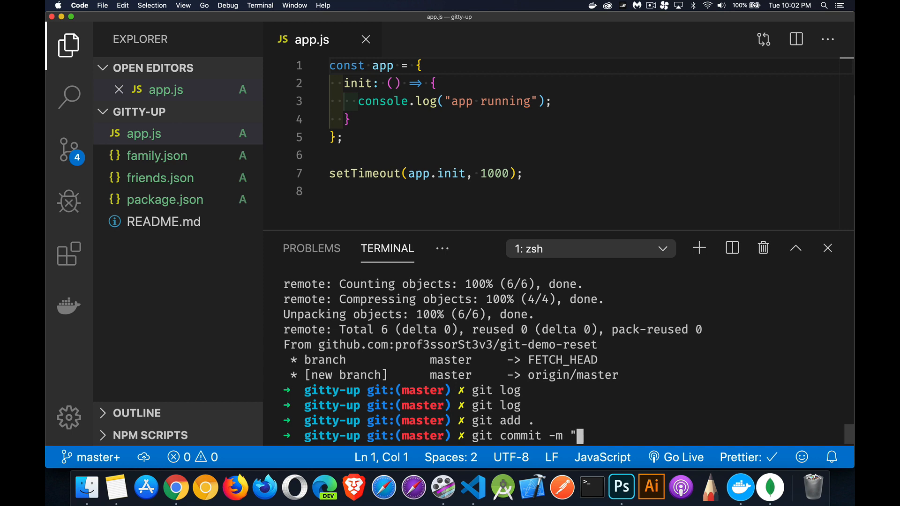
pyautogui.write('Added app.js, pa')
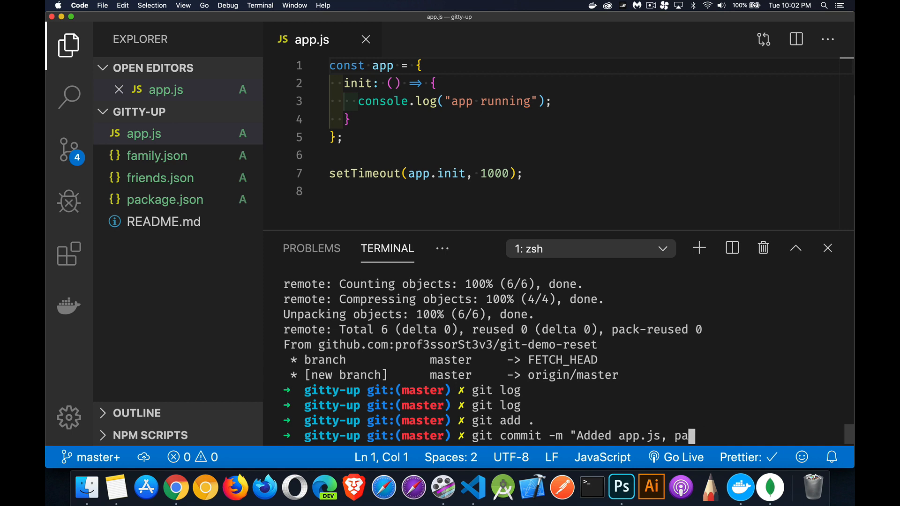
pyautogui.write('ckage and json fill')
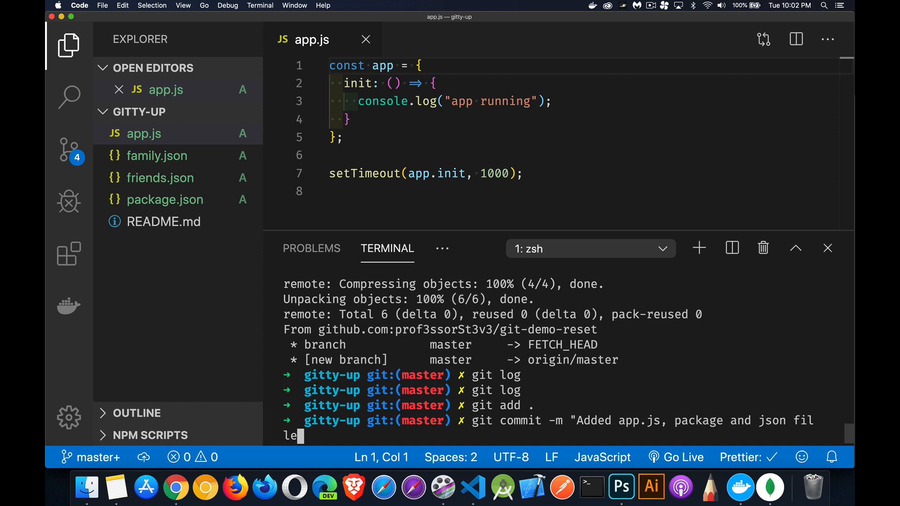
pyautogui.write('es"')
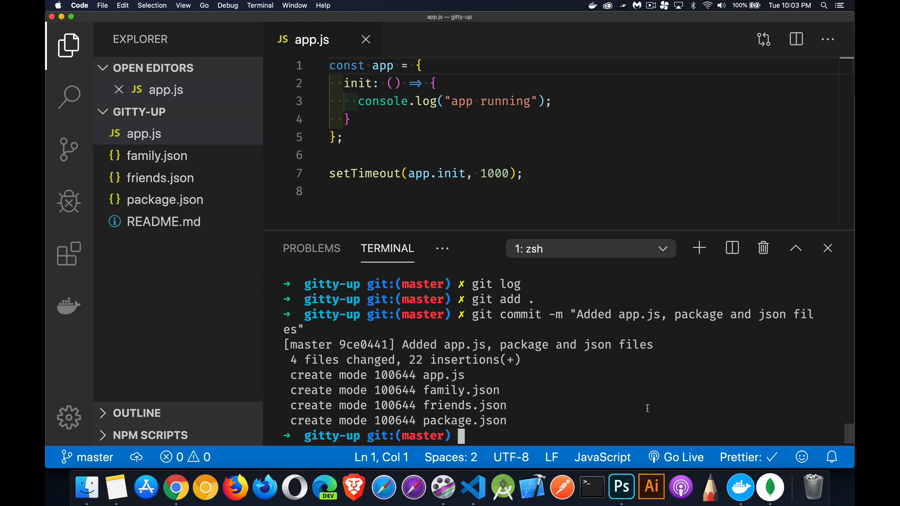
# Push the new commit to origin master on GitHub.
pyautogui.write('git push')
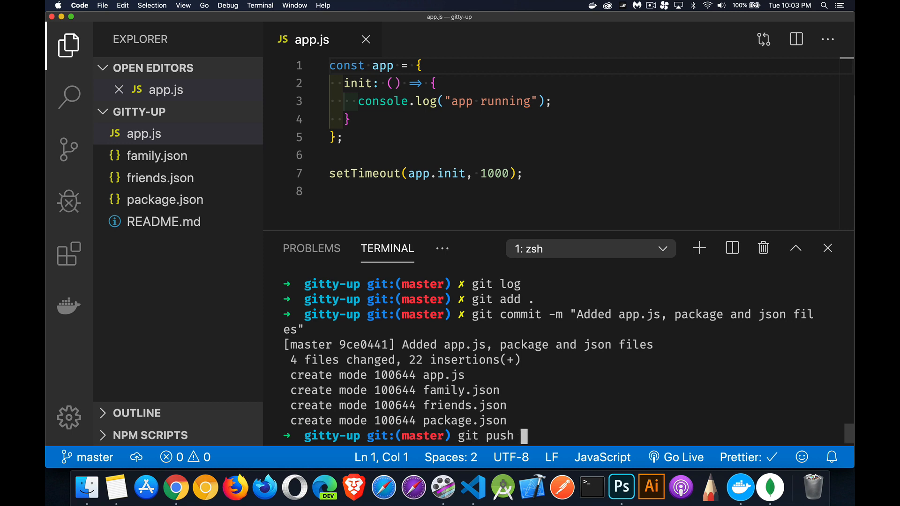
pyautogui.write('origin')
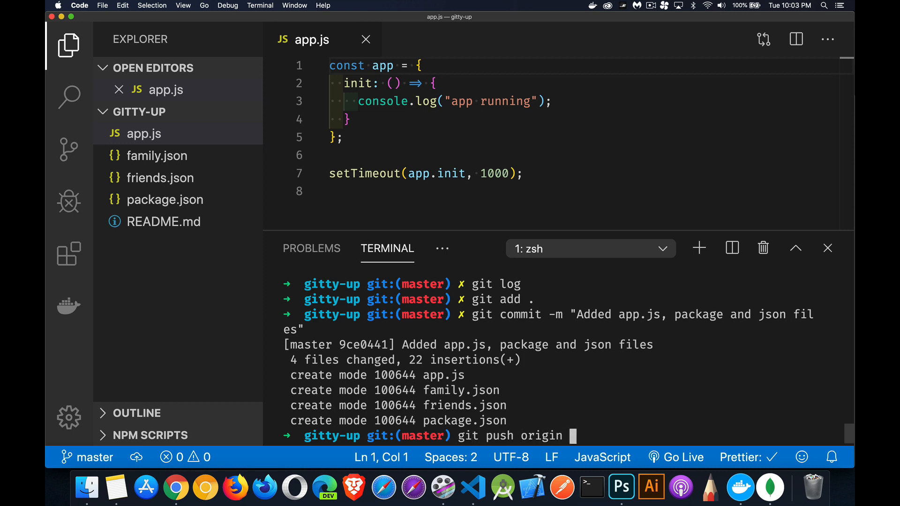
pyautogui.write('master')
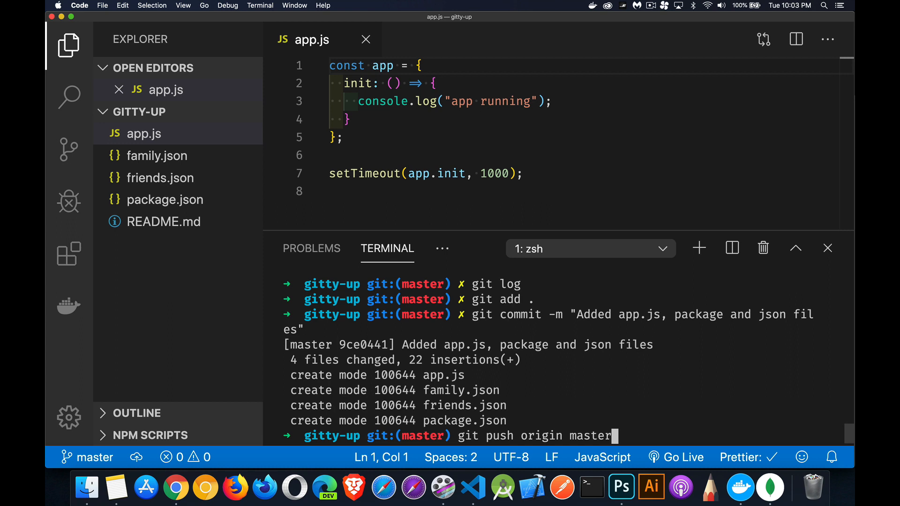
pyautogui.press('enter')
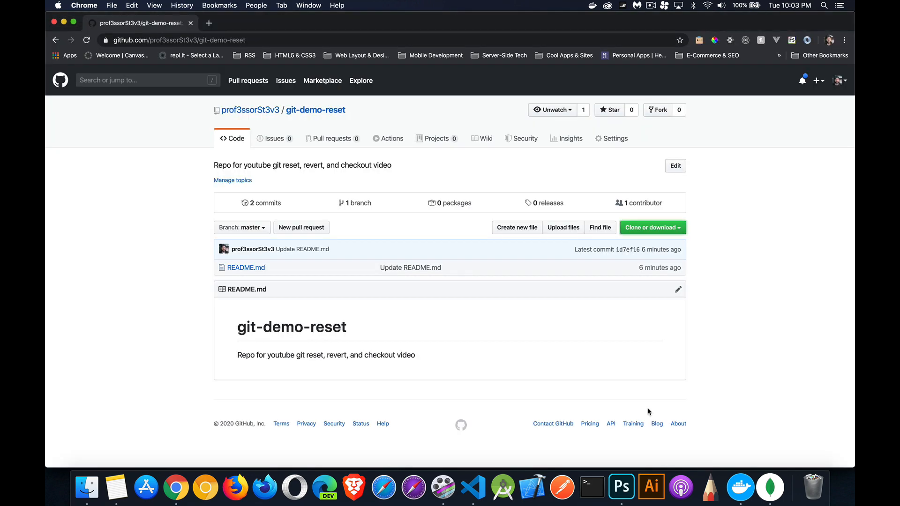
# Reload the git-demo-reset GitHub page to see 3 commits and app.js, family.json, friends.json, package.json.
pyautogui.click(86, 40)
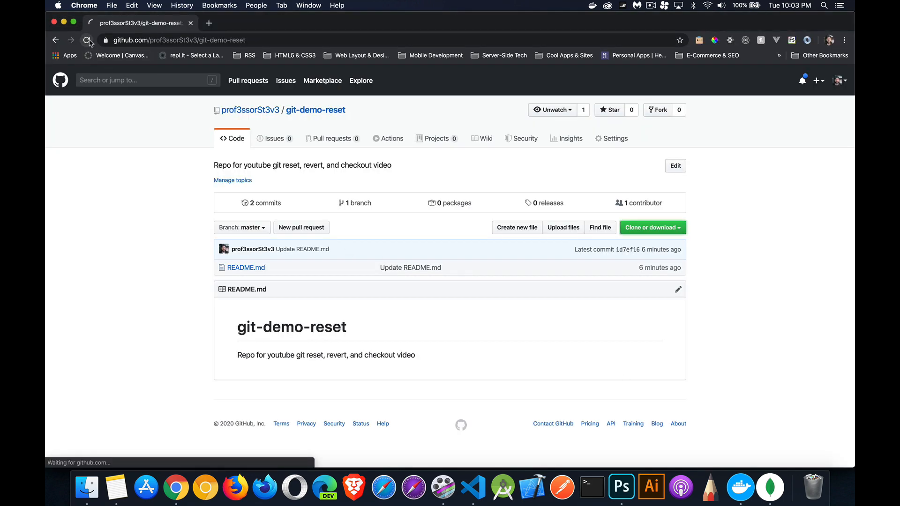
pyautogui.click(87, 40)
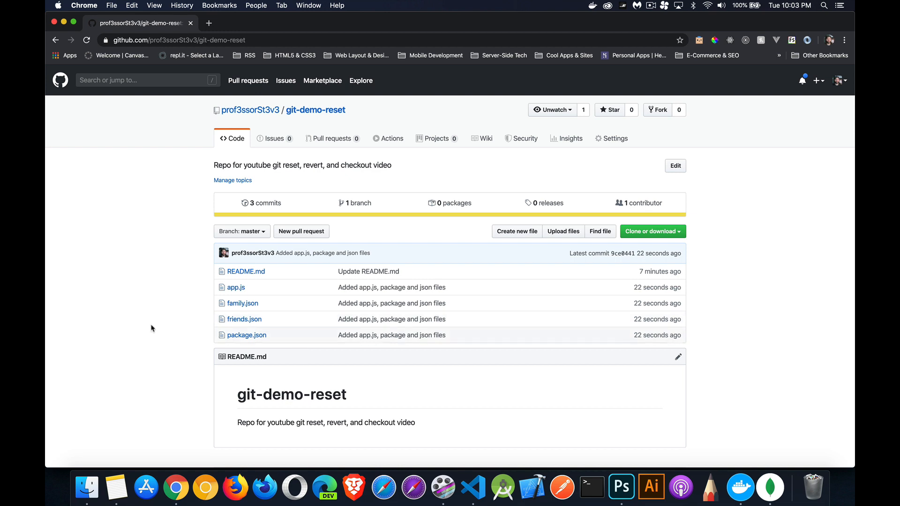
pyautogui.moveTo(287, 322)
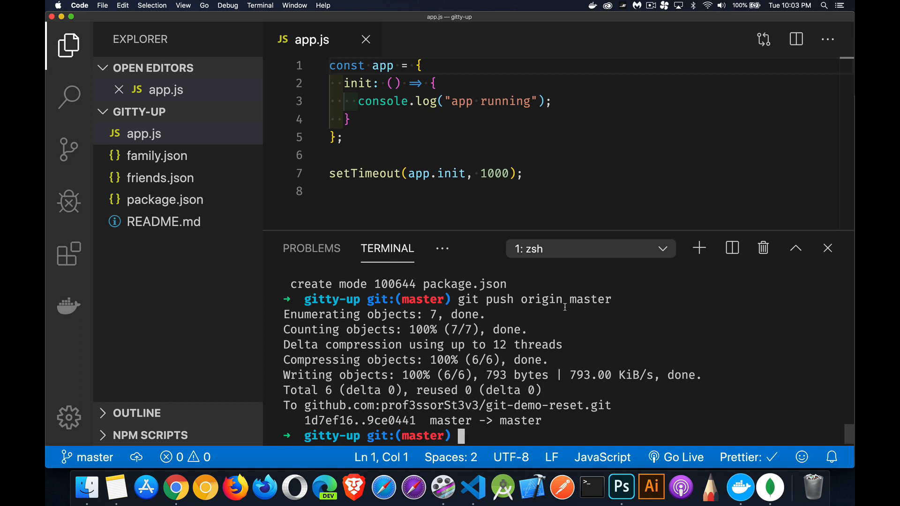
# Check git log, run git tag START, then confirm the tag in git log.
pyautogui.write('gi')
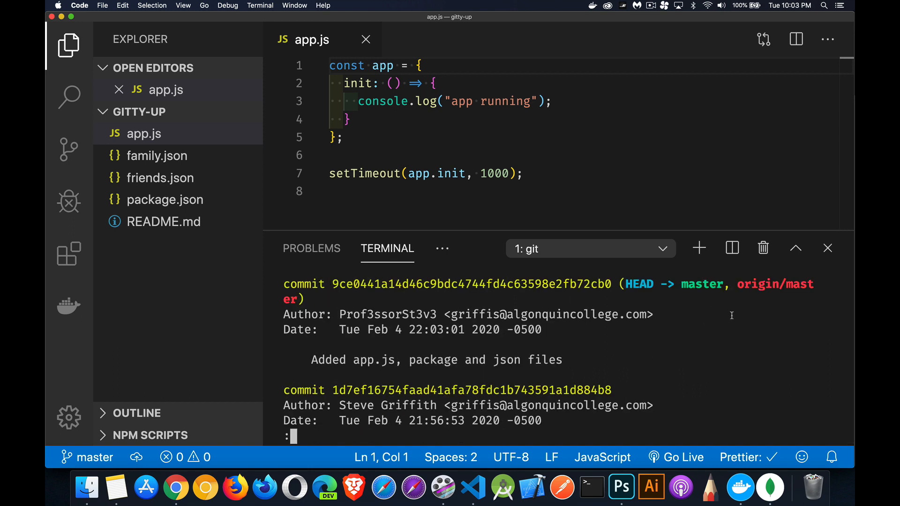
pyautogui.moveTo(465, 292)
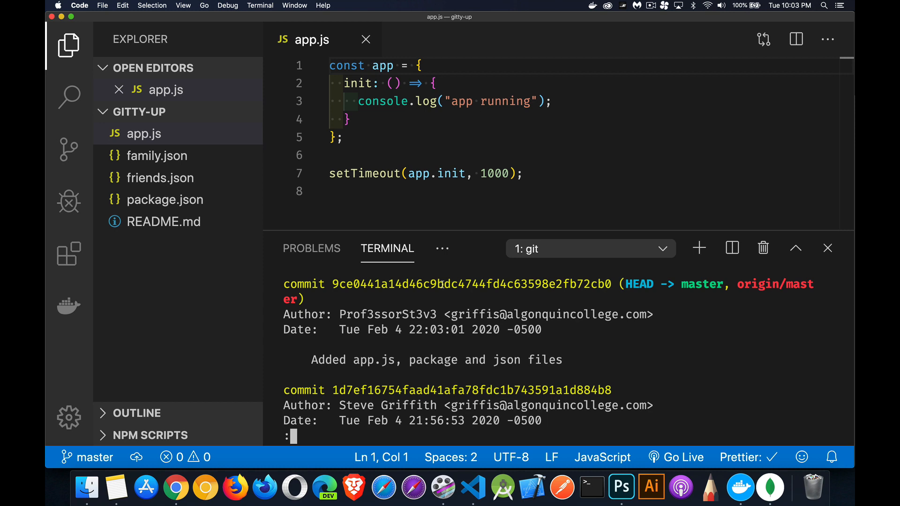
pyautogui.moveTo(596, 324)
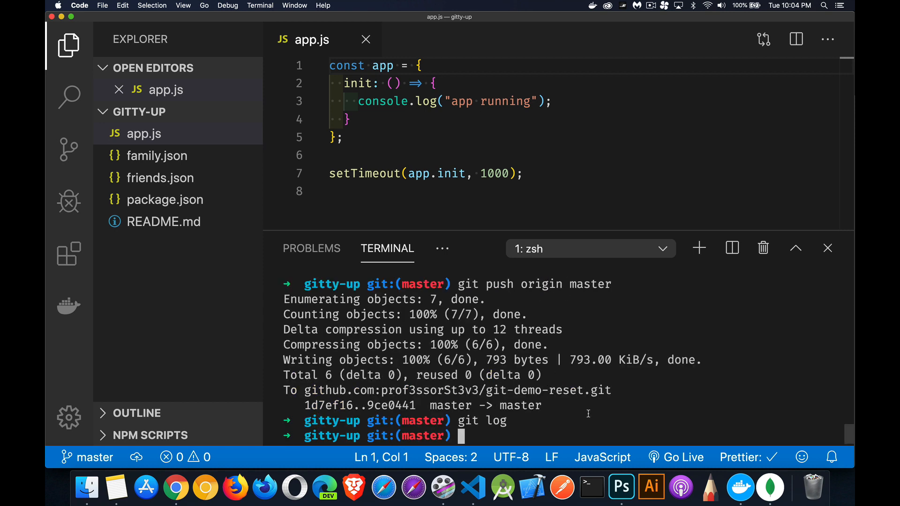
pyautogui.write('git')
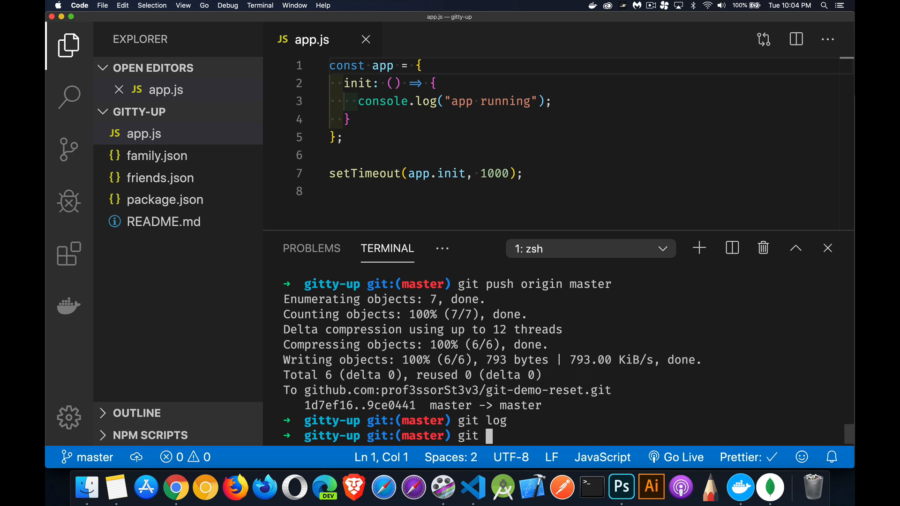
pyautogui.write('tag START')
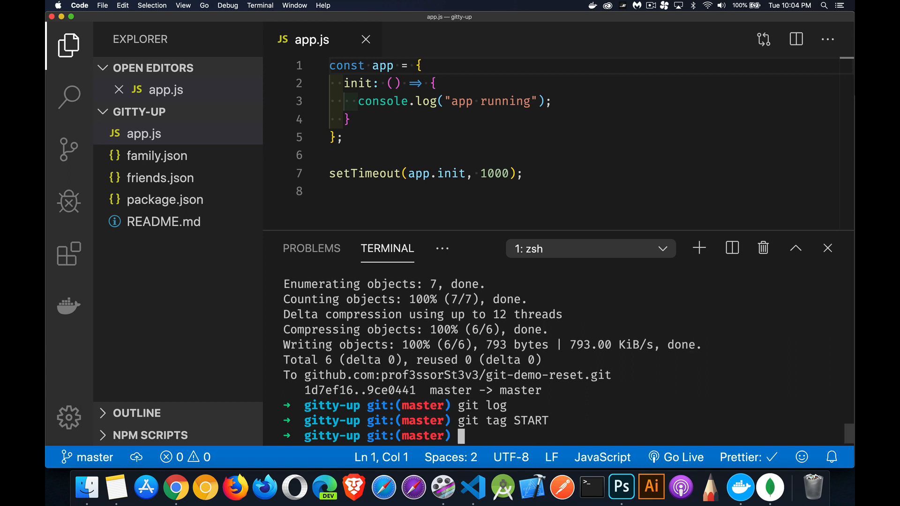
pyautogui.write('git log')
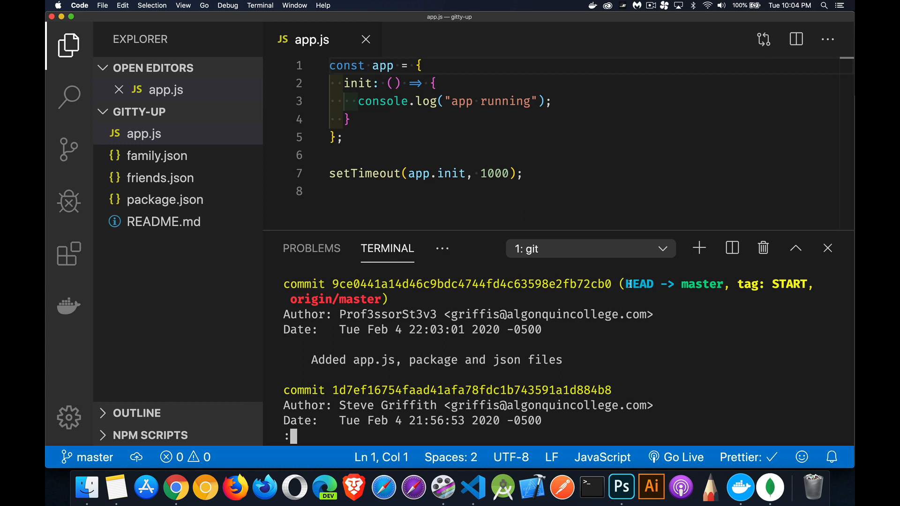
pyautogui.moveTo(608, 276)
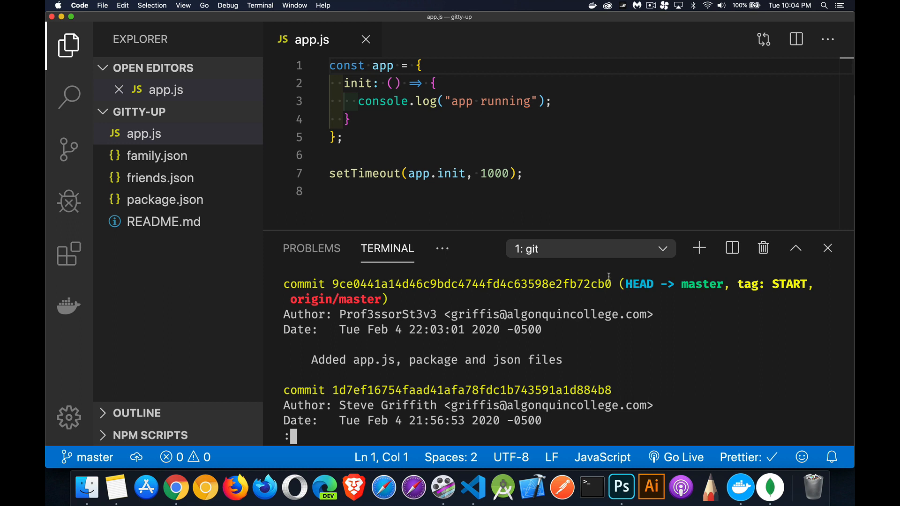
pyautogui.moveTo(727, 340)
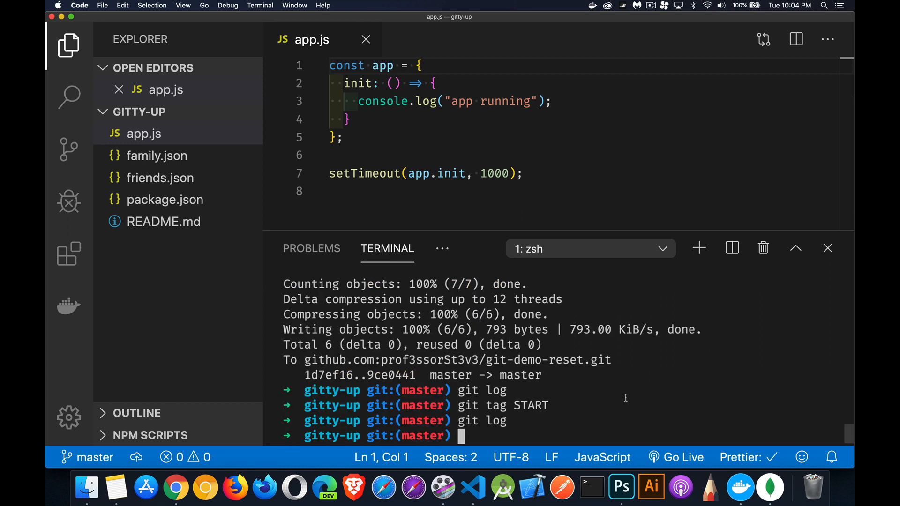
pyautogui.moveTo(512, 121)
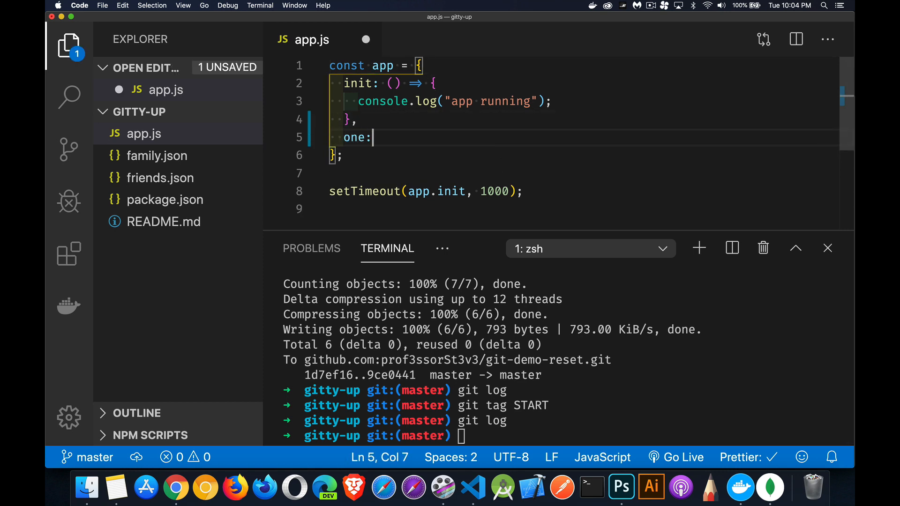
# Add one: 1 and two: 2 to app.js, then git add and commit "one and two".
pyautogui.write('1,')
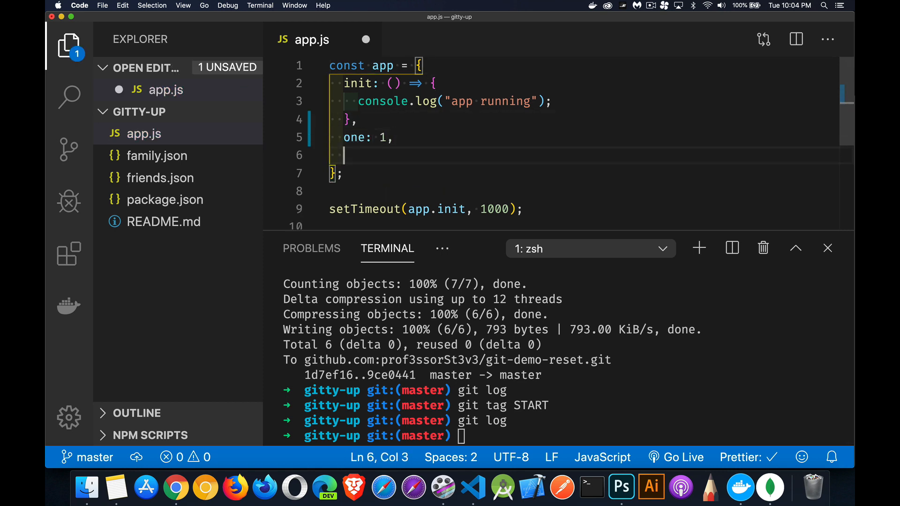
pyautogui.write('two: 2')
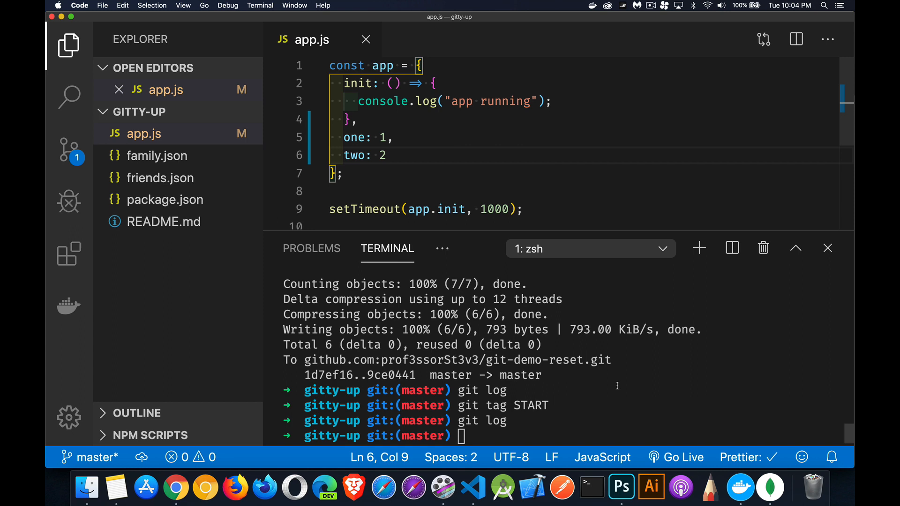
pyautogui.write('git add .')
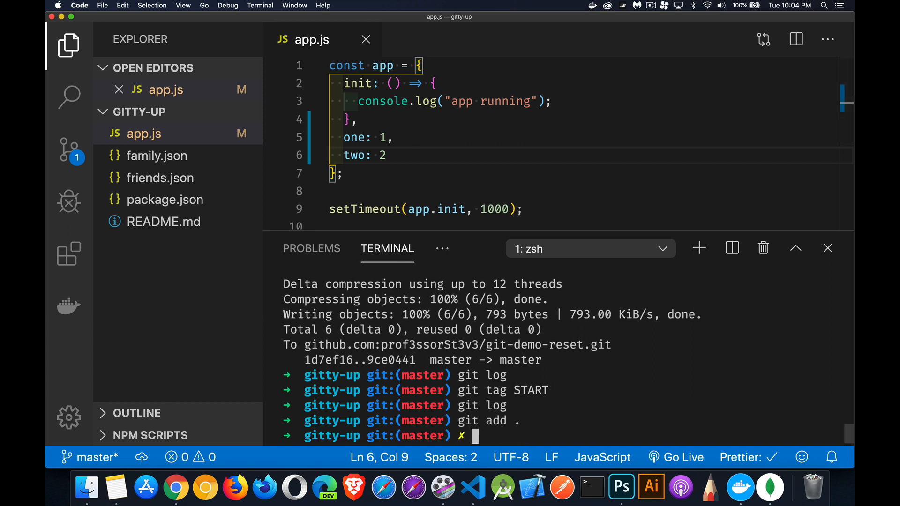
pyautogui.write('git commt')
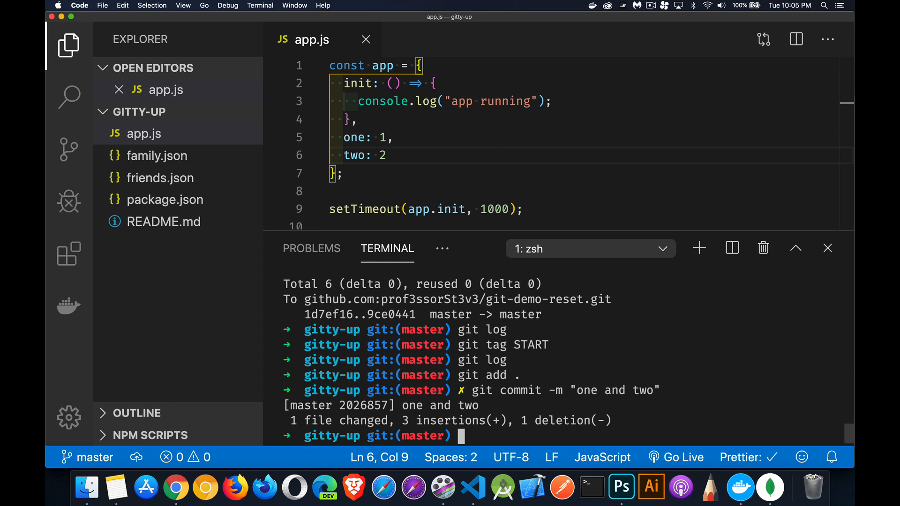
pyautogui.write('git')
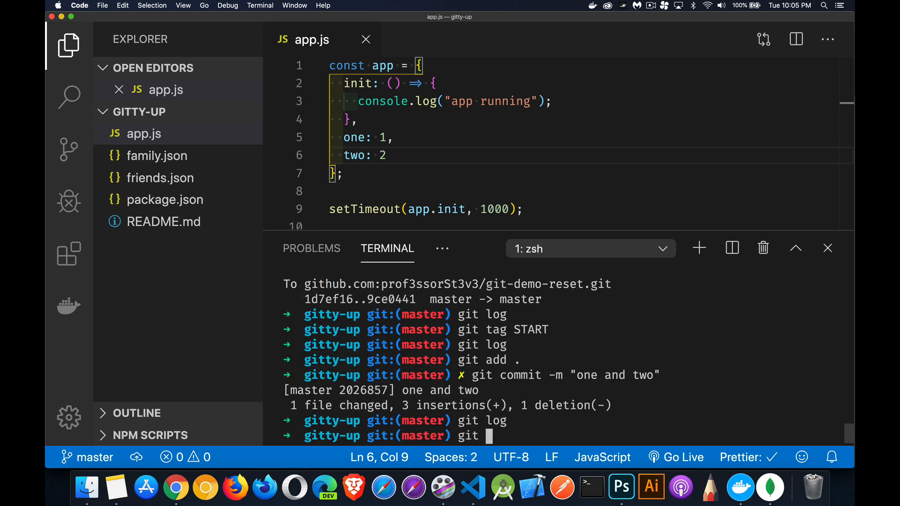
# Tag the "one and two" commit with git tag ONETWO.
pyautogui.write('tag ONETWO')
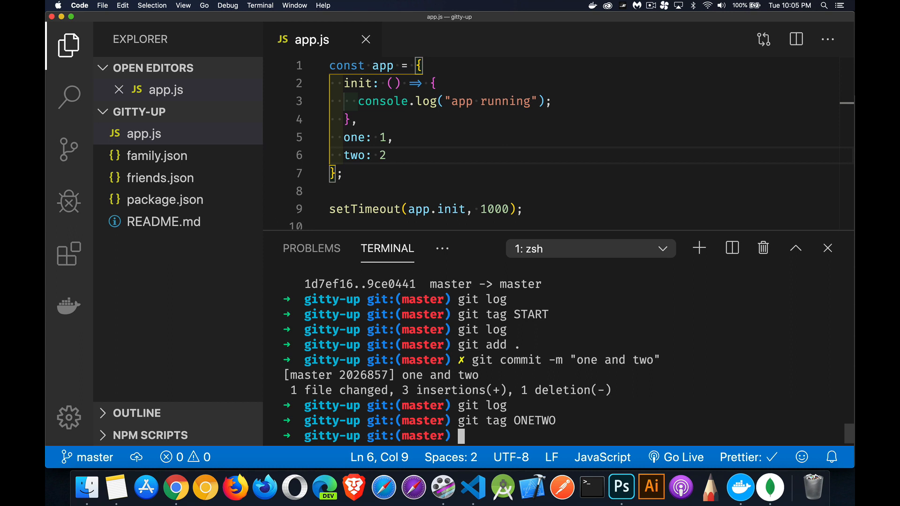
pyautogui.doubleClick(533, 420)
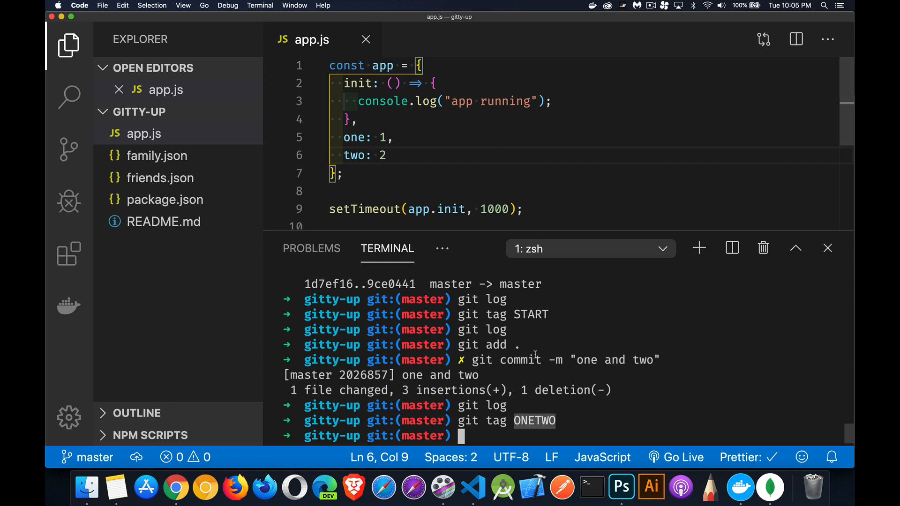
pyautogui.moveTo(601, 422)
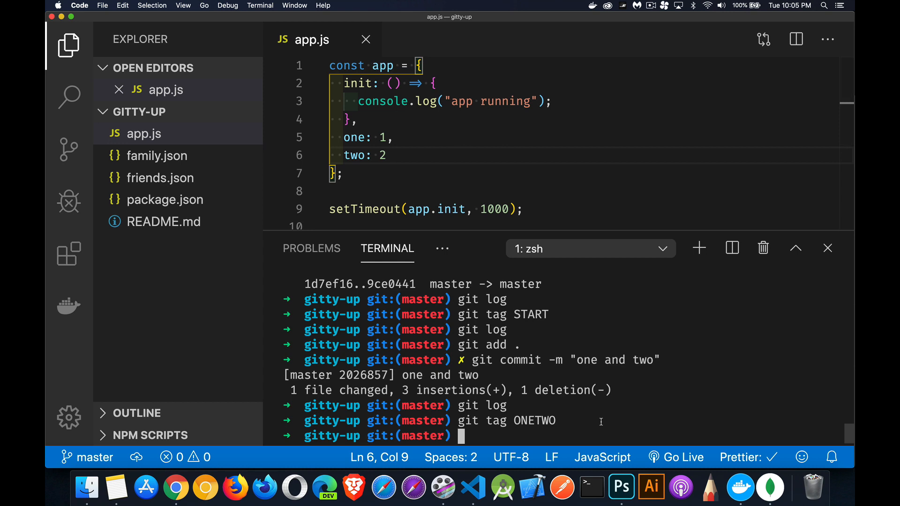
pyautogui.write('git reset HEA')
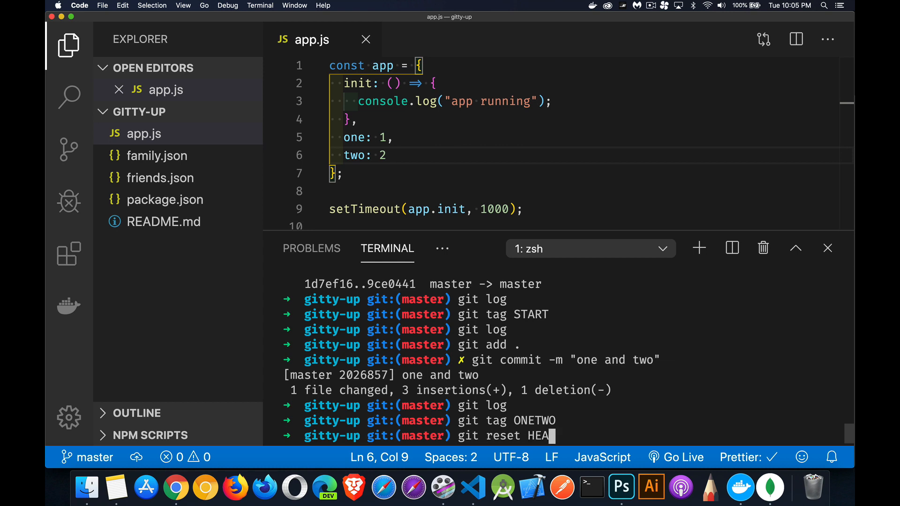
# Run git reset HEAD~1 so HEAD returns to START with app.js edits unstaged.
pyautogui.write('^')
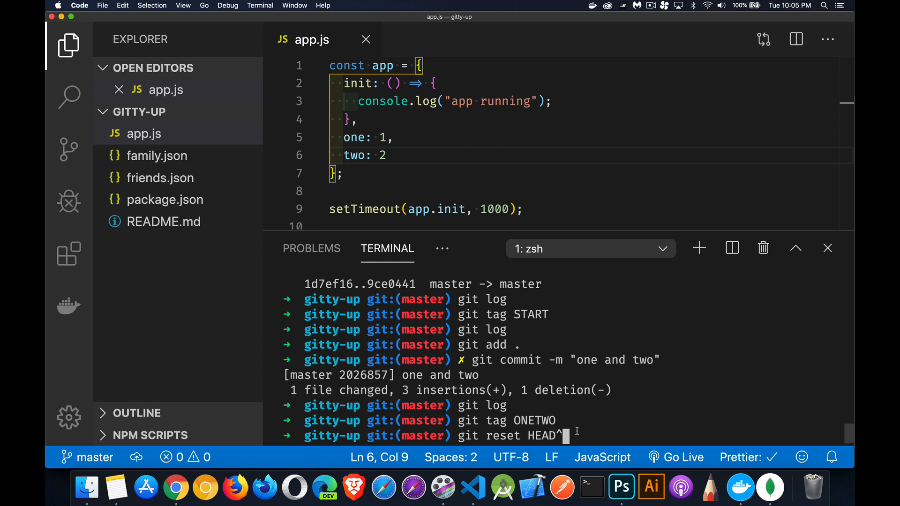
pyautogui.write('~')
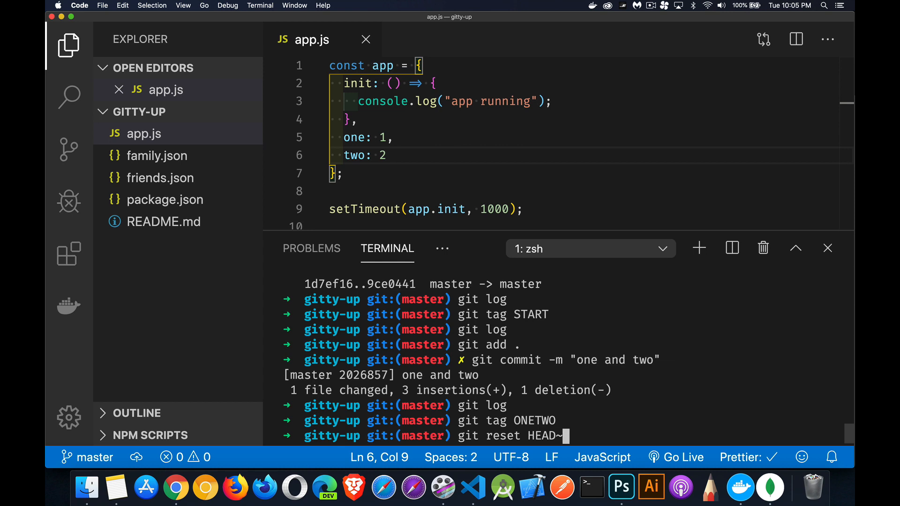
pyautogui.write('1')
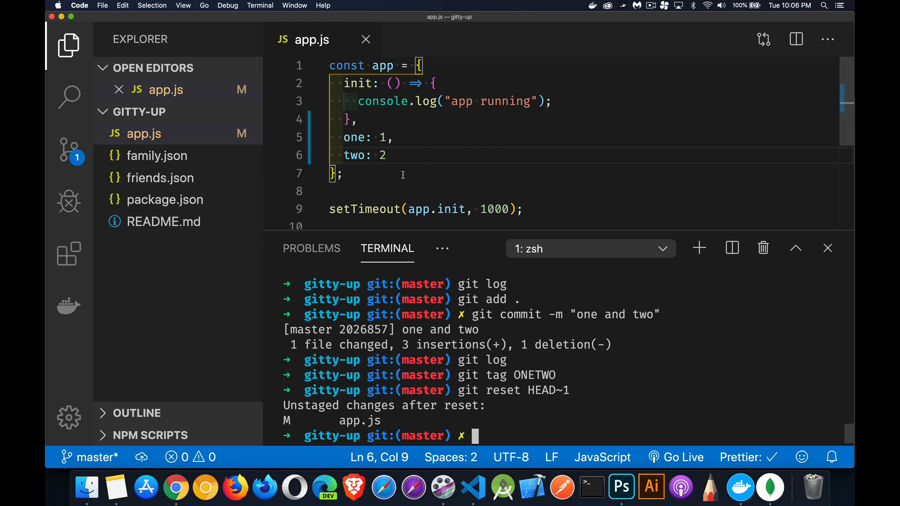
pyautogui.moveTo(441, 125)
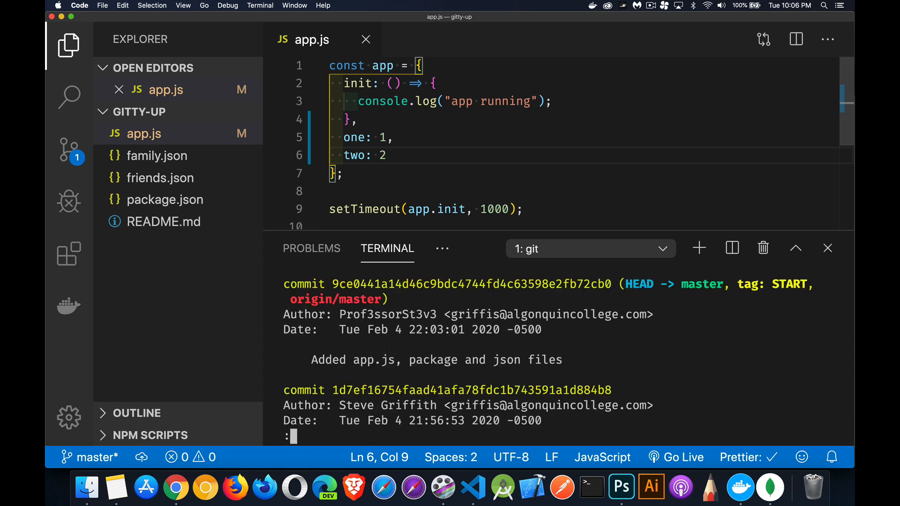
# Add three: 3 to app.js, save it uncommitted, and view git log again.
pyautogui.scroll(-3)
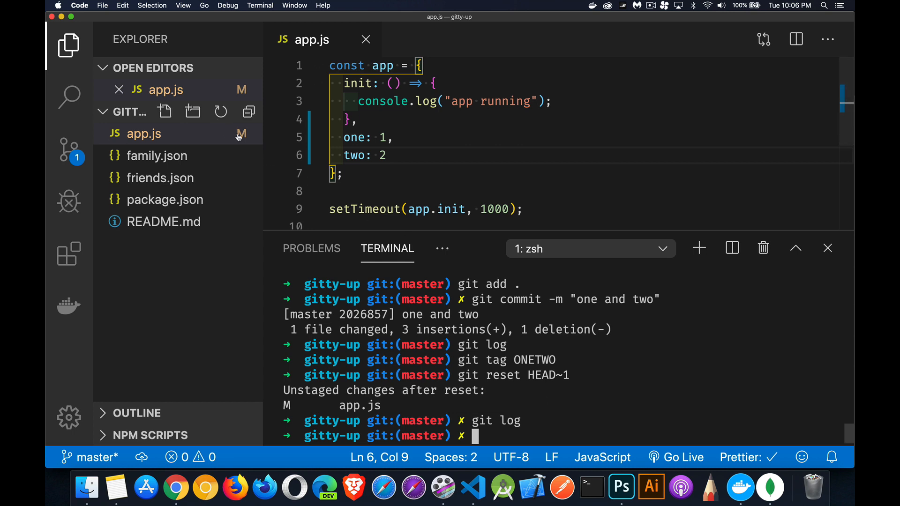
pyautogui.moveTo(246, 146)
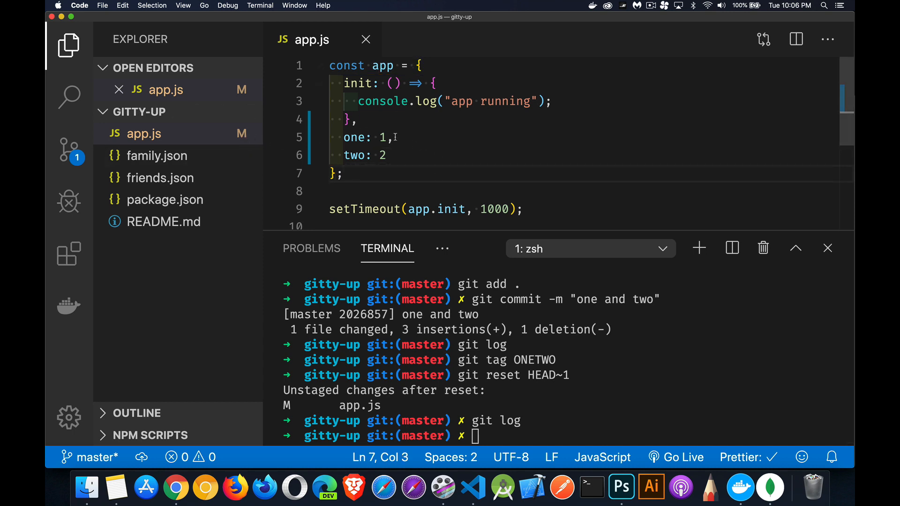
pyautogui.moveTo(399, 159)
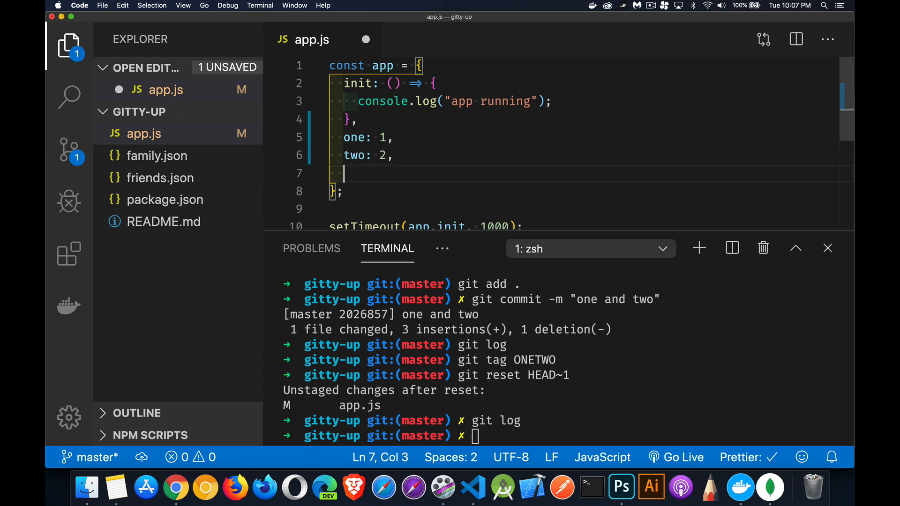
pyautogui.write('three: 3')
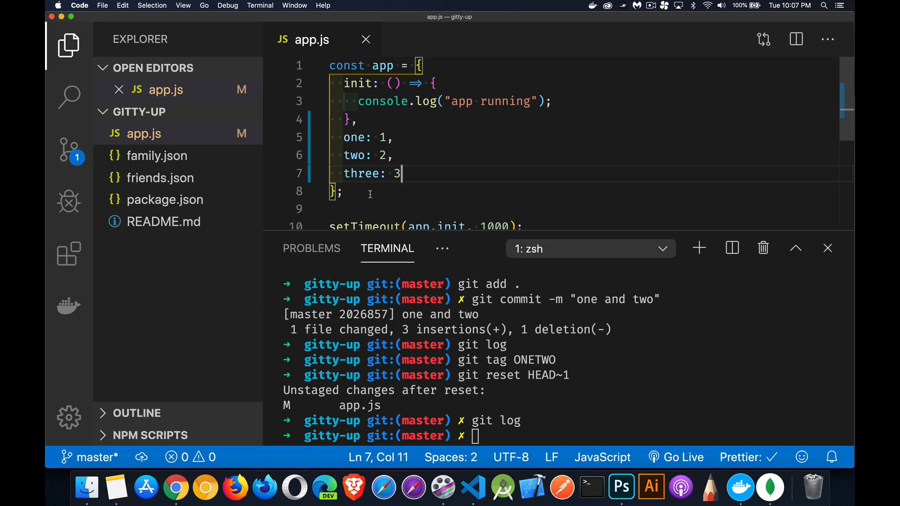
pyautogui.moveTo(419, 146)
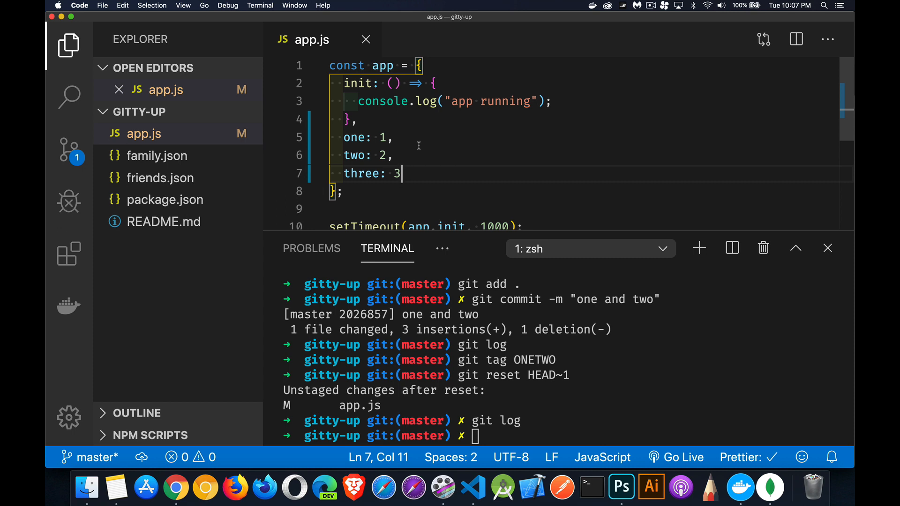
pyautogui.write('git')
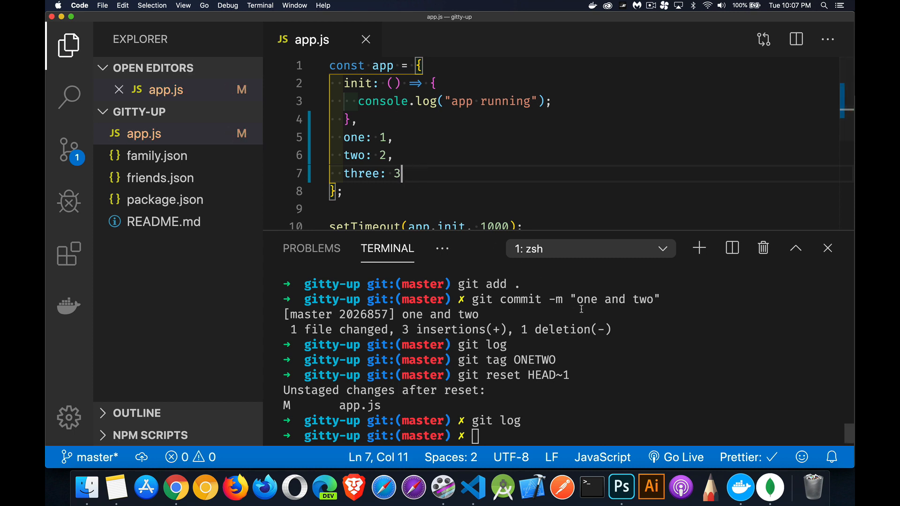
pyautogui.write('git log')
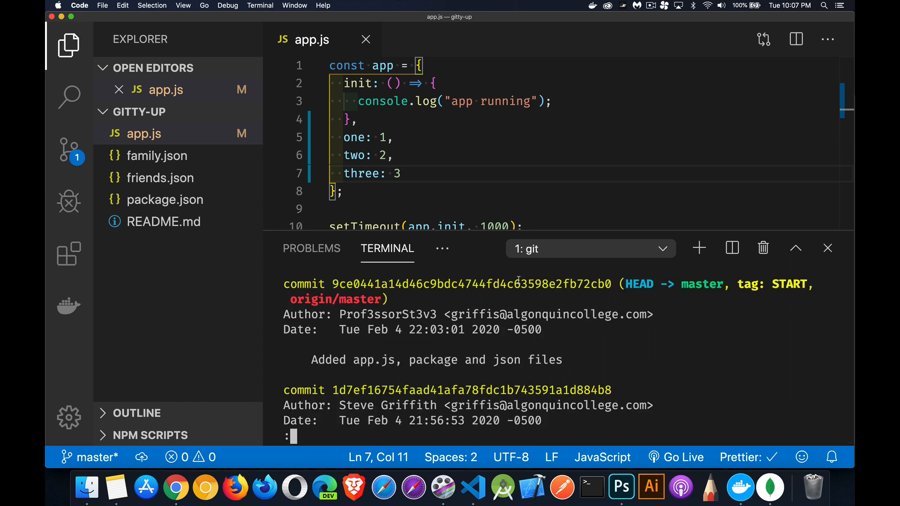
# Select the START commit's full hash in the git log output.
pyautogui.doubleClick(471, 284)
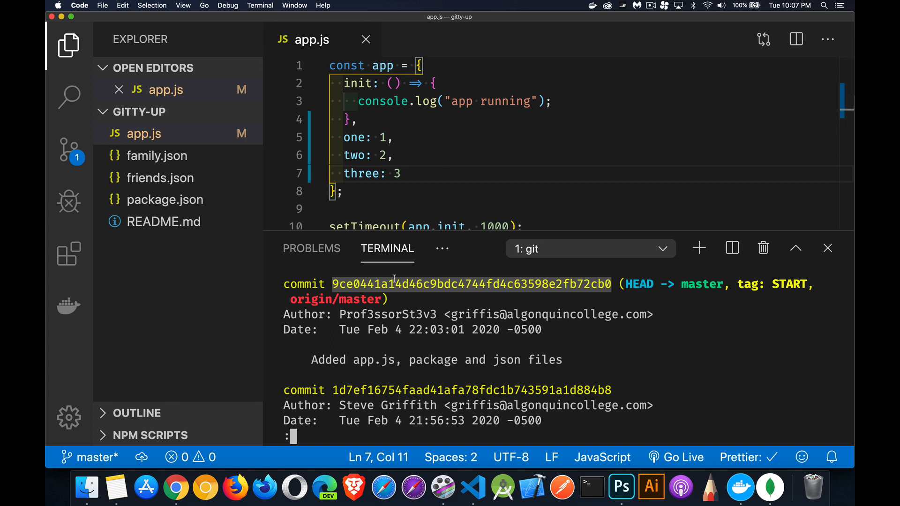
pyautogui.moveTo(775, 282)
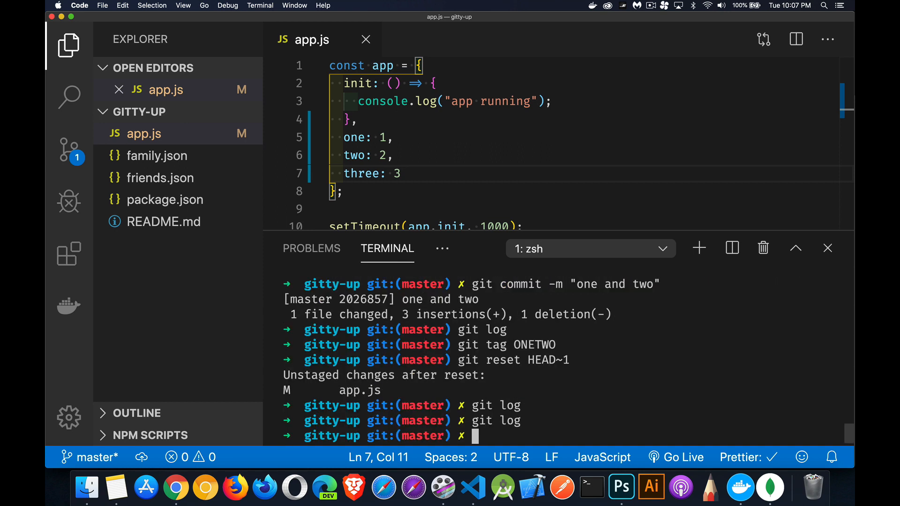
# Restore app.js from the START commit with git checkout, then start git status.
pyautogui.write('git')
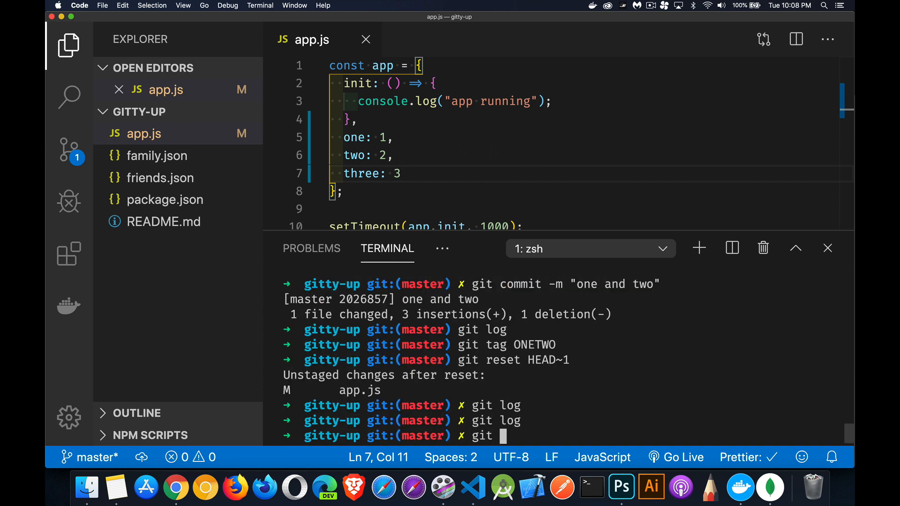
pyautogui.write('checkb')
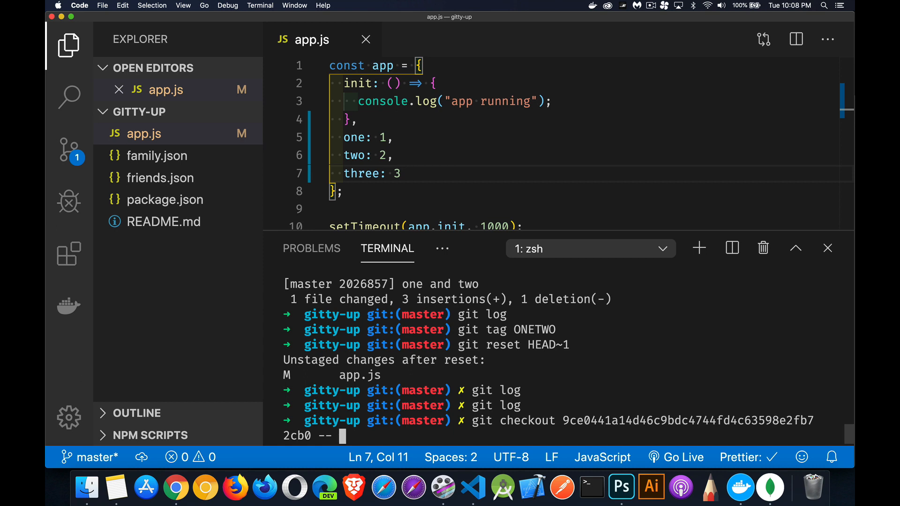
pyautogui.write('app.j')
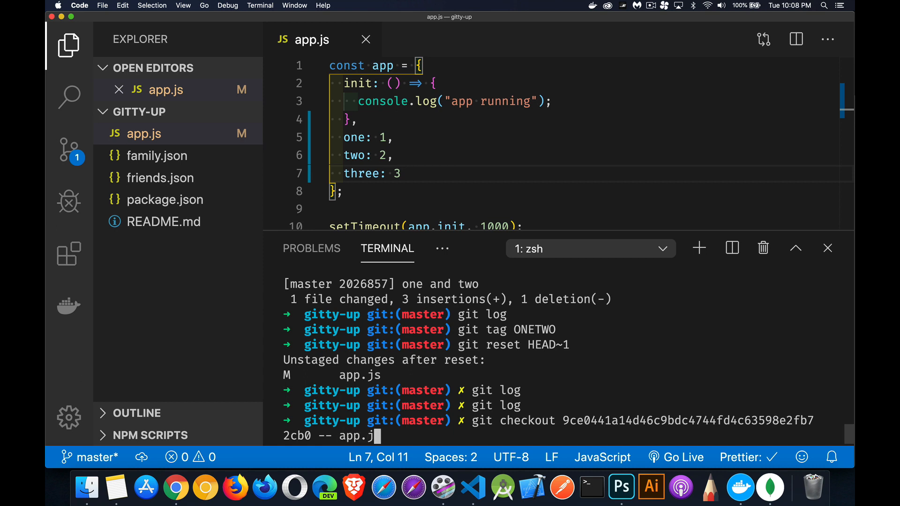
pyautogui.write('s')
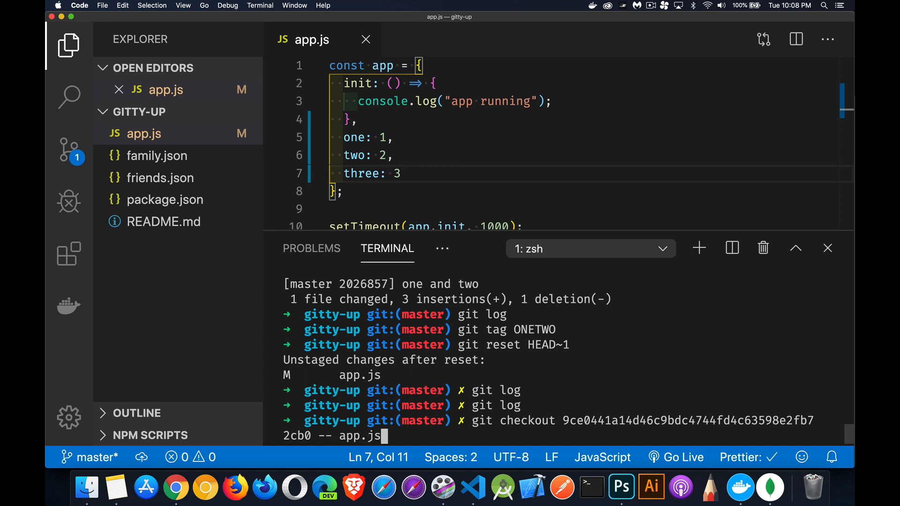
pyautogui.press('enter')
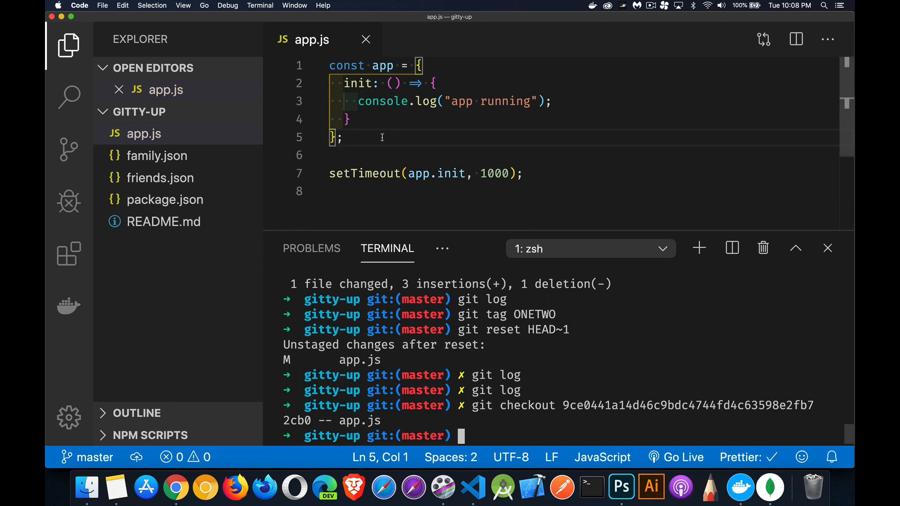
pyautogui.moveTo(429, 135)
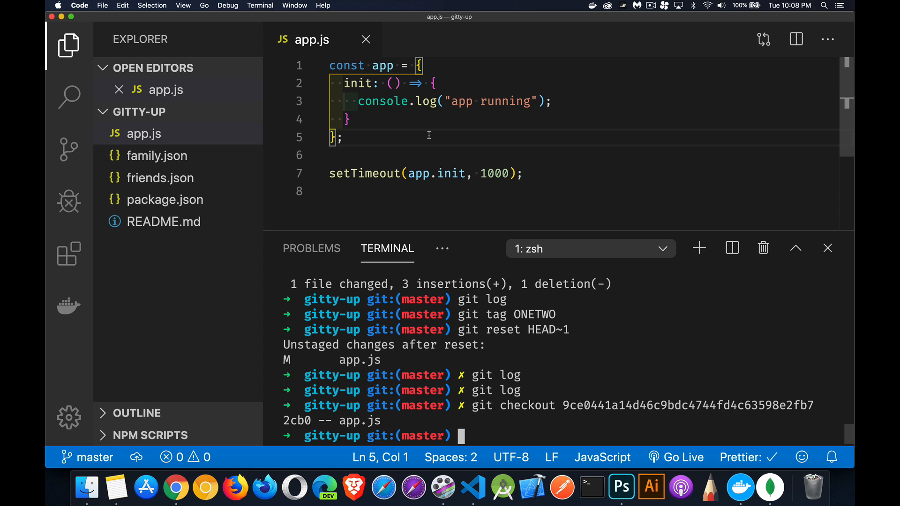
pyautogui.moveTo(550, 429)
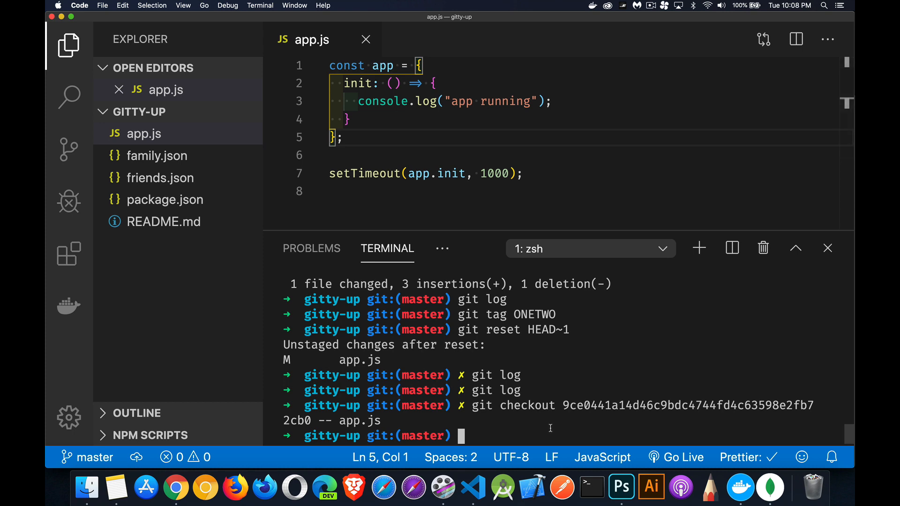
pyautogui.moveTo(235, 146)
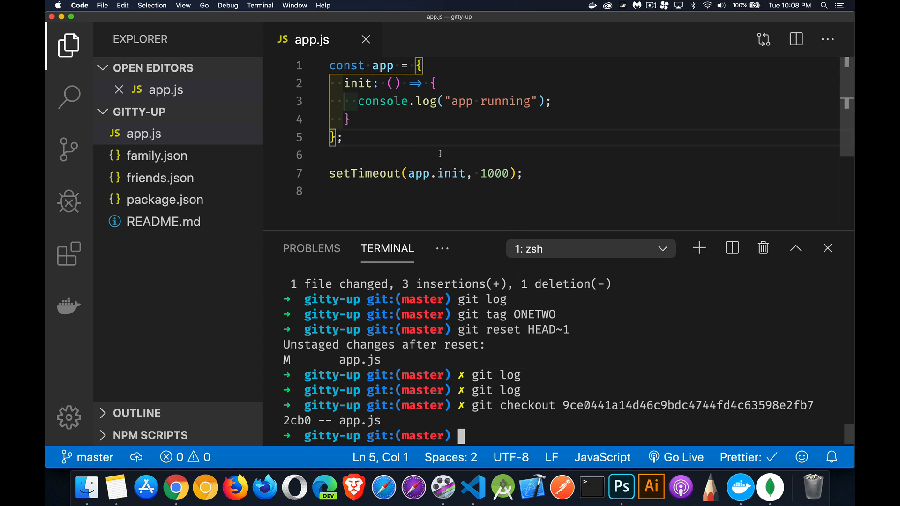
pyautogui.write('git status')
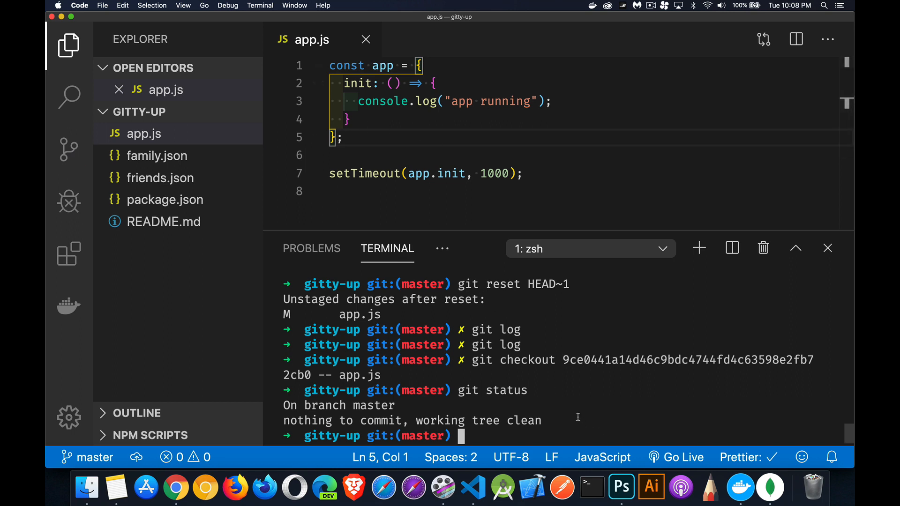
# Run git push origin master, which reports everything up-to-date.
pyautogui.write('git push re')
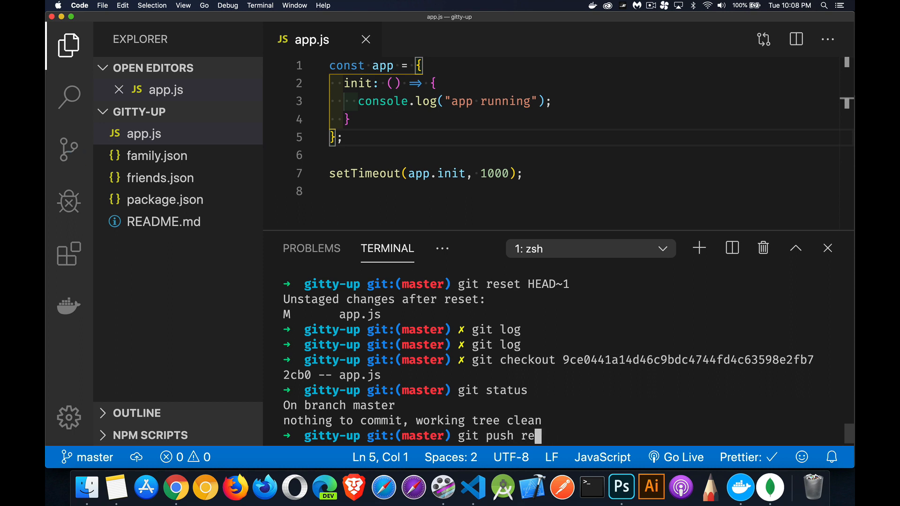
pyautogui.write('origini')
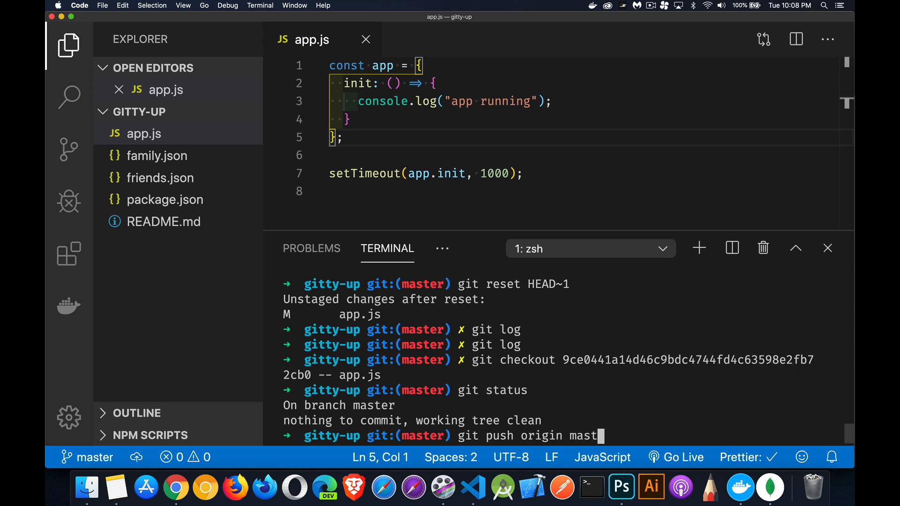
pyautogui.press('Return')
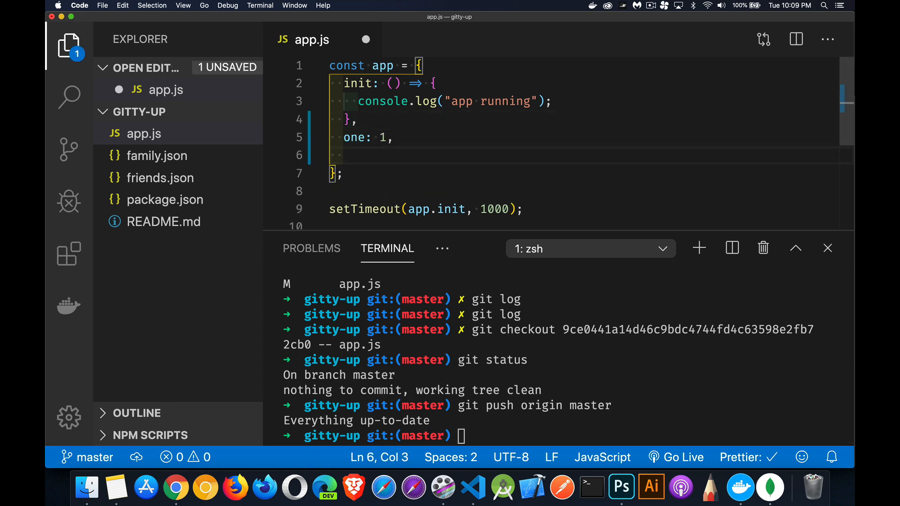
# Add two: 2 and three: 3 to app.js and commit as 'one two three'.
pyautogui.write('two: 2,')
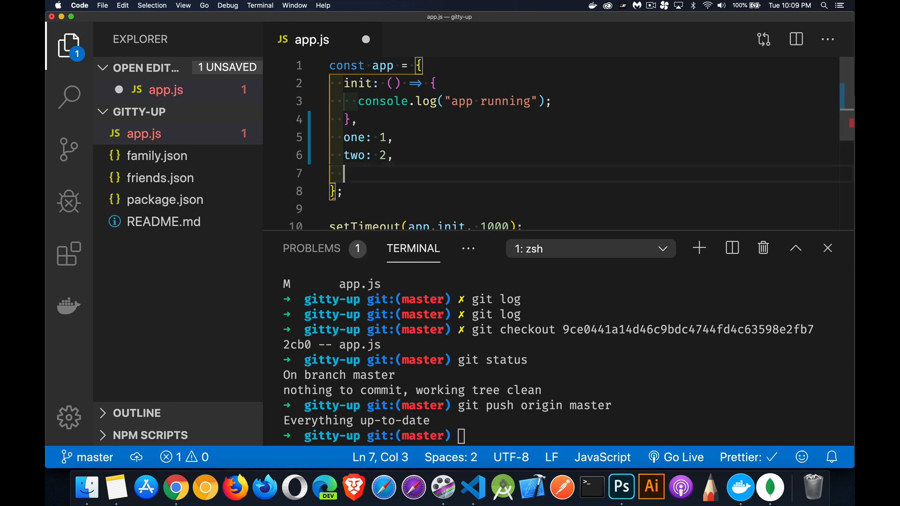
pyautogui.write('three: 3')
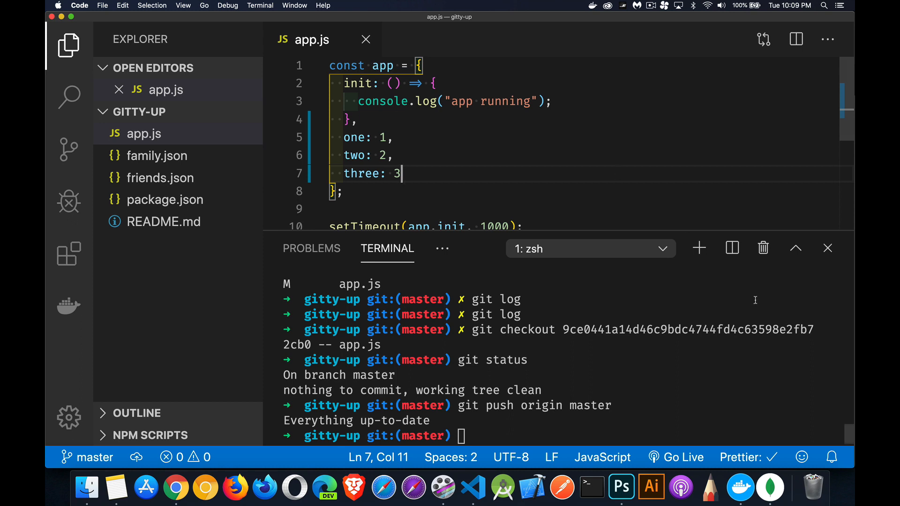
pyautogui.write('git commit -m "one two')
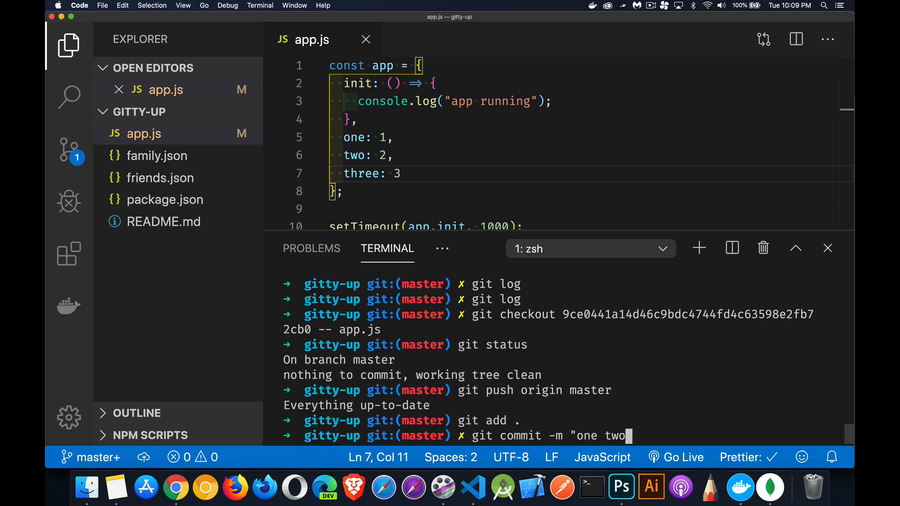
pyautogui.write('three')
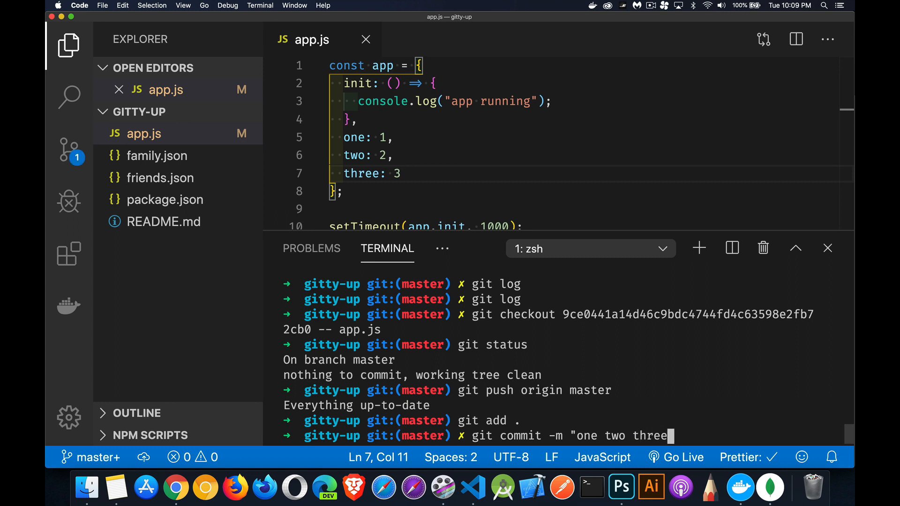
pyautogui.press('Enter')
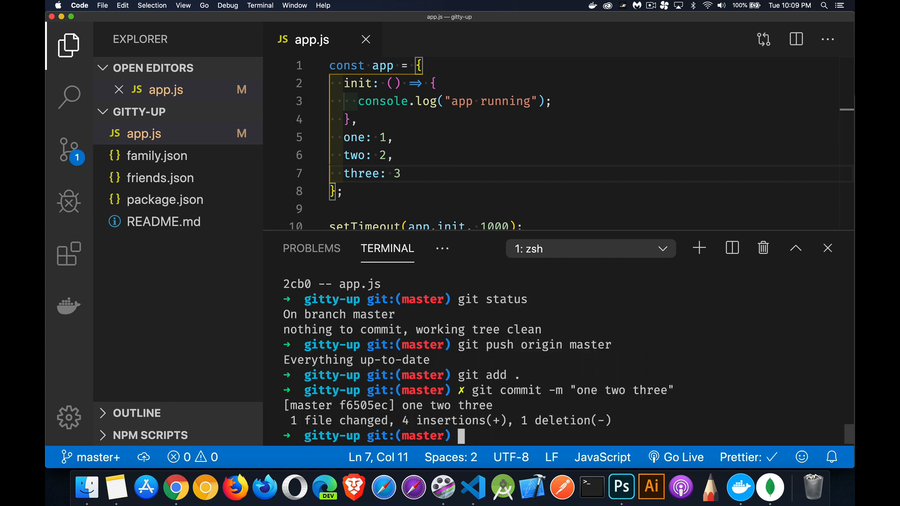
# Tag the commit THREE and push master to origin.
pyautogui.write('git tag')
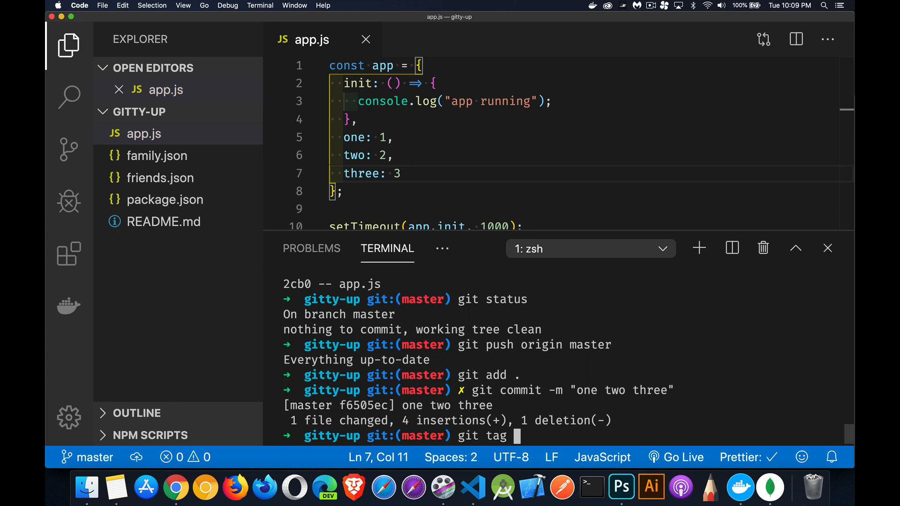
pyautogui.write('THREE')
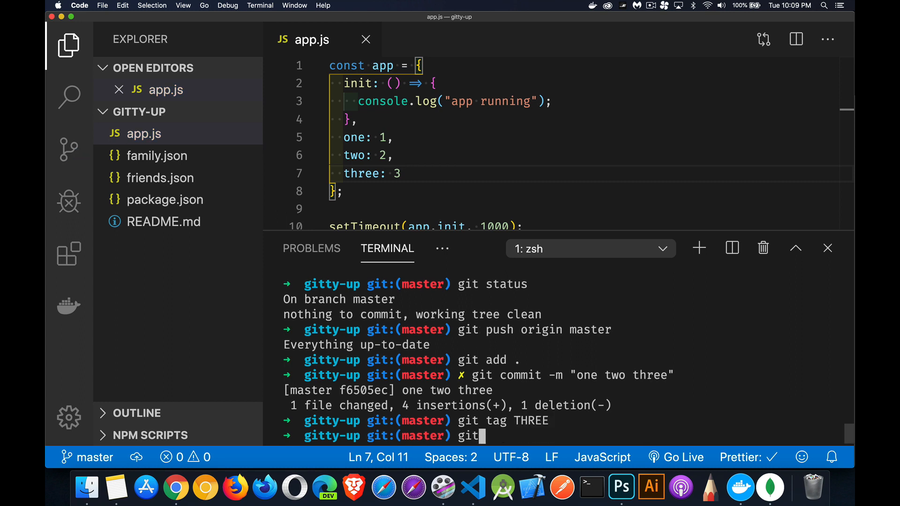
pyautogui.write('push origin master')
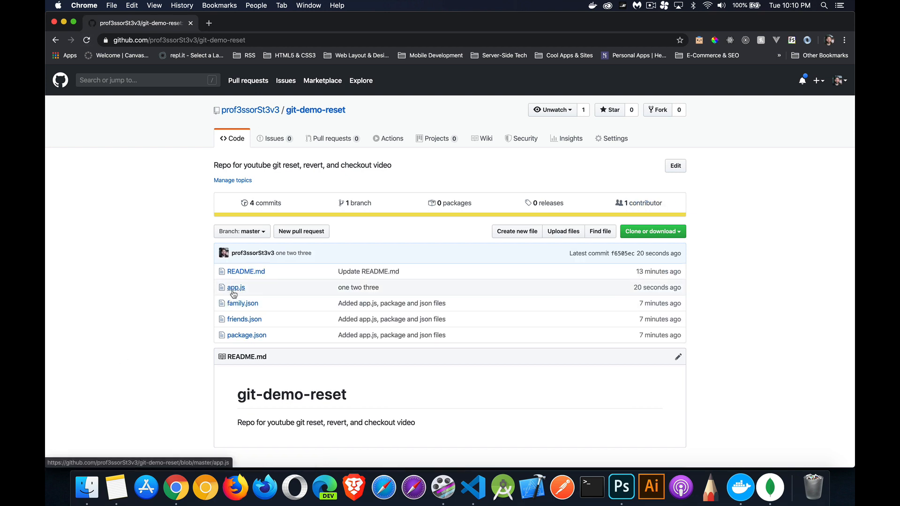
pyautogui.moveTo(358, 287)
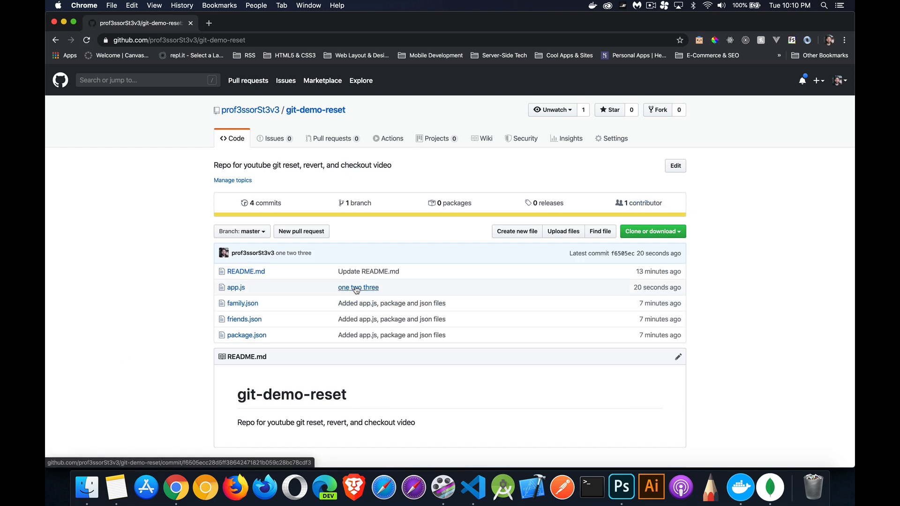
# Open app.js on the GitHub repo page to view one, two and three.
pyautogui.click(236, 287)
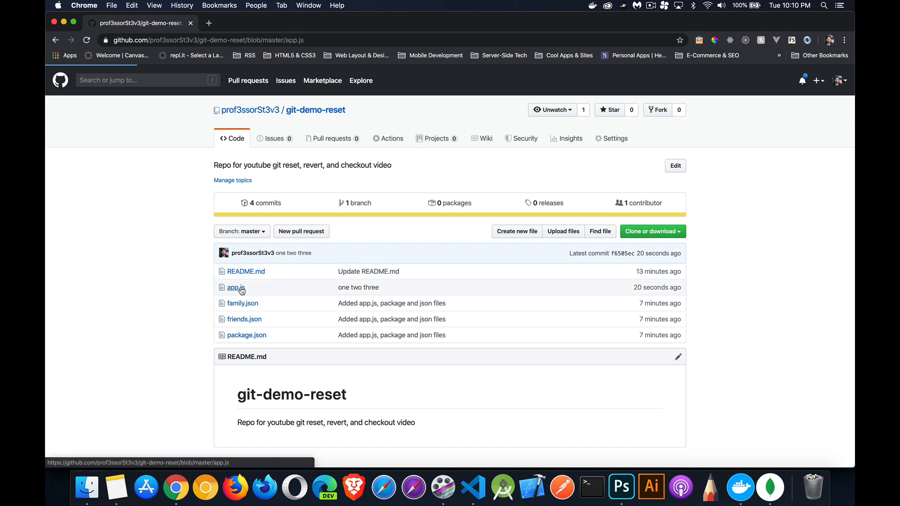
pyautogui.click(236, 287)
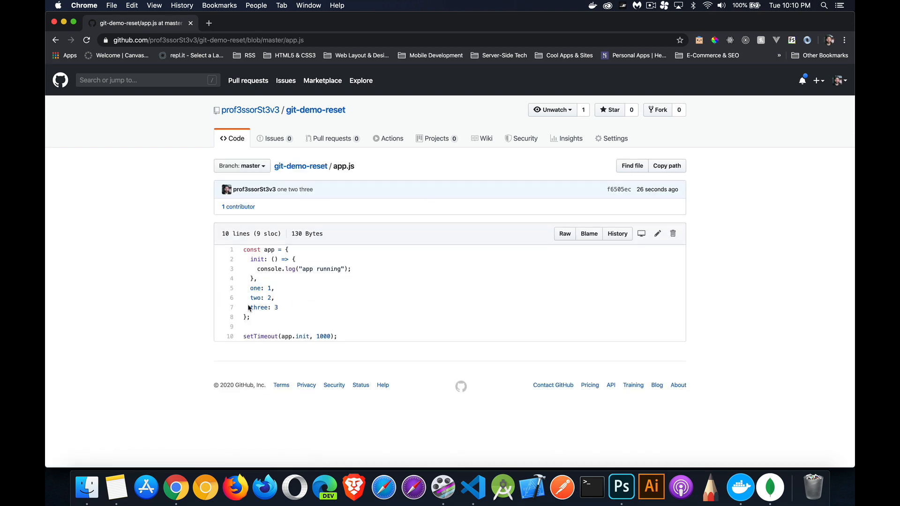
pyautogui.moveTo(305, 299)
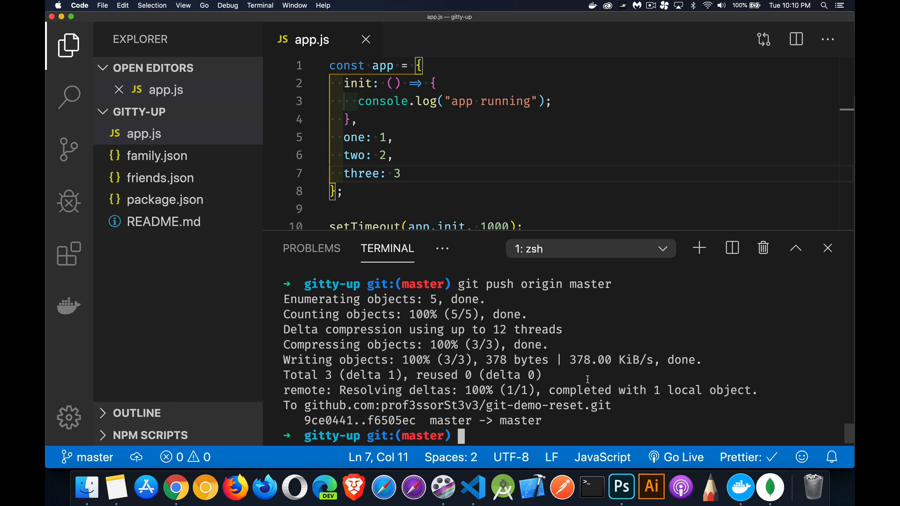
# Run git reset HEAD^ so the one two three edits become unstaged.
pyautogui.write('git')
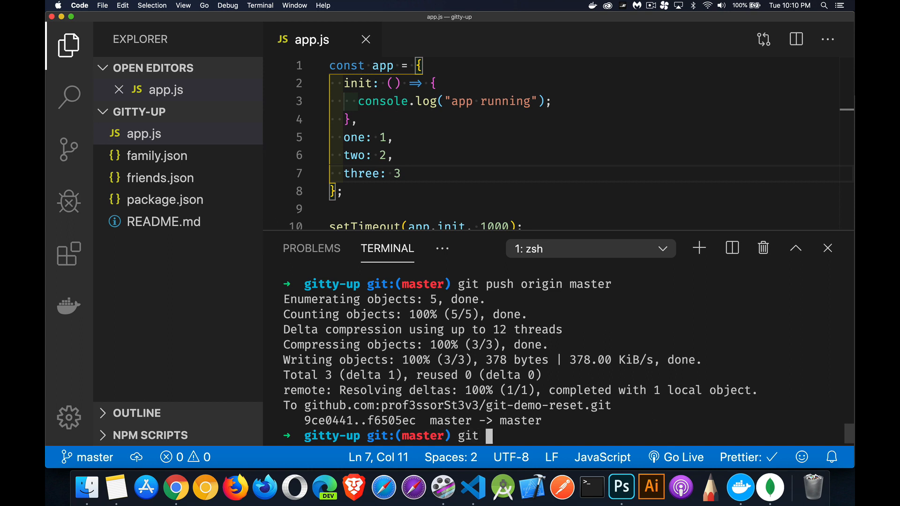
pyautogui.write('reset')
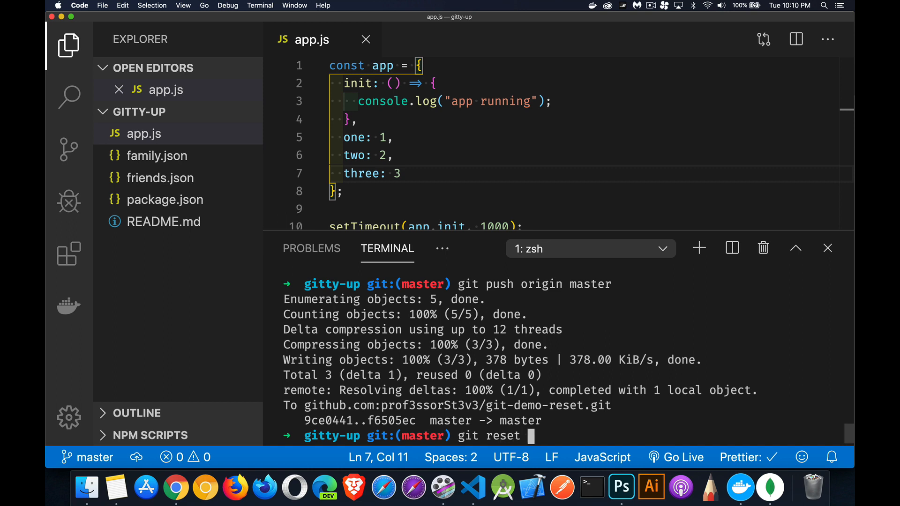
pyautogui.write('HEAD')
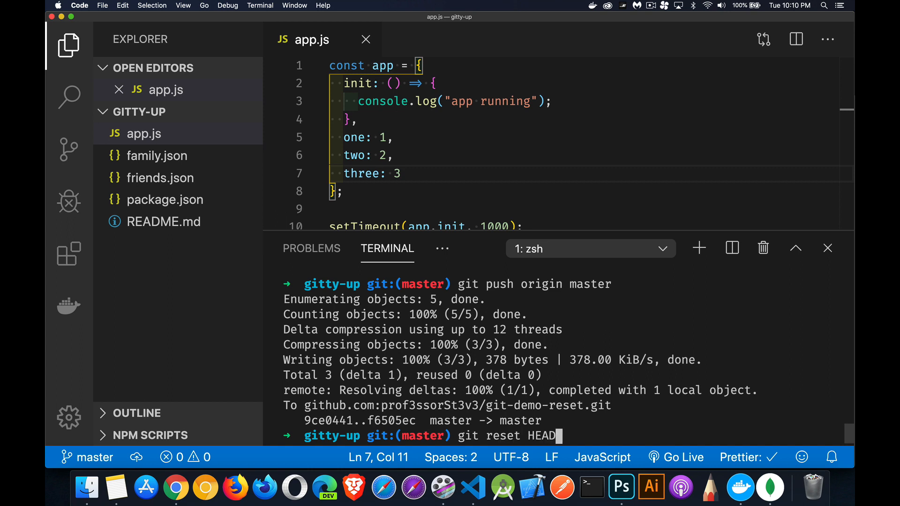
pyautogui.write('^')
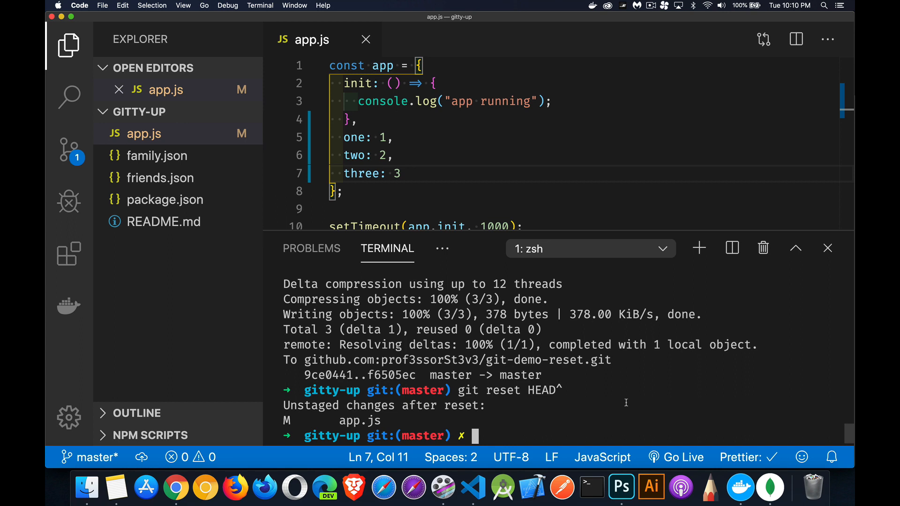
pyautogui.write('gi')
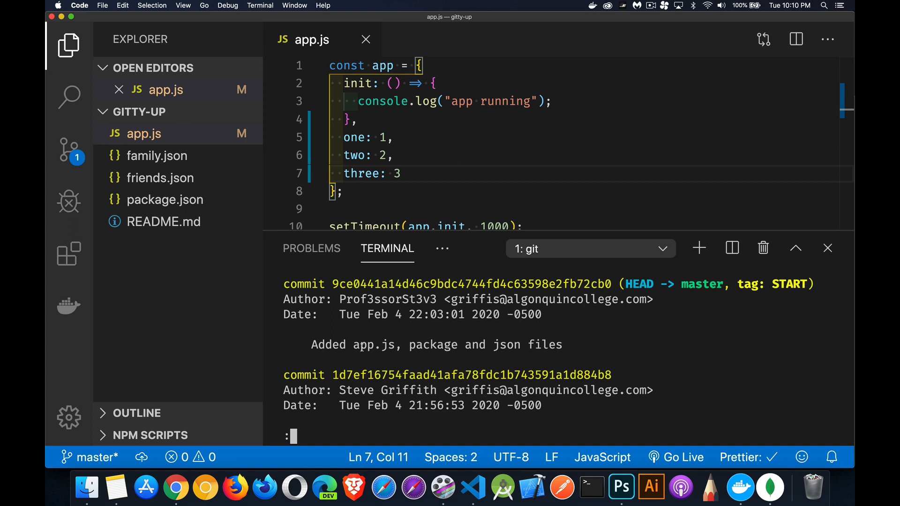
pyautogui.moveTo(389, 331)
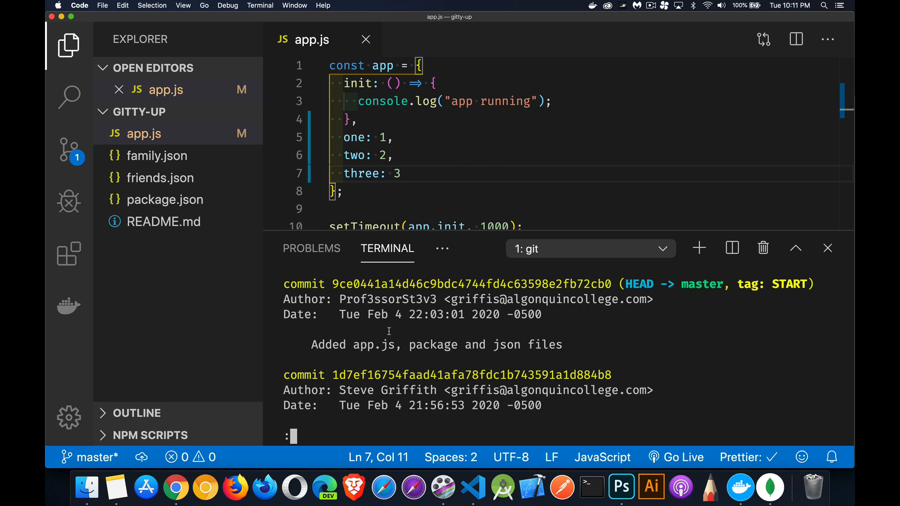
# Check out app.js from START commit 9ce0441a, then try git push origin master.
pyautogui.doubleClick(471, 284)
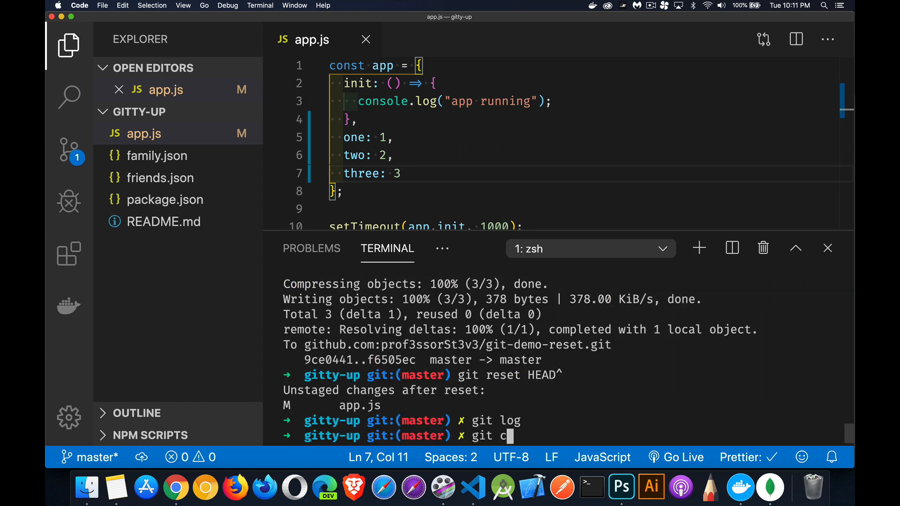
pyautogui.write('heckout')
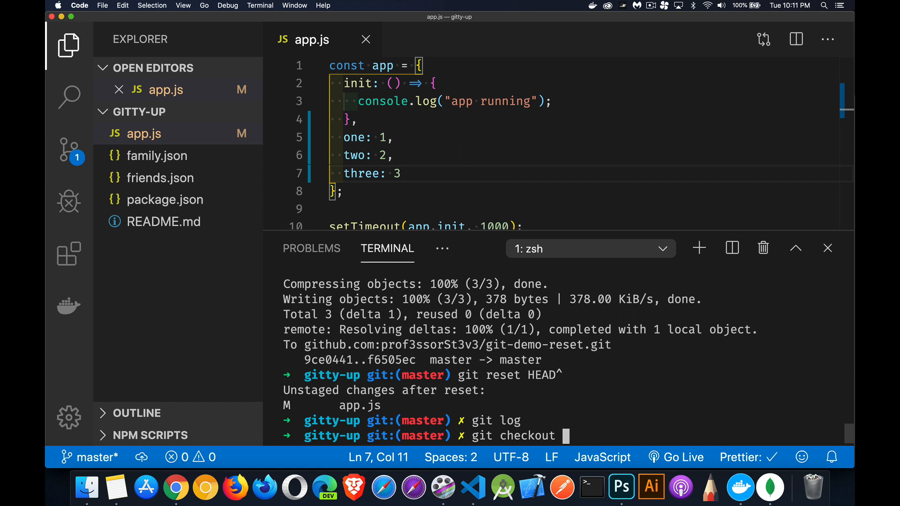
pyautogui.write('9ce0441a14d46c9bdc4744fd4c63598e2fb72cb0')
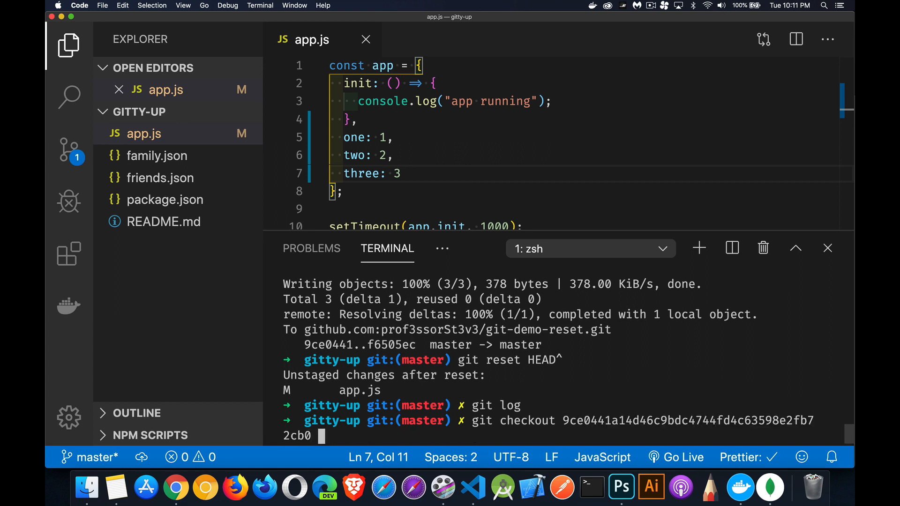
pyautogui.write('--')
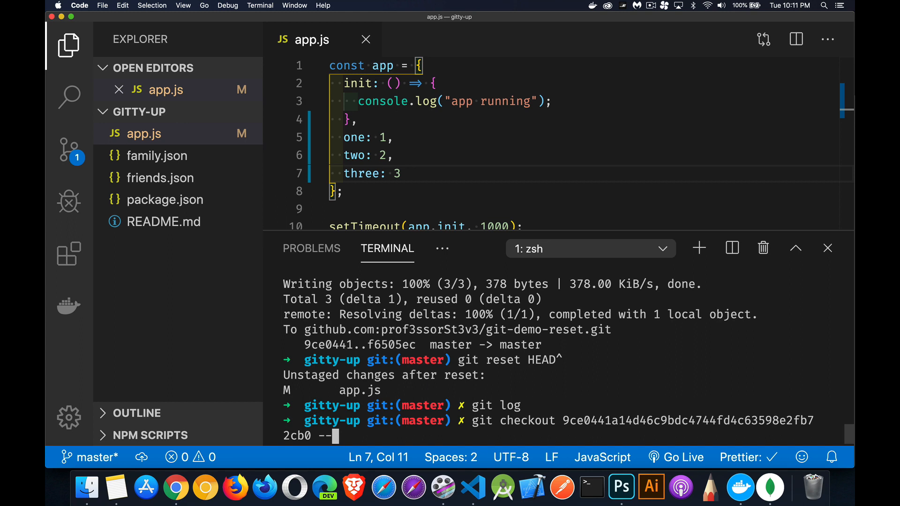
pyautogui.press('enter')
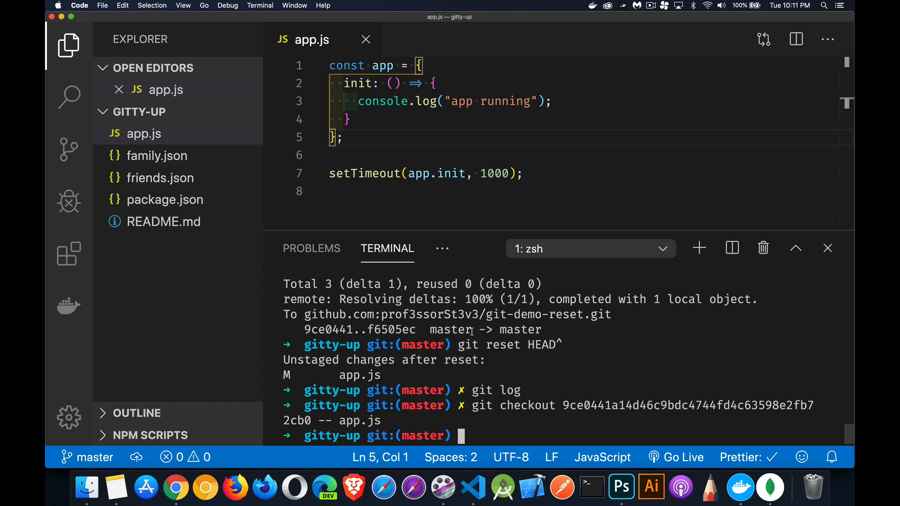
pyautogui.moveTo(544, 432)
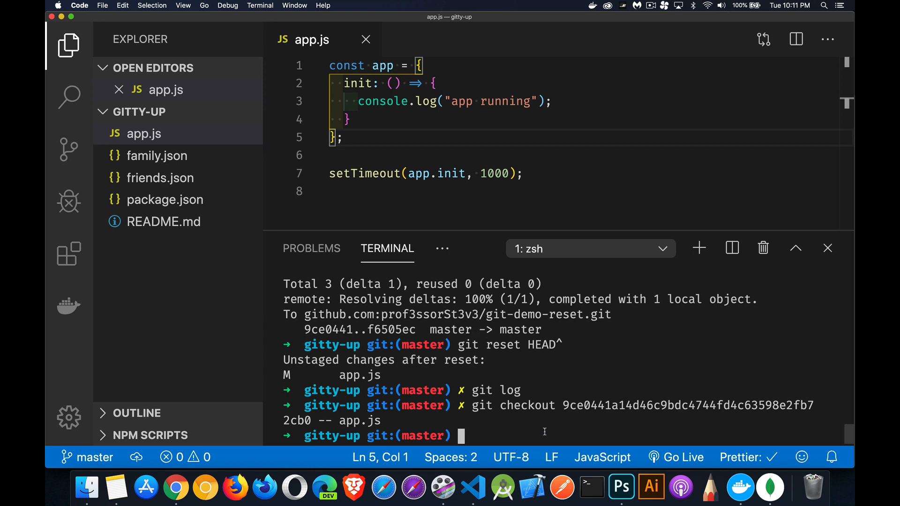
pyautogui.write('git push origin master')
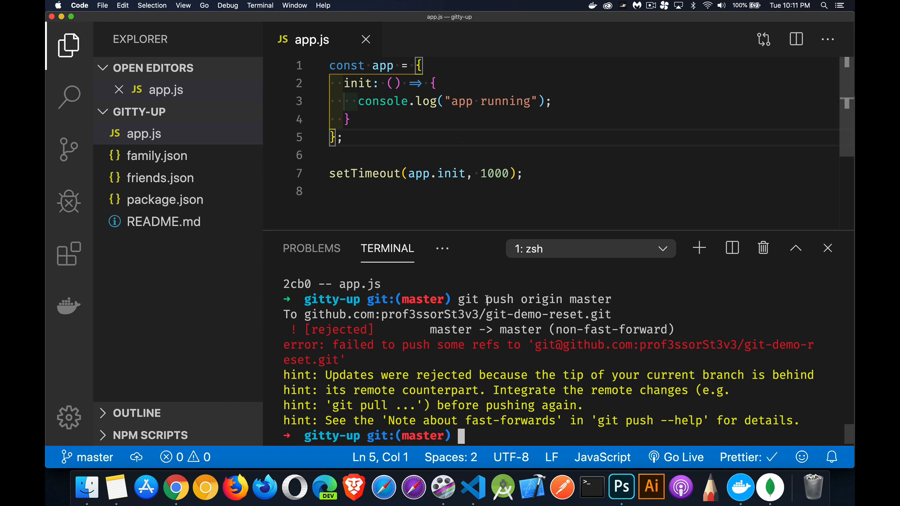
# Run git pull origin master to fast-forward the local branch.
pyautogui.write('git')
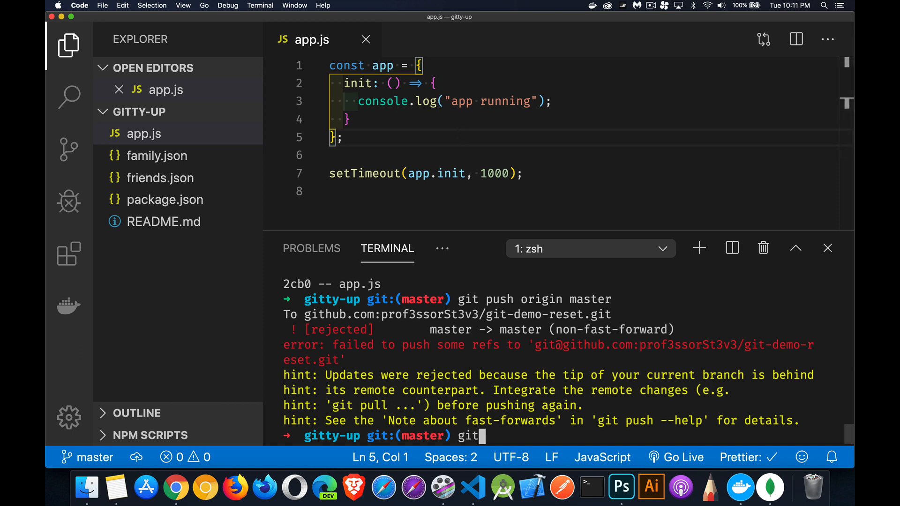
pyautogui.write('pull ori')
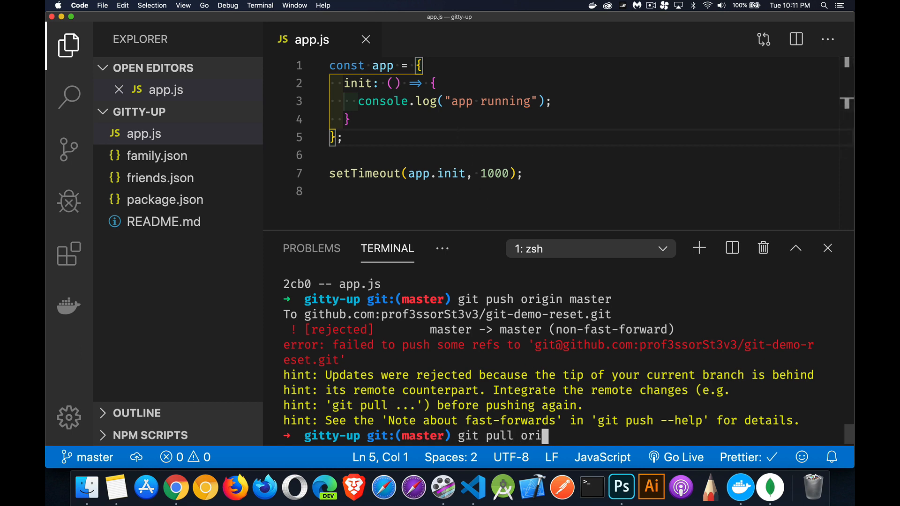
pyautogui.write('gin master')
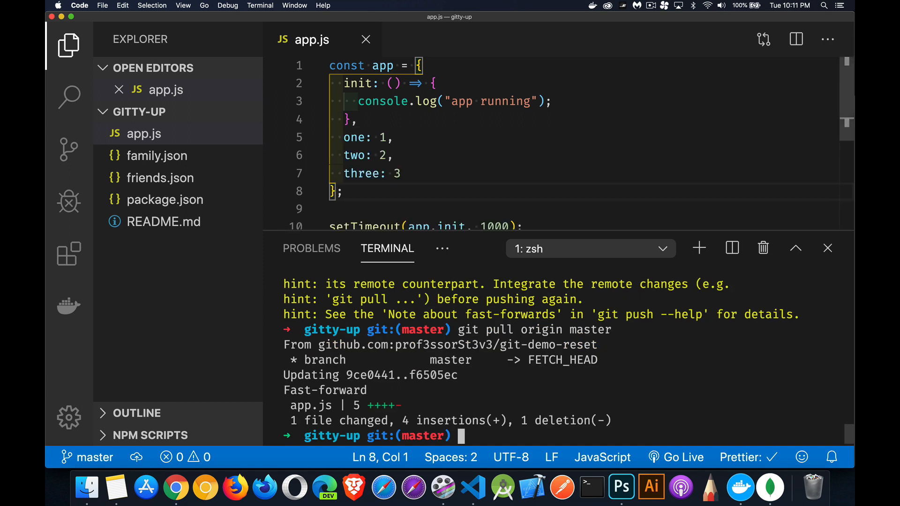
pyautogui.moveTo(444, 141)
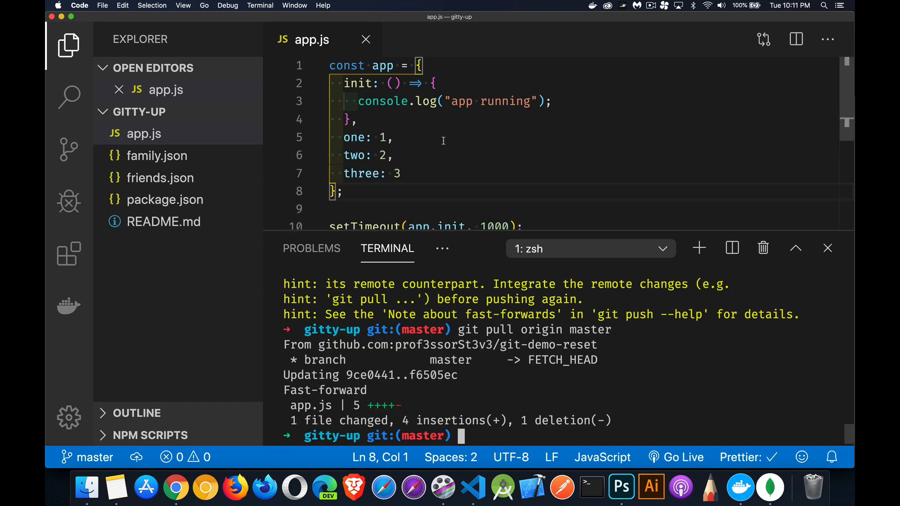
pyautogui.moveTo(440, 176)
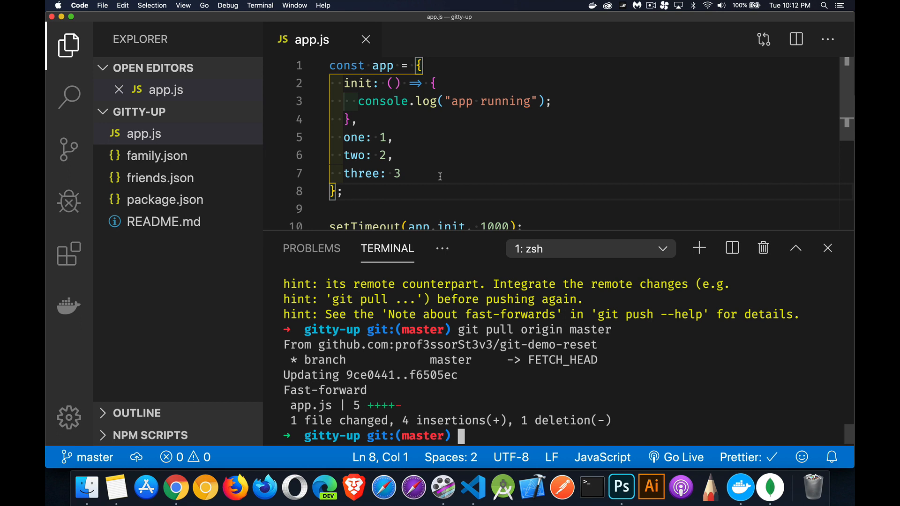
pyautogui.moveTo(395, 175)
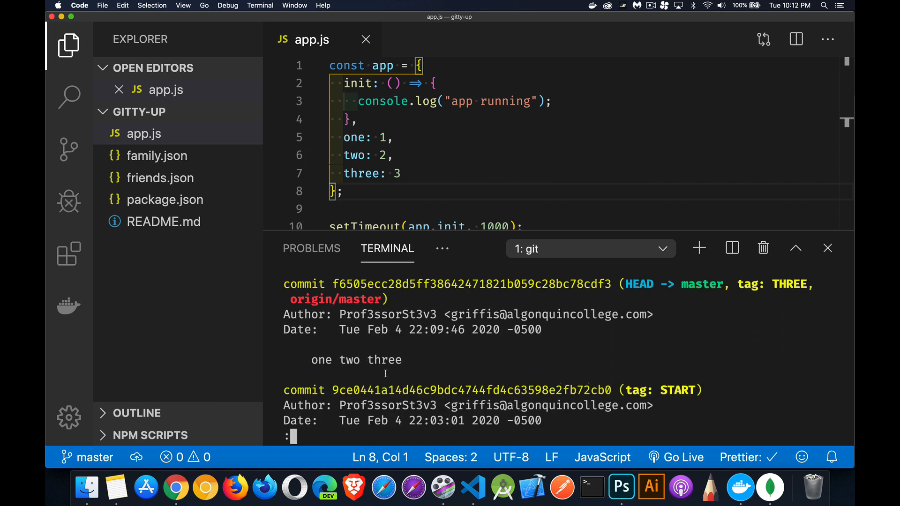
pyautogui.moveTo(415, 361)
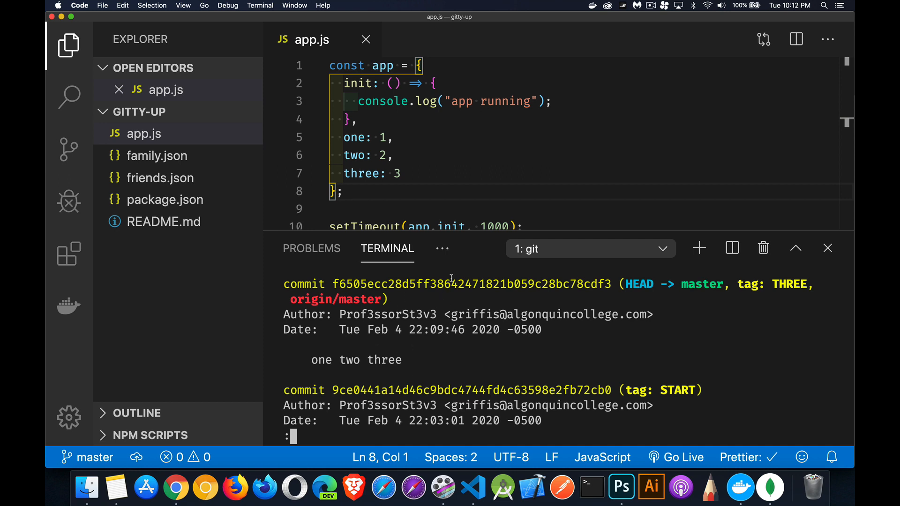
# Copy the THREE commit hash f6505ecc and run git revert on it.
pyautogui.doubleClick(471, 284)
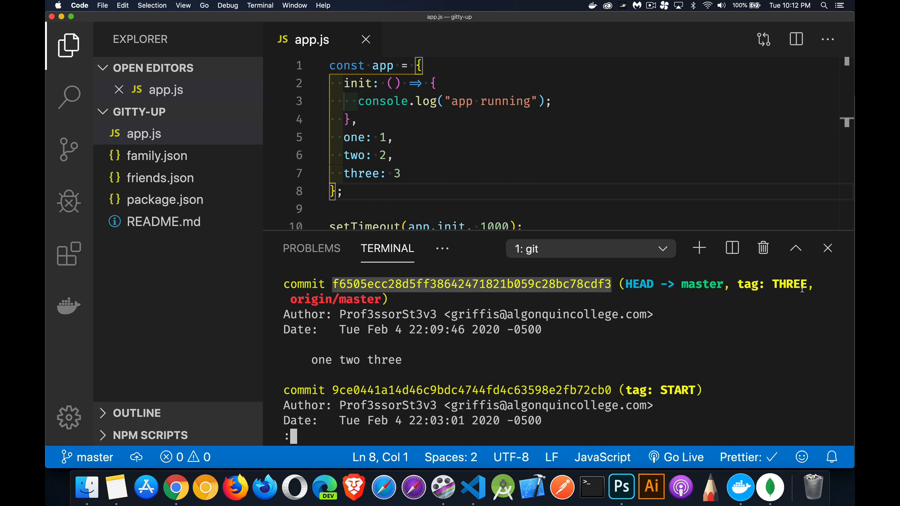
pyautogui.moveTo(609, 328)
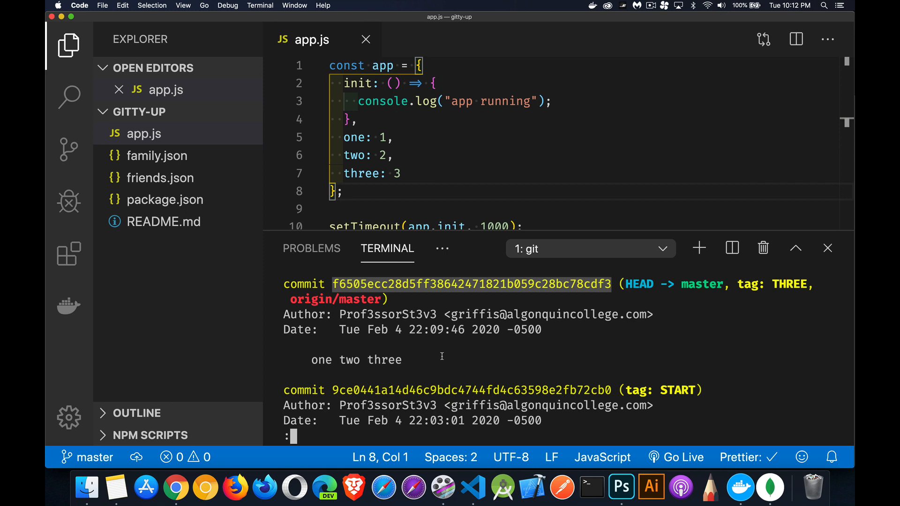
pyautogui.moveTo(634, 404)
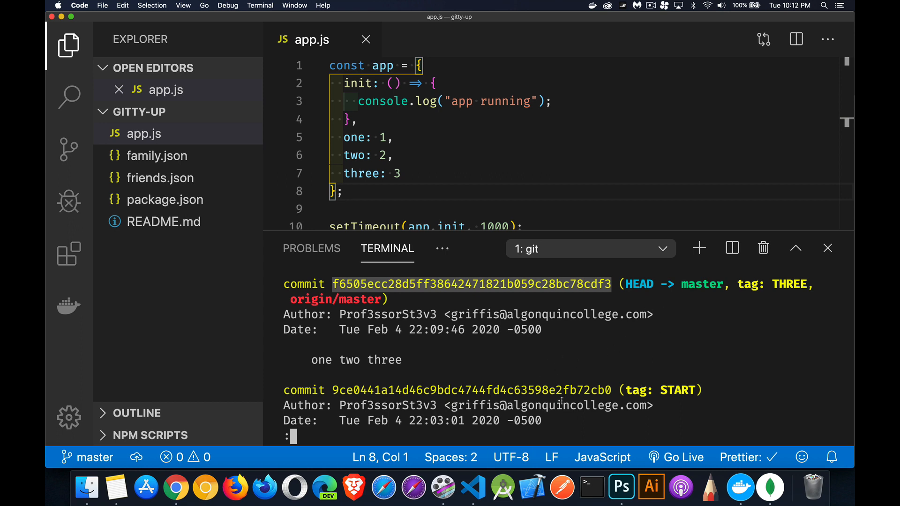
pyautogui.moveTo(620, 349)
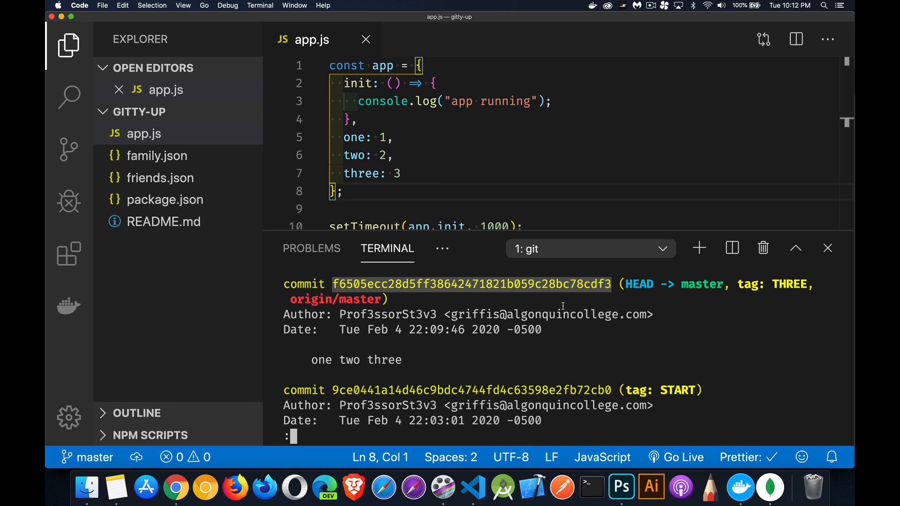
pyautogui.moveTo(608, 274)
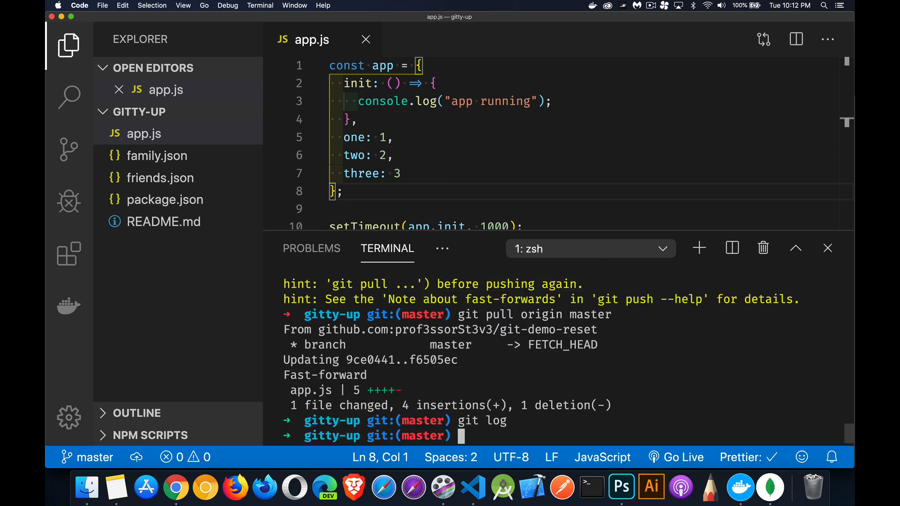
pyautogui.write('git rever')
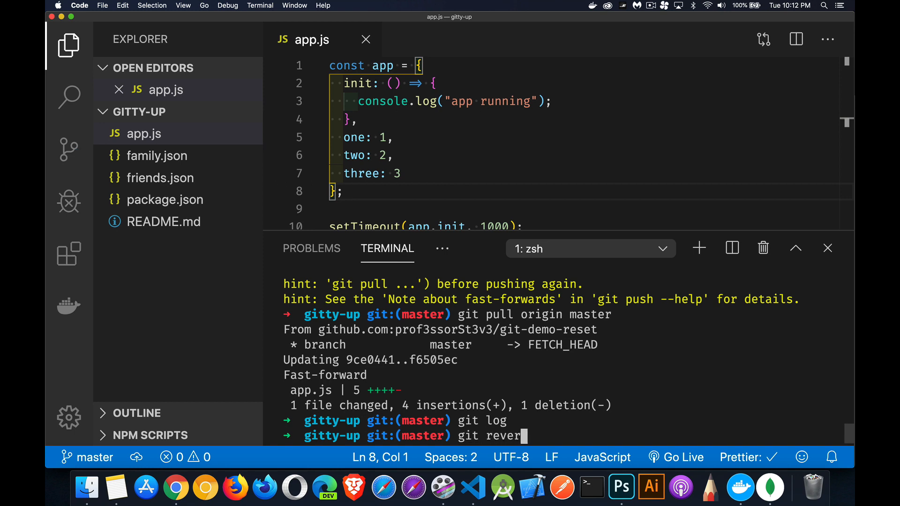
pyautogui.write('f6505ecc28d5ff38642471821b059c28bc78cdf3')
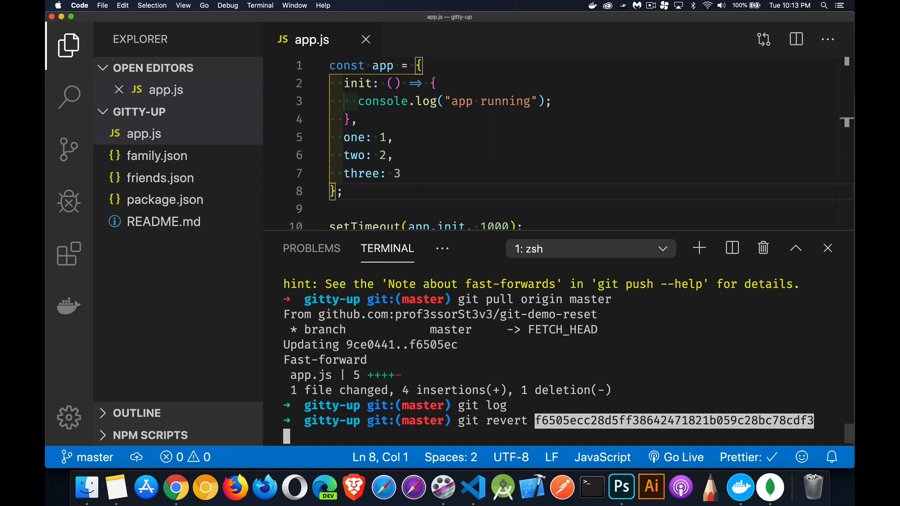
pyautogui.press('enter')
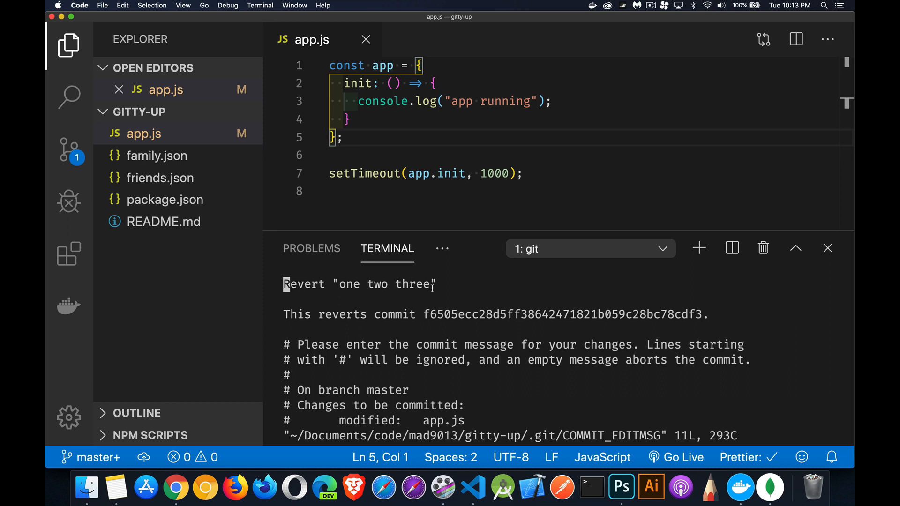
pyautogui.moveTo(386, 373)
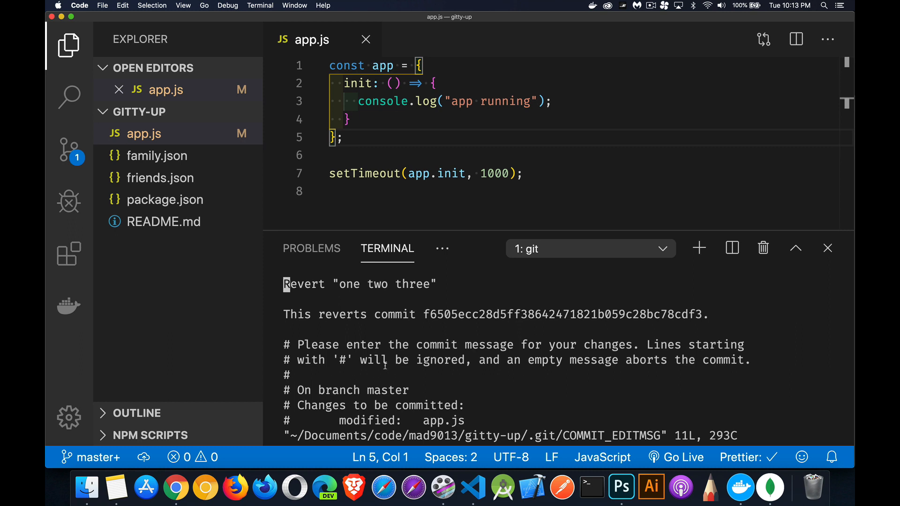
# Edit the revert message toward UNDO in vim, then quit with :q!
pyautogui.press('i')
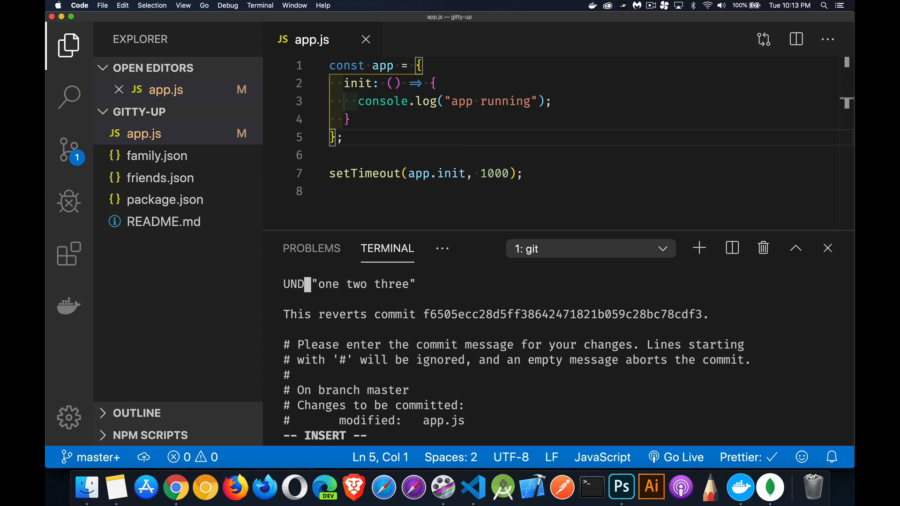
pyautogui.write('O')
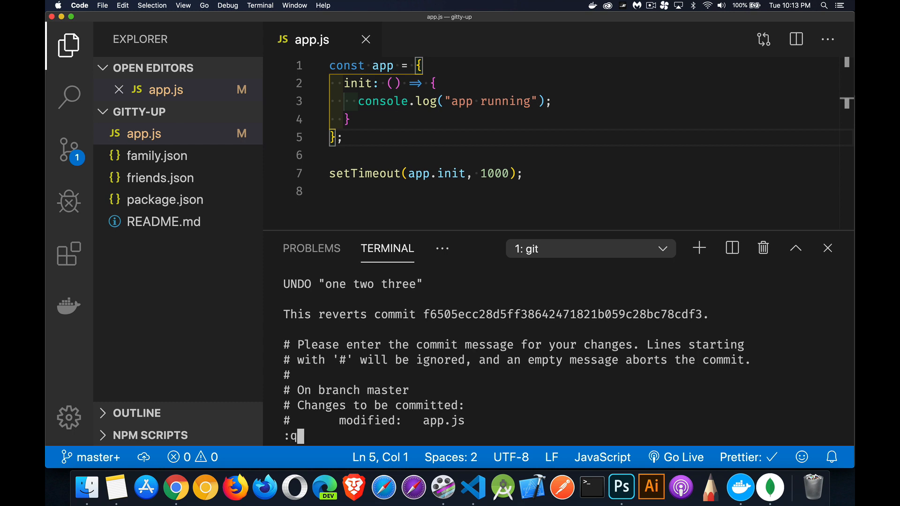
pyautogui.write('!')
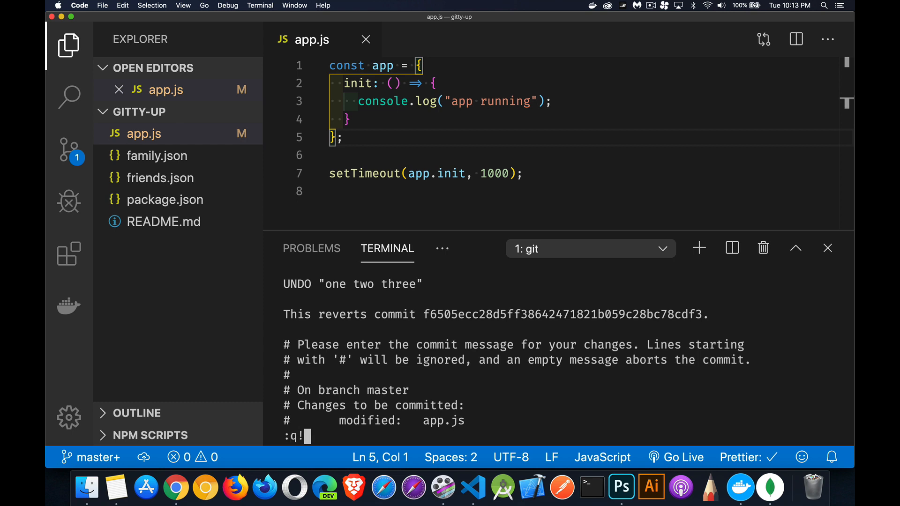
pyautogui.press('enter')
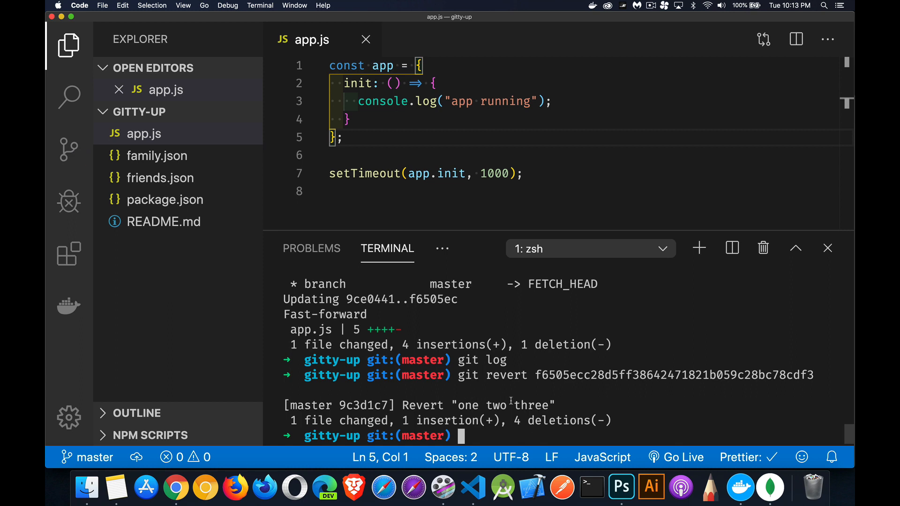
pyautogui.moveTo(628, 383)
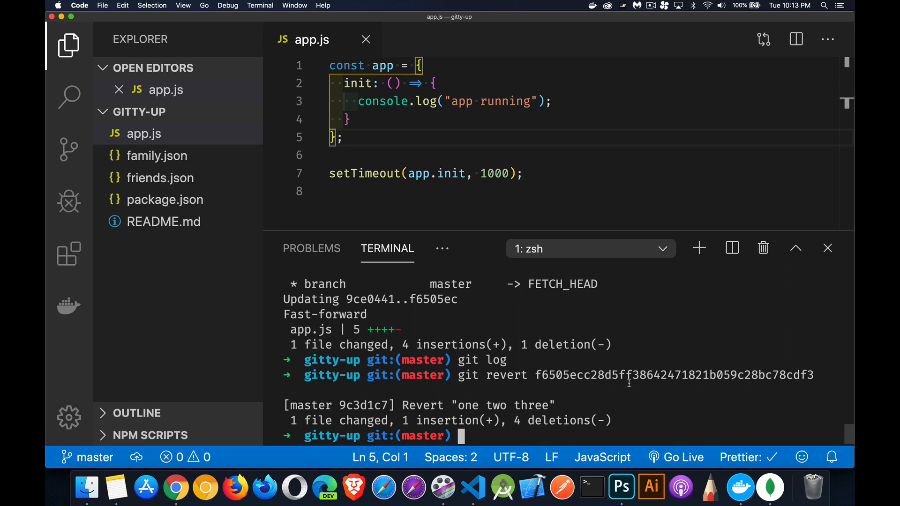
pyautogui.moveTo(595, 405)
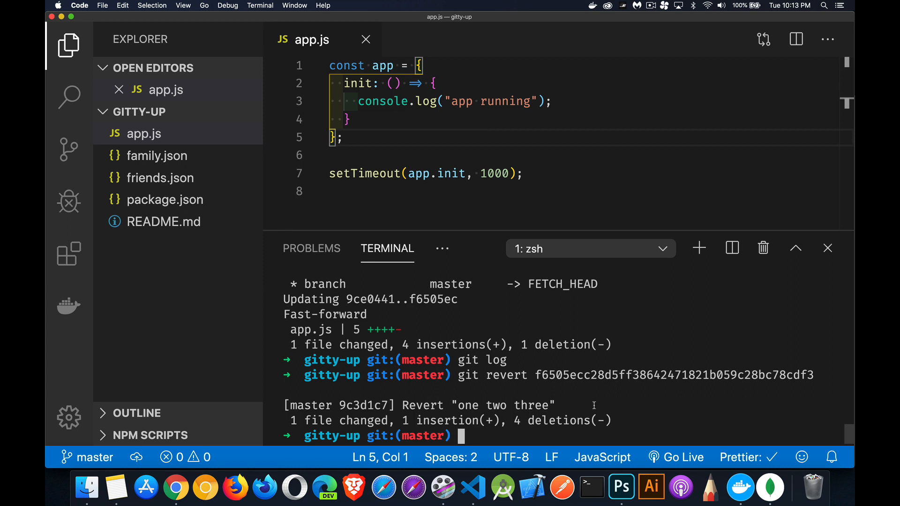
pyautogui.moveTo(600, 407)
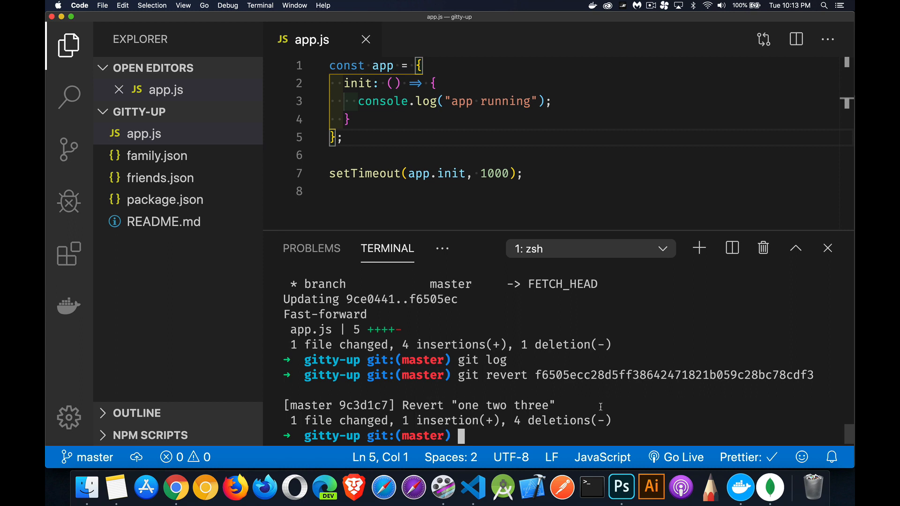
# Scroll through git log showing the revert commit, then push master to origin.
pyautogui.write('git')
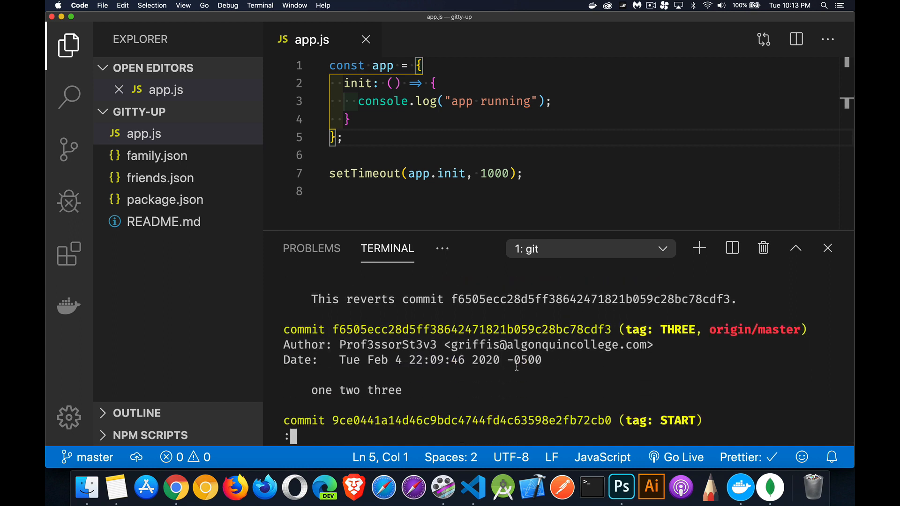
pyautogui.scroll(-3)
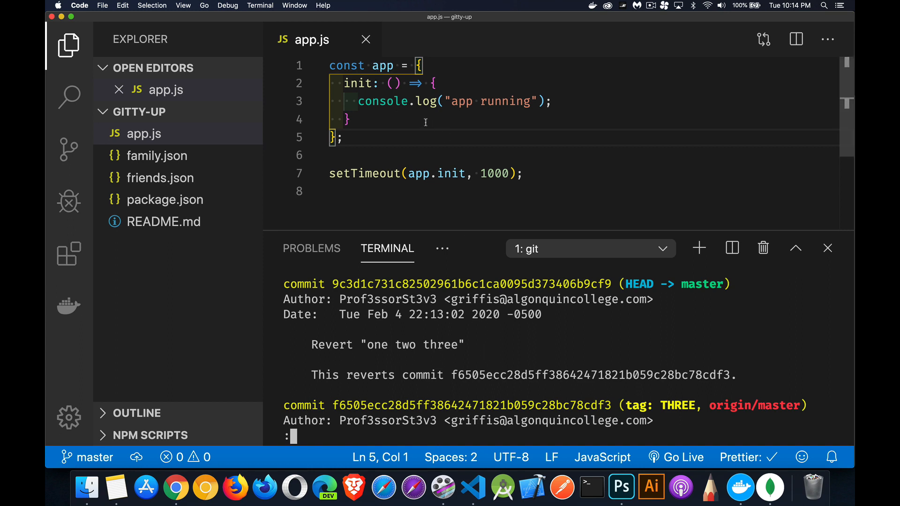
pyautogui.moveTo(418, 144)
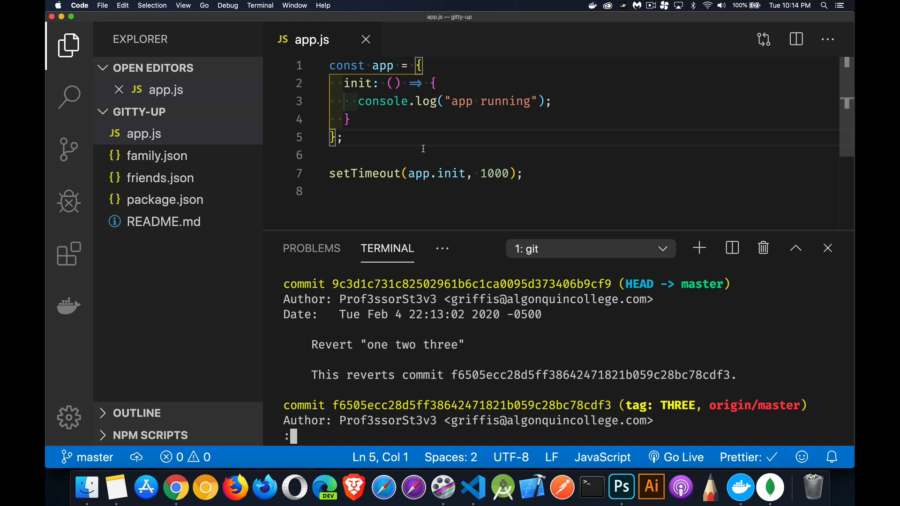
pyautogui.moveTo(426, 145)
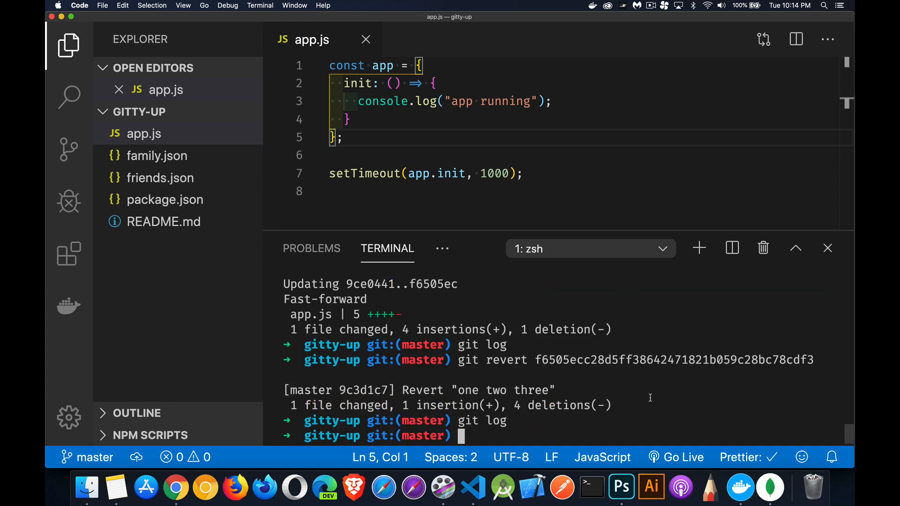
pyautogui.write('git pu')
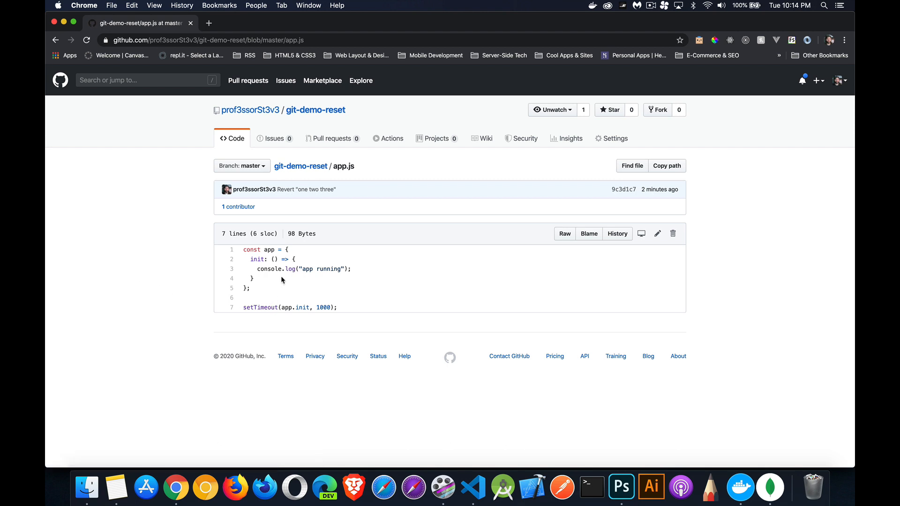
pyautogui.moveTo(268, 294)
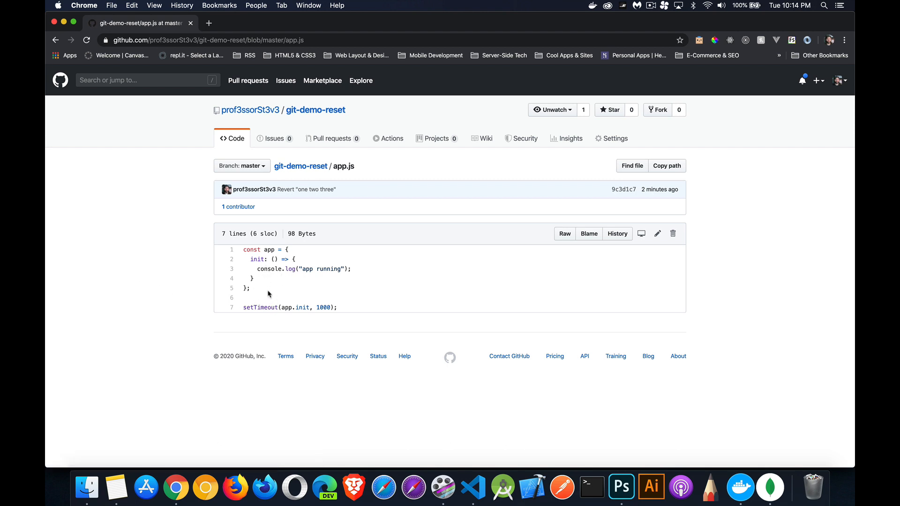
# Return to the git-demo-reset repo and open its five-commit history.
pyautogui.click(315, 110)
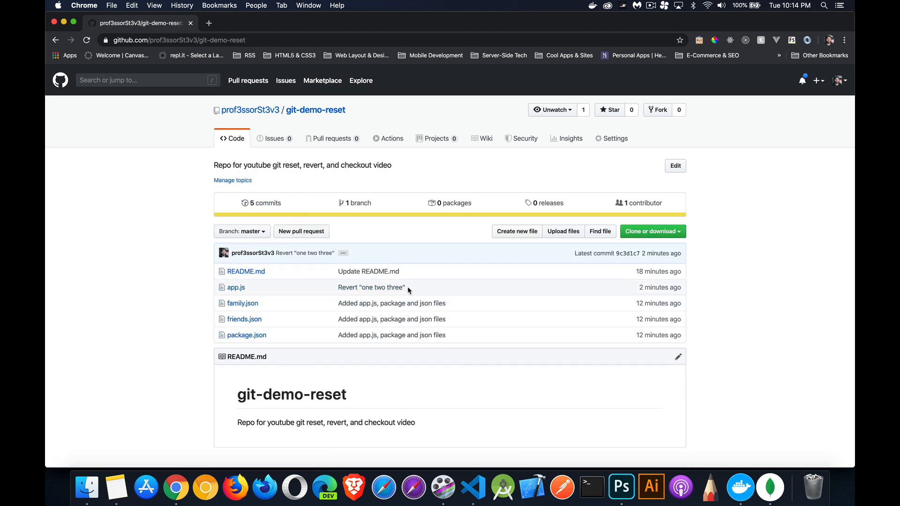
pyautogui.click(261, 202)
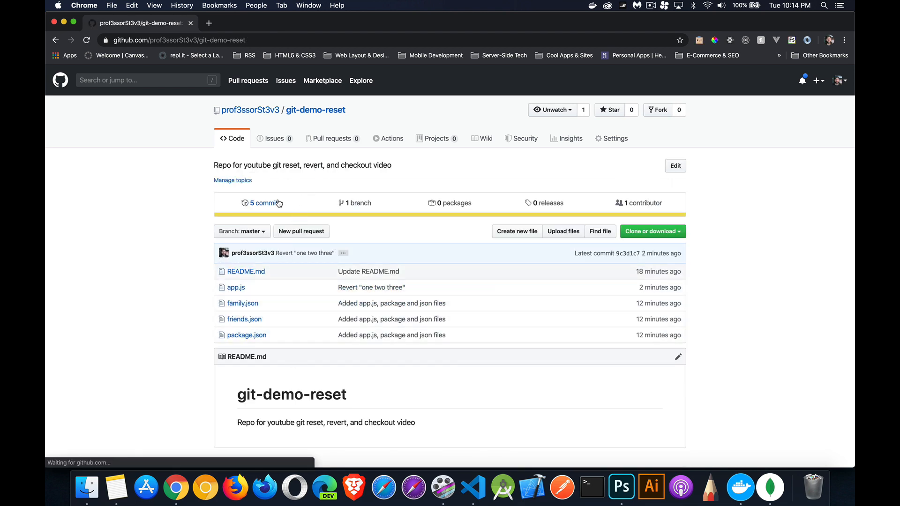
pyautogui.click(262, 203)
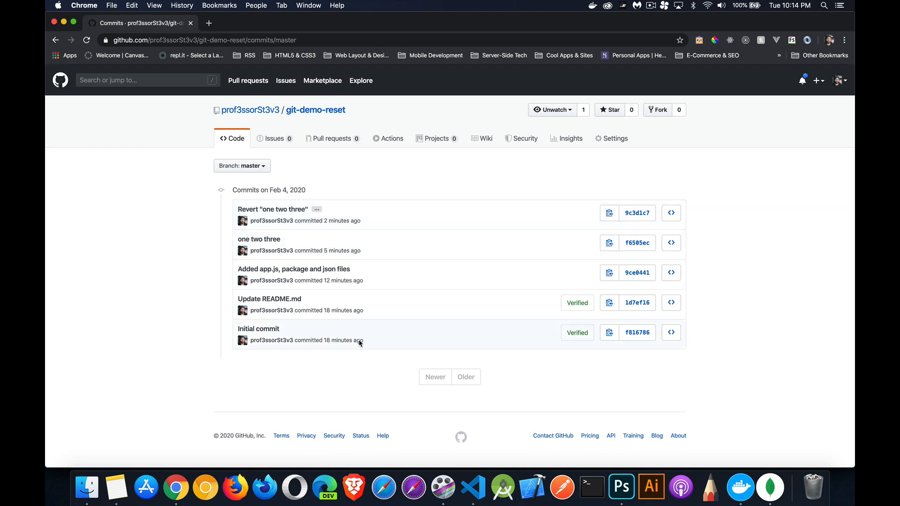
pyautogui.moveTo(273, 310)
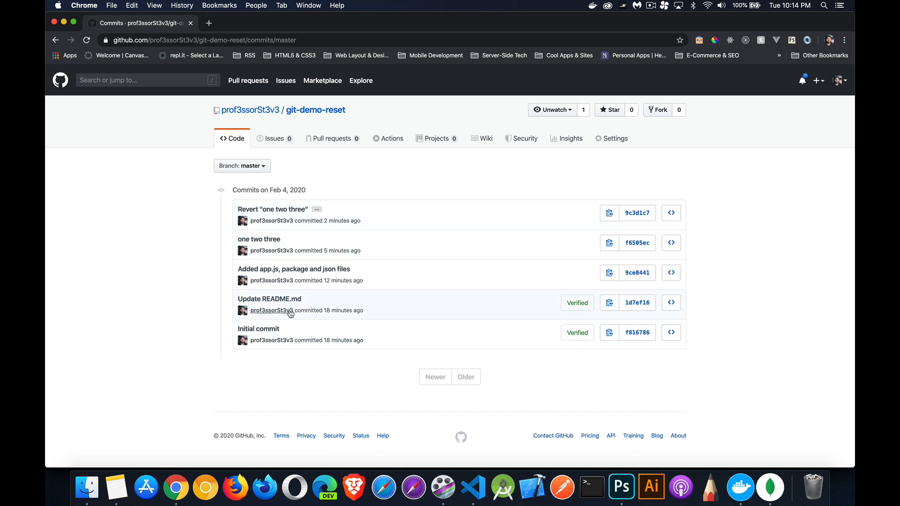
pyautogui.moveTo(371, 275)
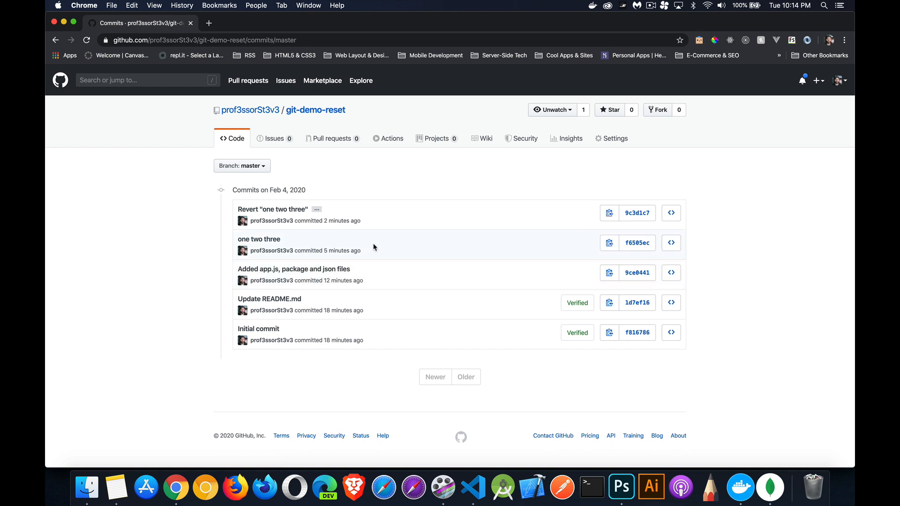
pyautogui.moveTo(375, 212)
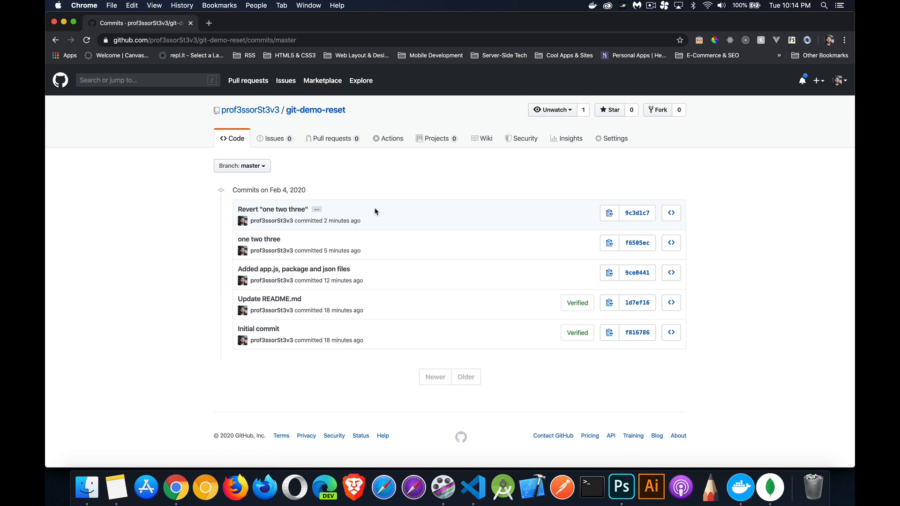
pyautogui.moveTo(365, 220)
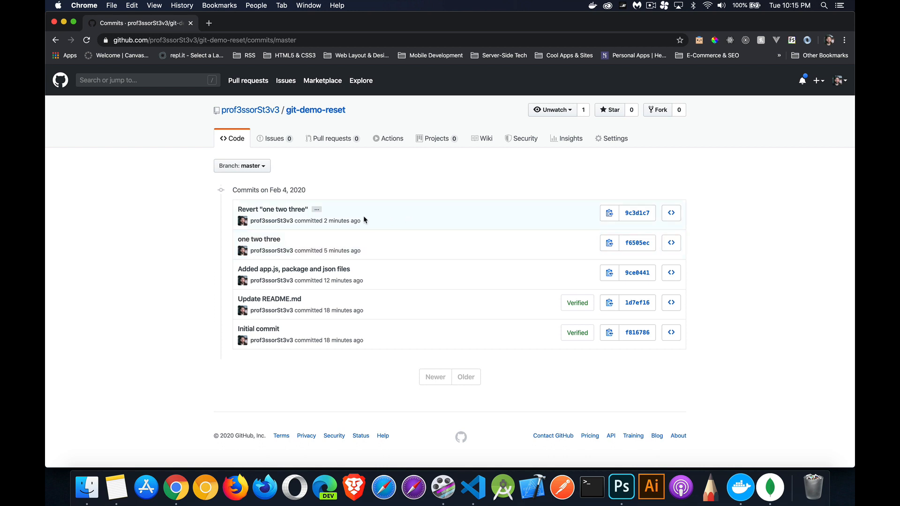
pyautogui.moveTo(387, 230)
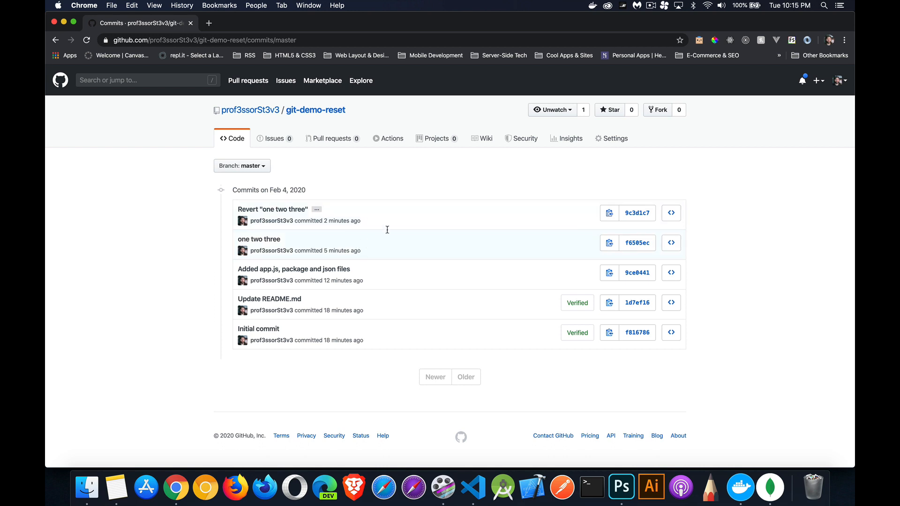
pyautogui.moveTo(385, 201)
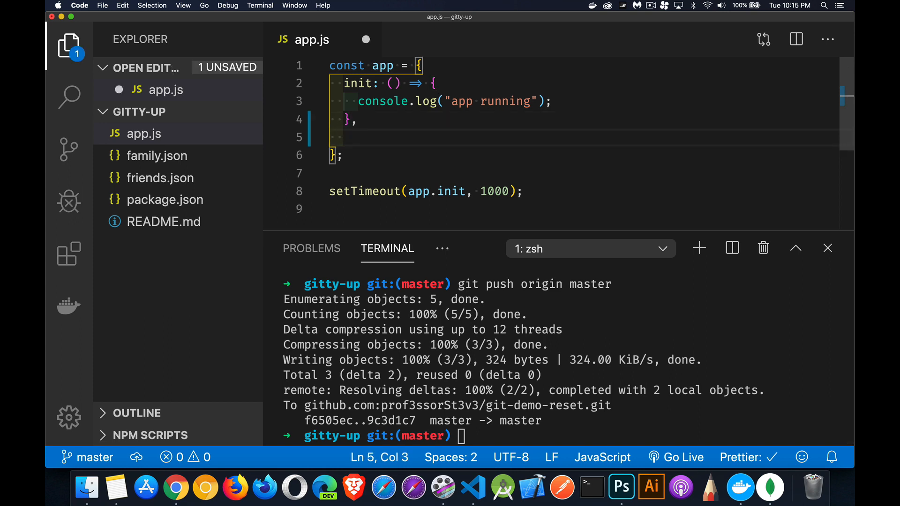
# Add 'one: 1' to the app object in app.js, then run git diff to review it.
pyautogui.write('one: 1')
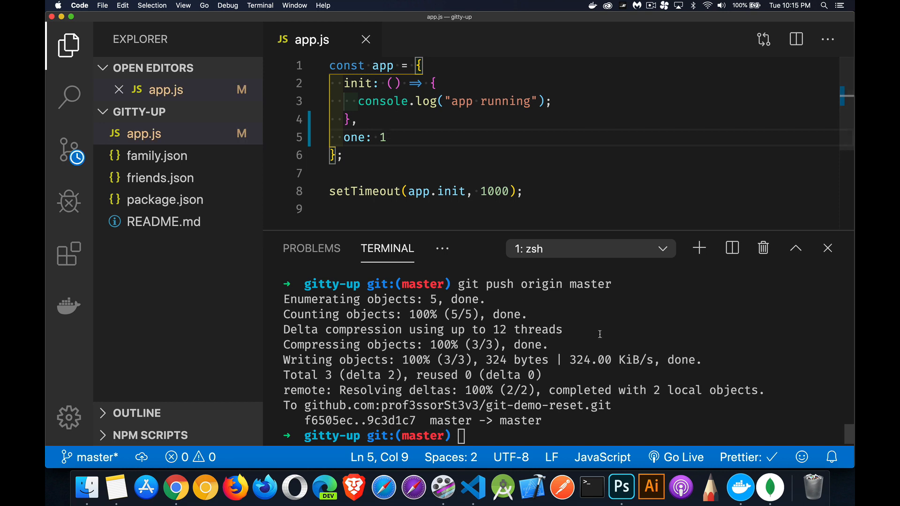
pyautogui.write('giit')
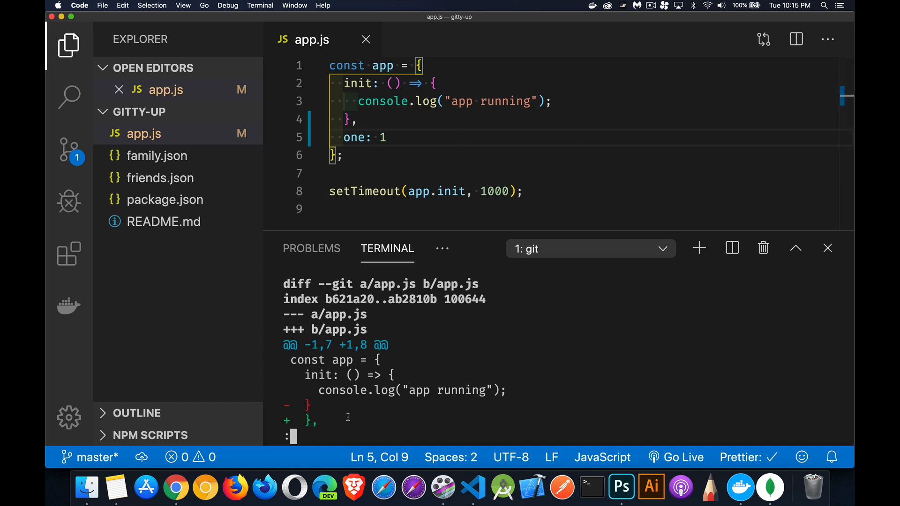
pyautogui.scroll(-3)
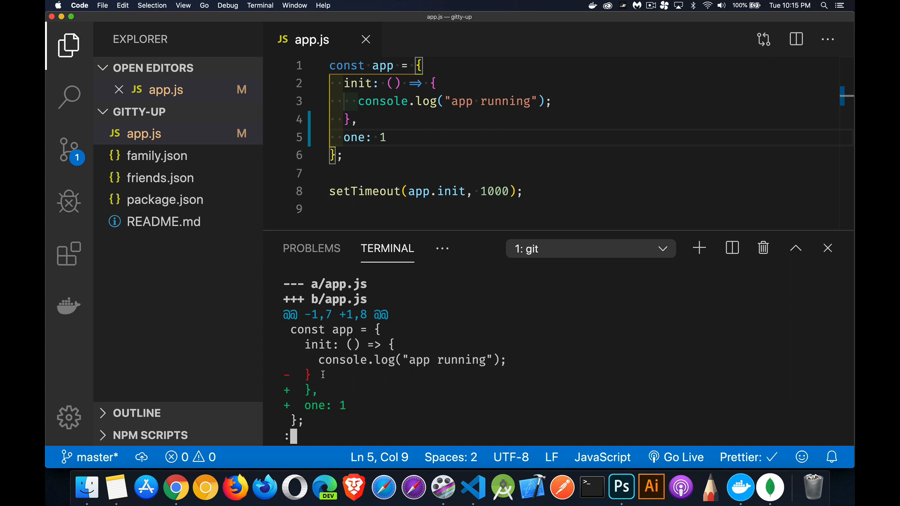
pyautogui.moveTo(342, 400)
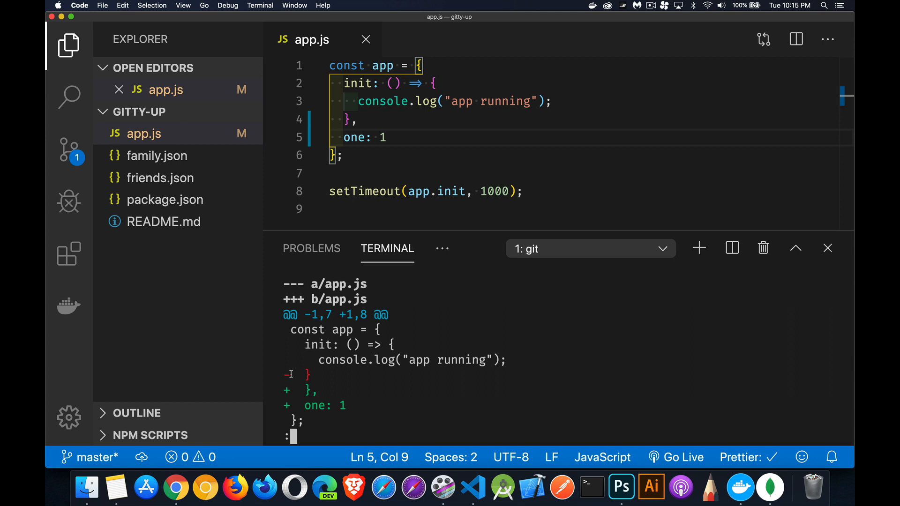
pyautogui.moveTo(324, 375)
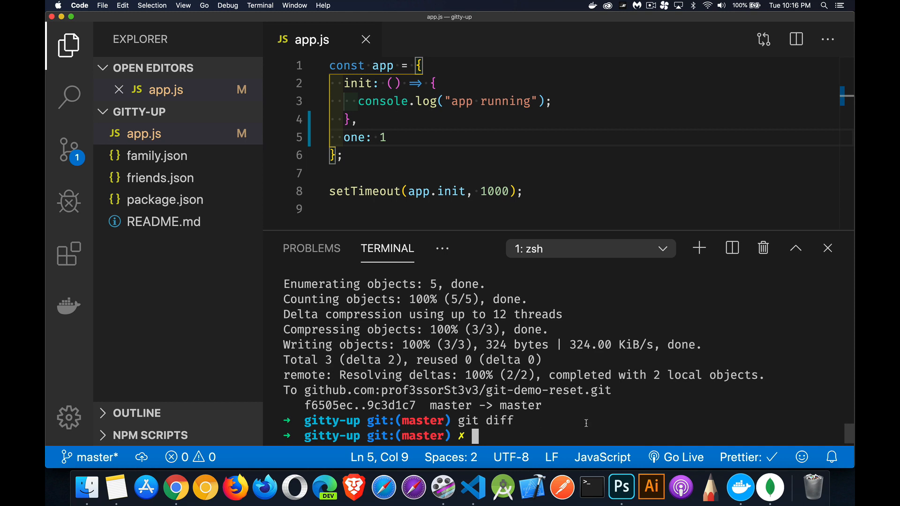
# View git log, select the THREE commit hash, and begin a git checkout command.
pyautogui.write('git')
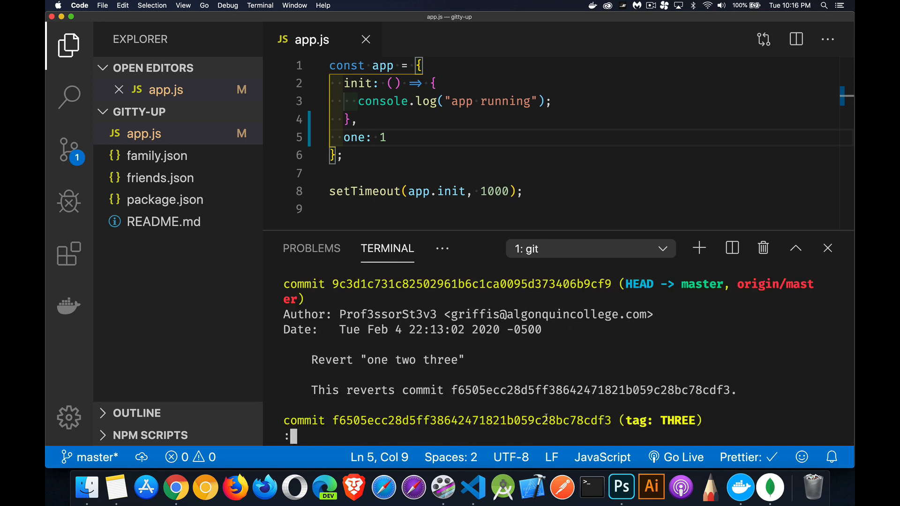
pyautogui.doubleClick(471, 283)
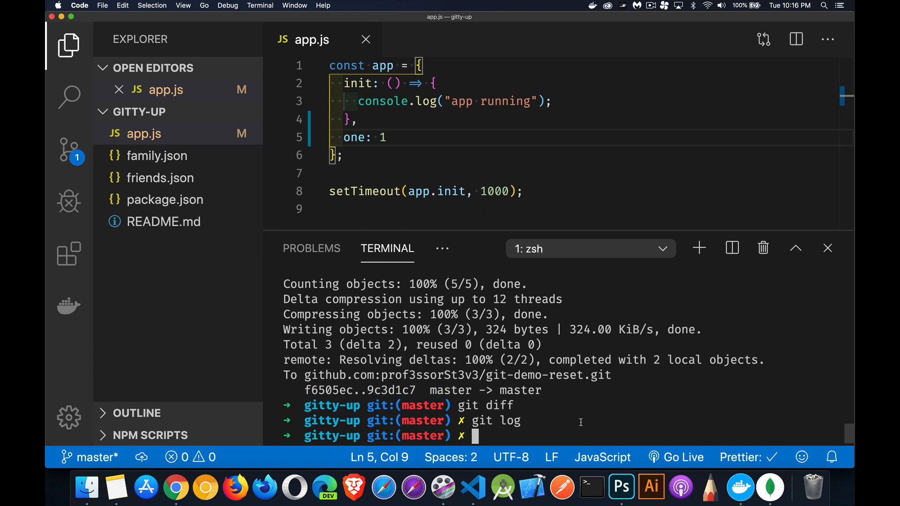
pyautogui.write('git ch')
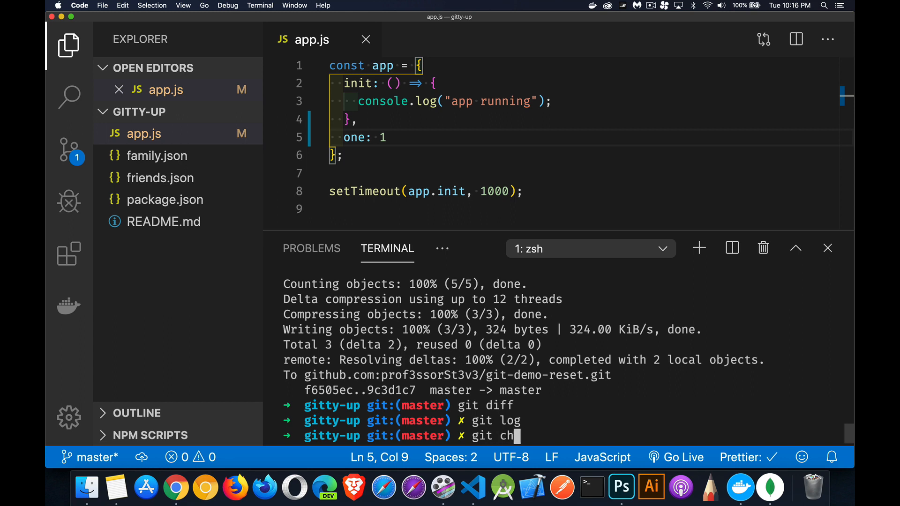